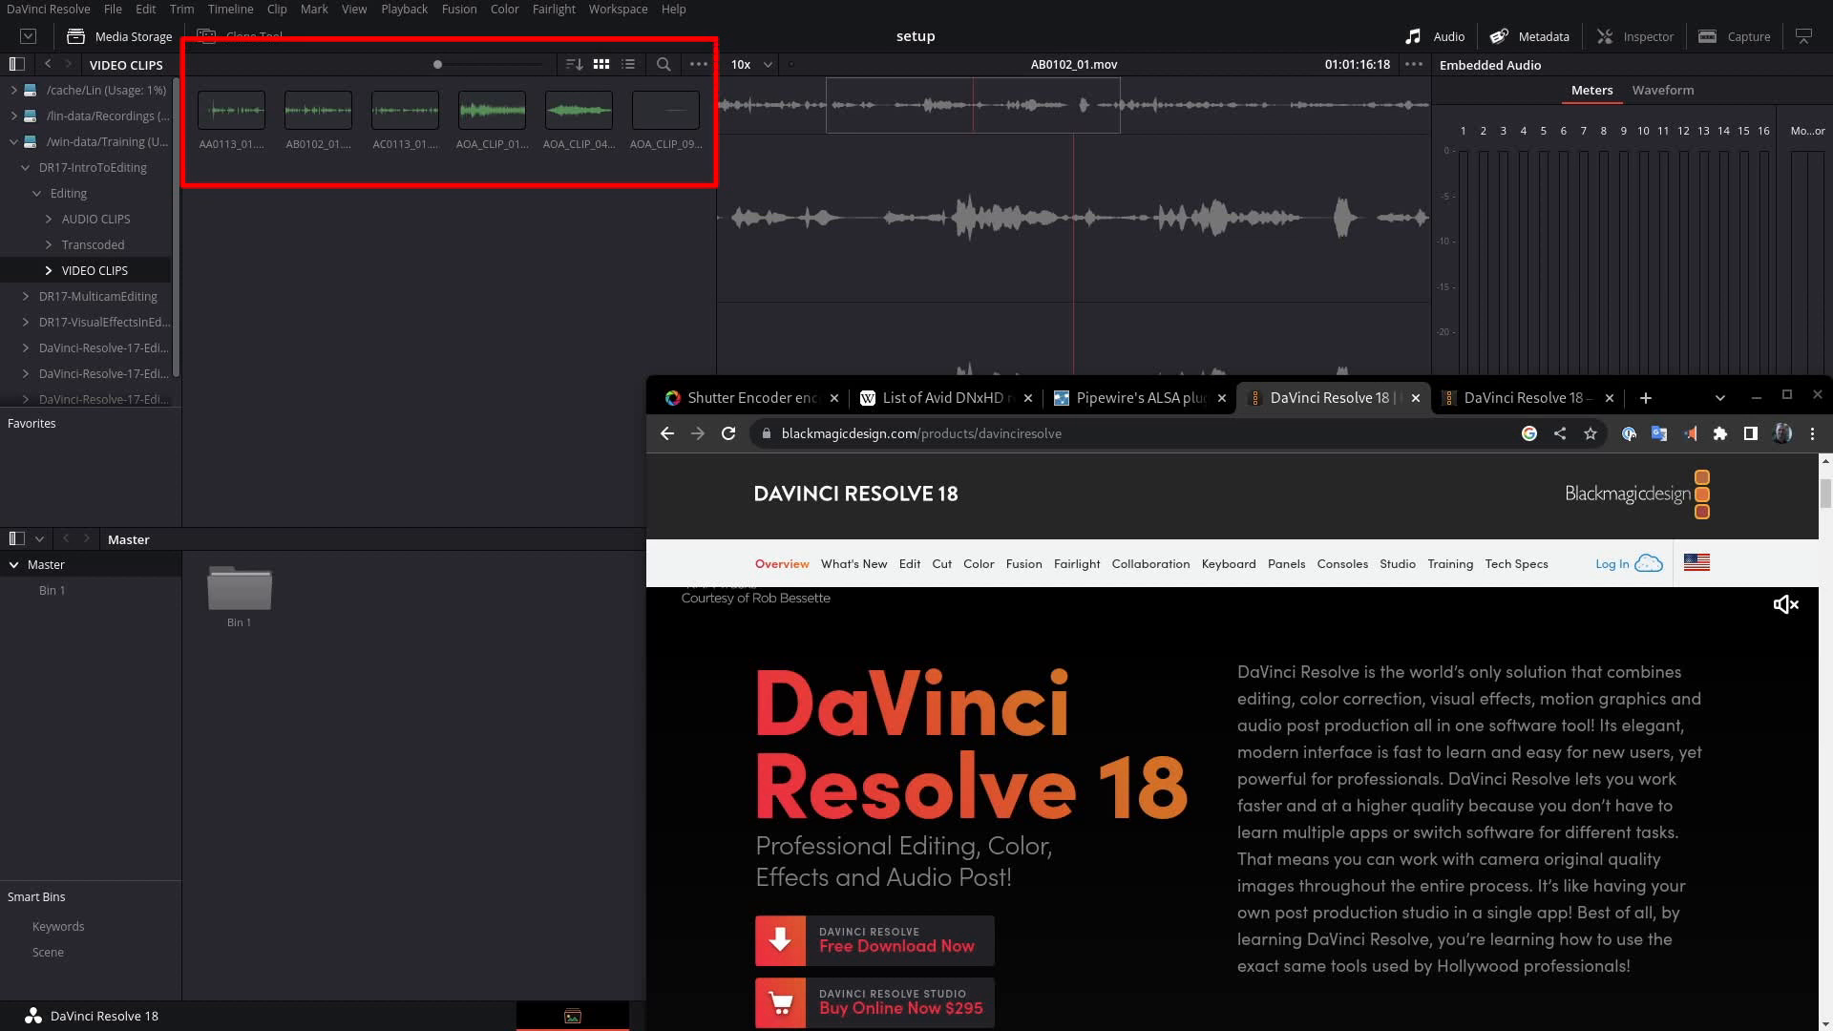
Browse the AOA and AB0102_01 clips, then bring up the DaVinci Resolve 18 Training Videos page
{"action": "left_click", "coordinate": [490, 106]}
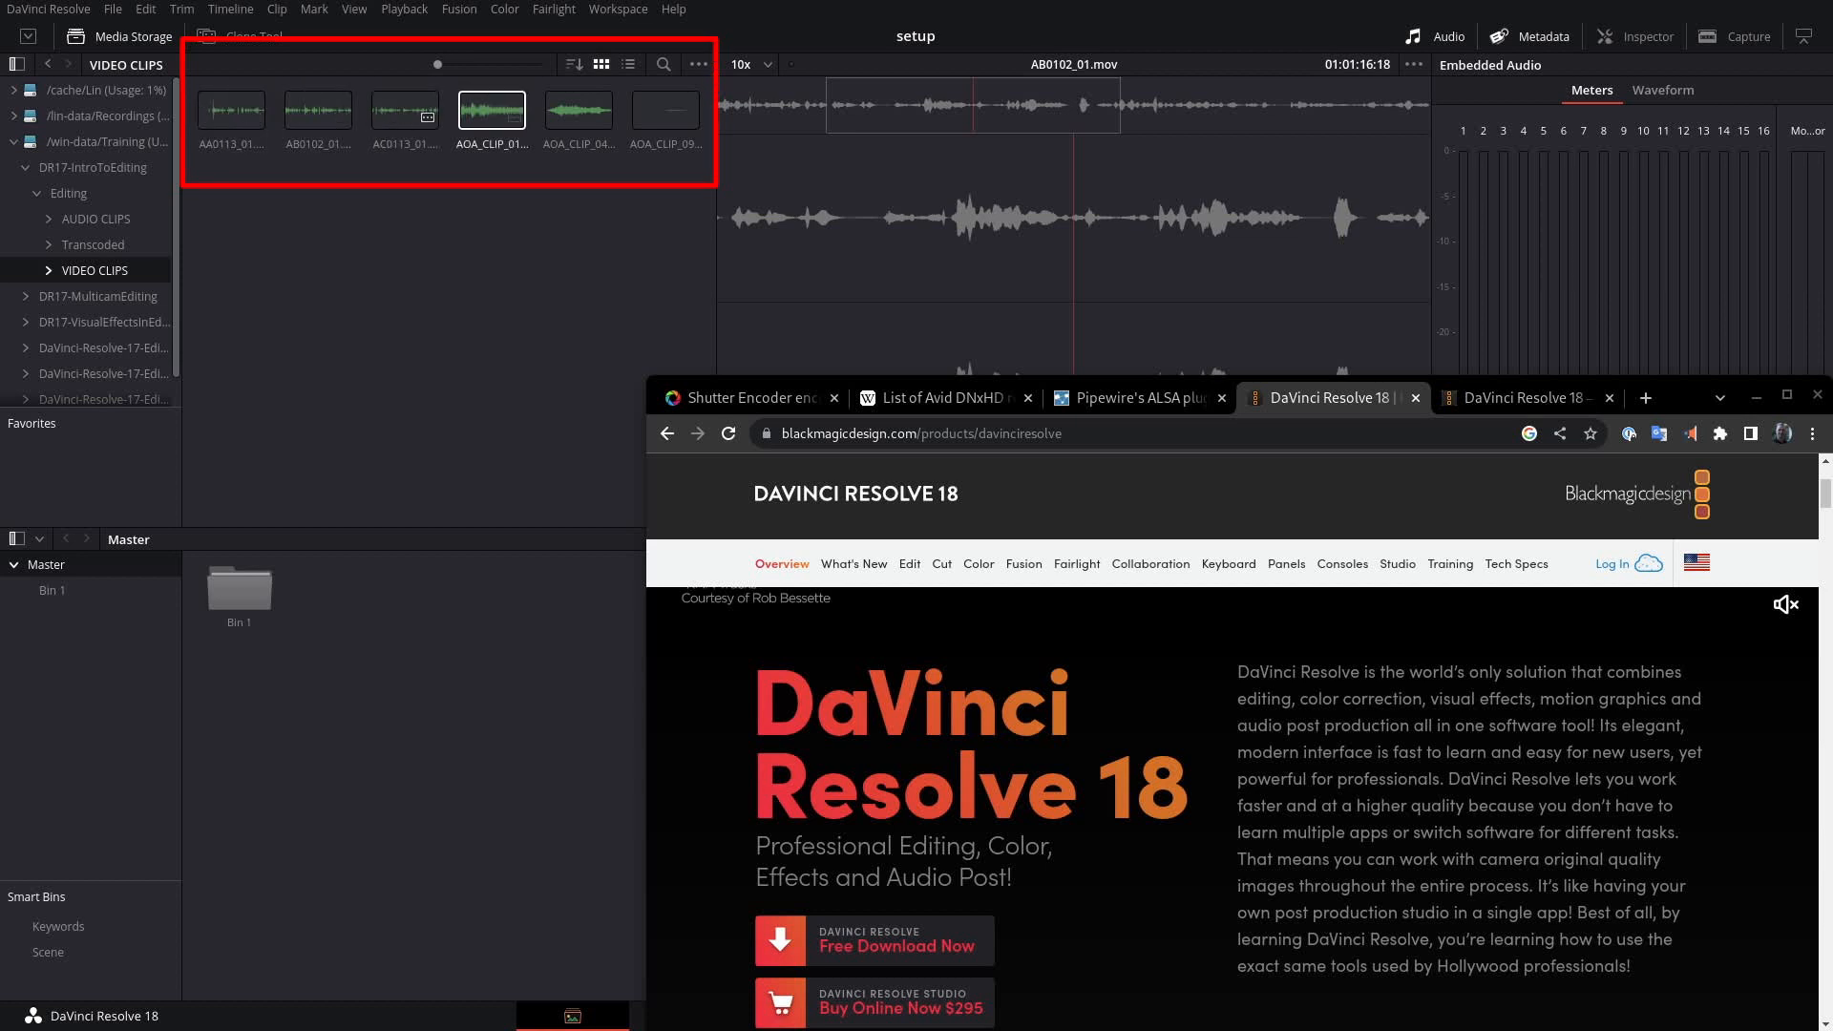
{"action": "left_click", "coordinate": [317, 109]}
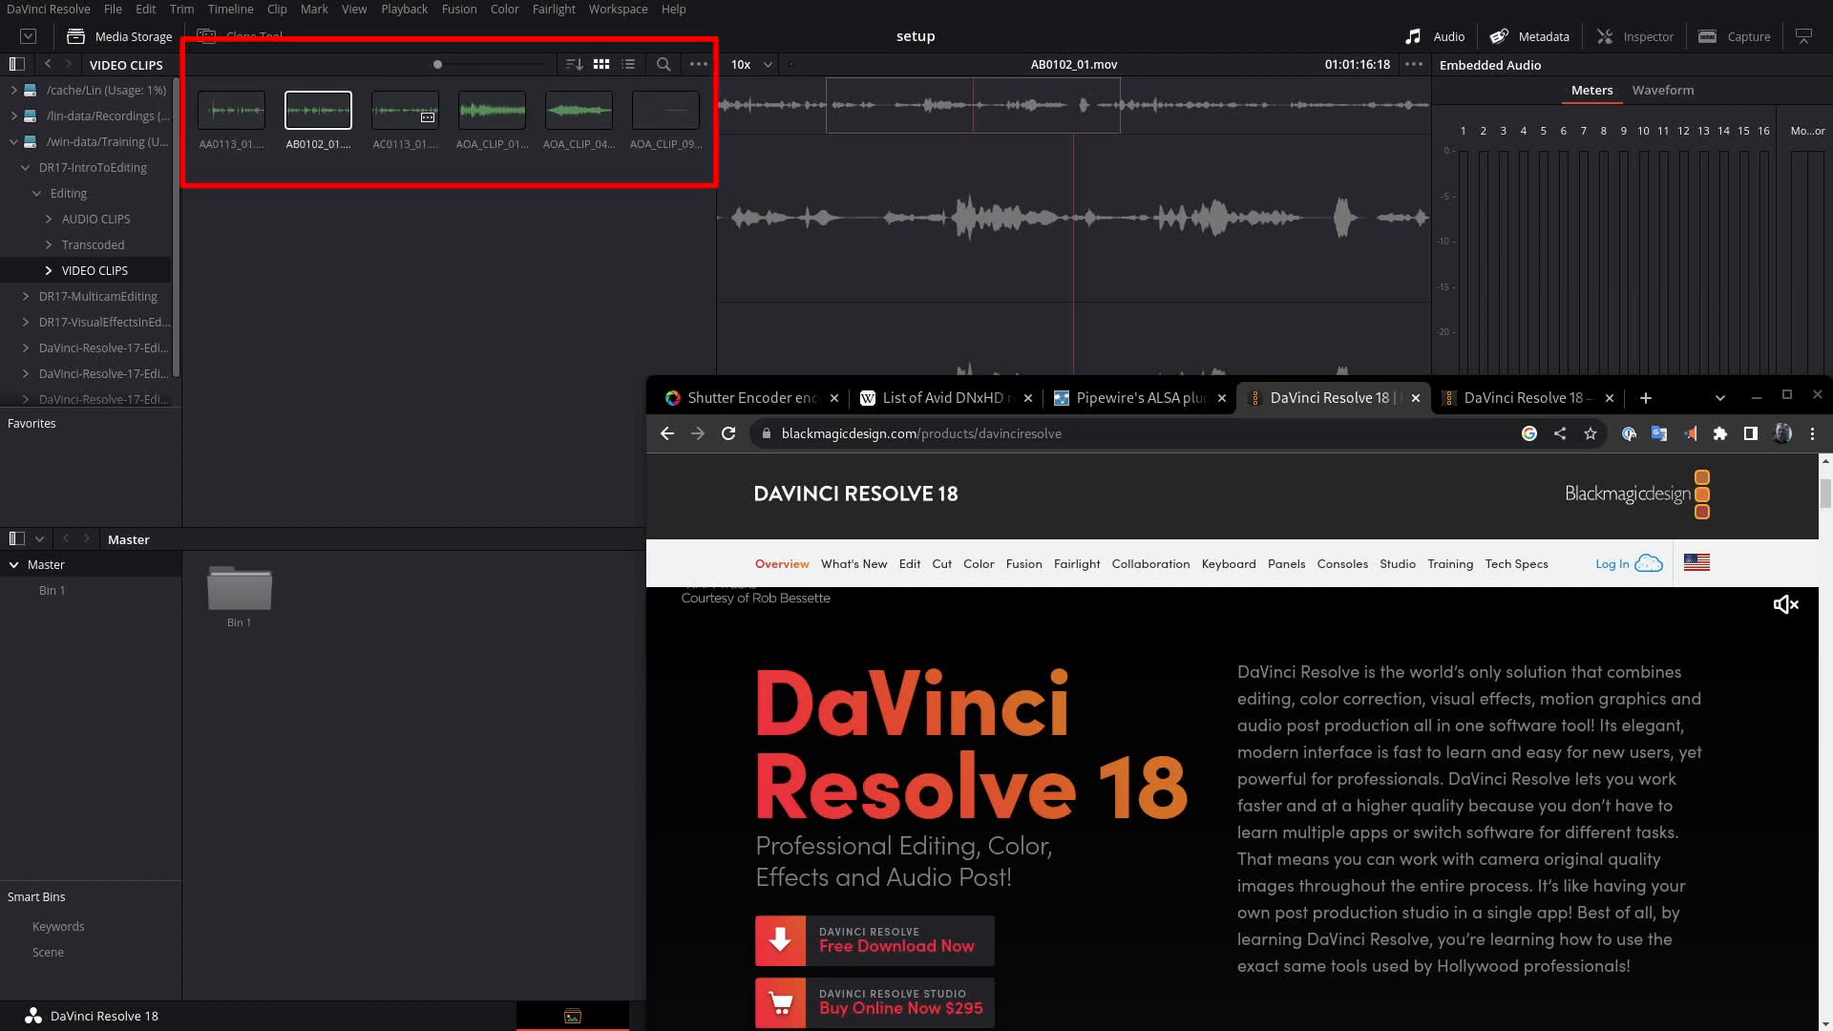
{"action": "left_click", "coordinate": [403, 111]}
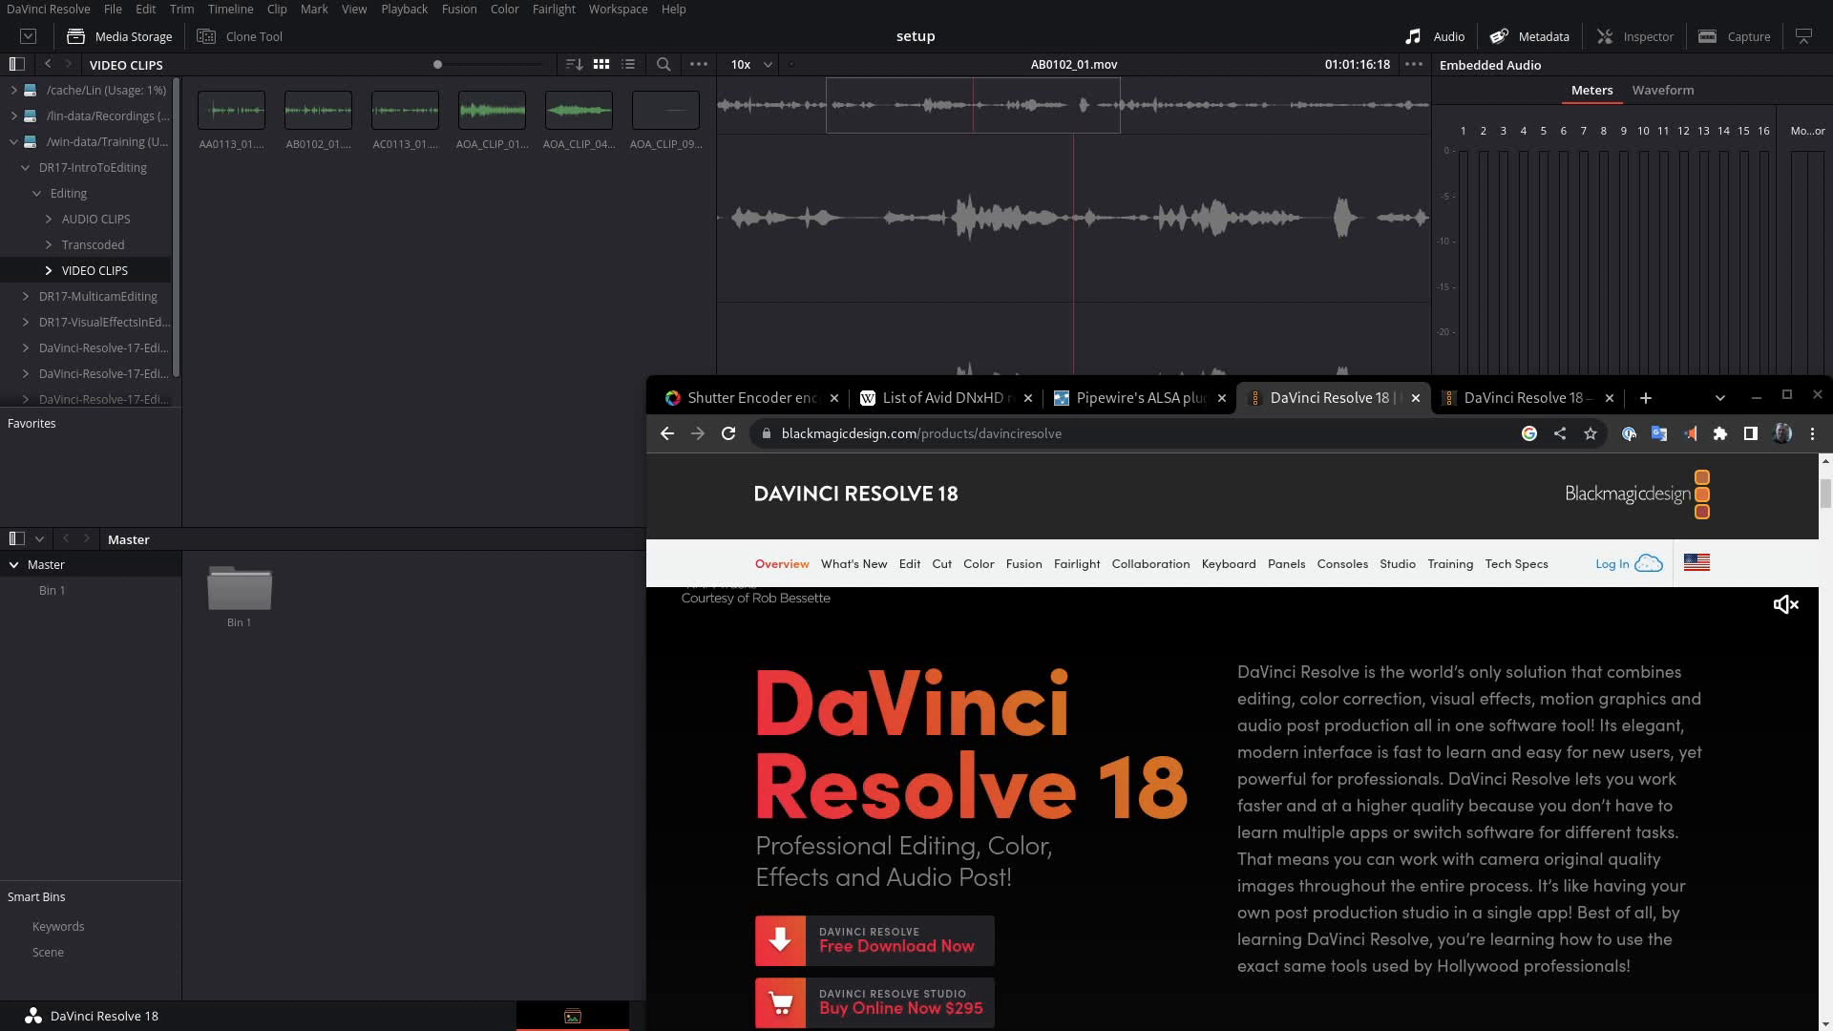
{"action": "left_click", "coordinate": [1449, 563]}
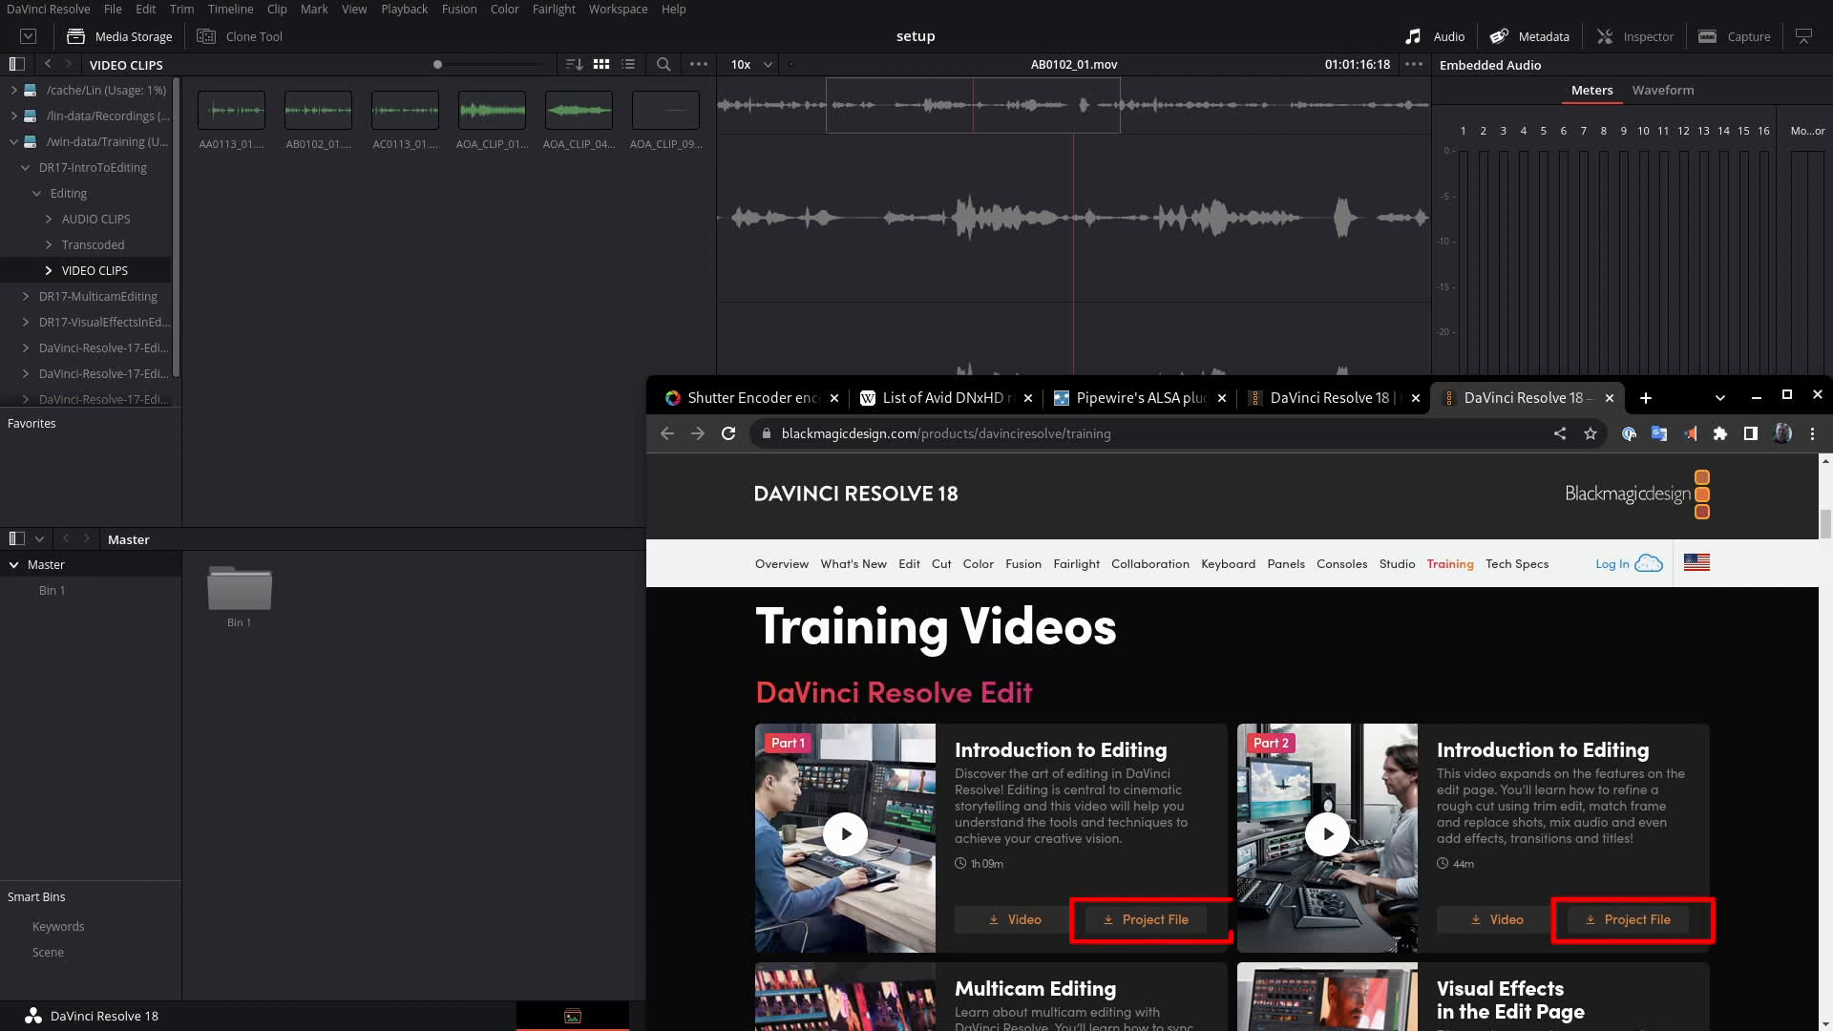
{"action": "mouse_move", "coordinate": [1150, 921]}
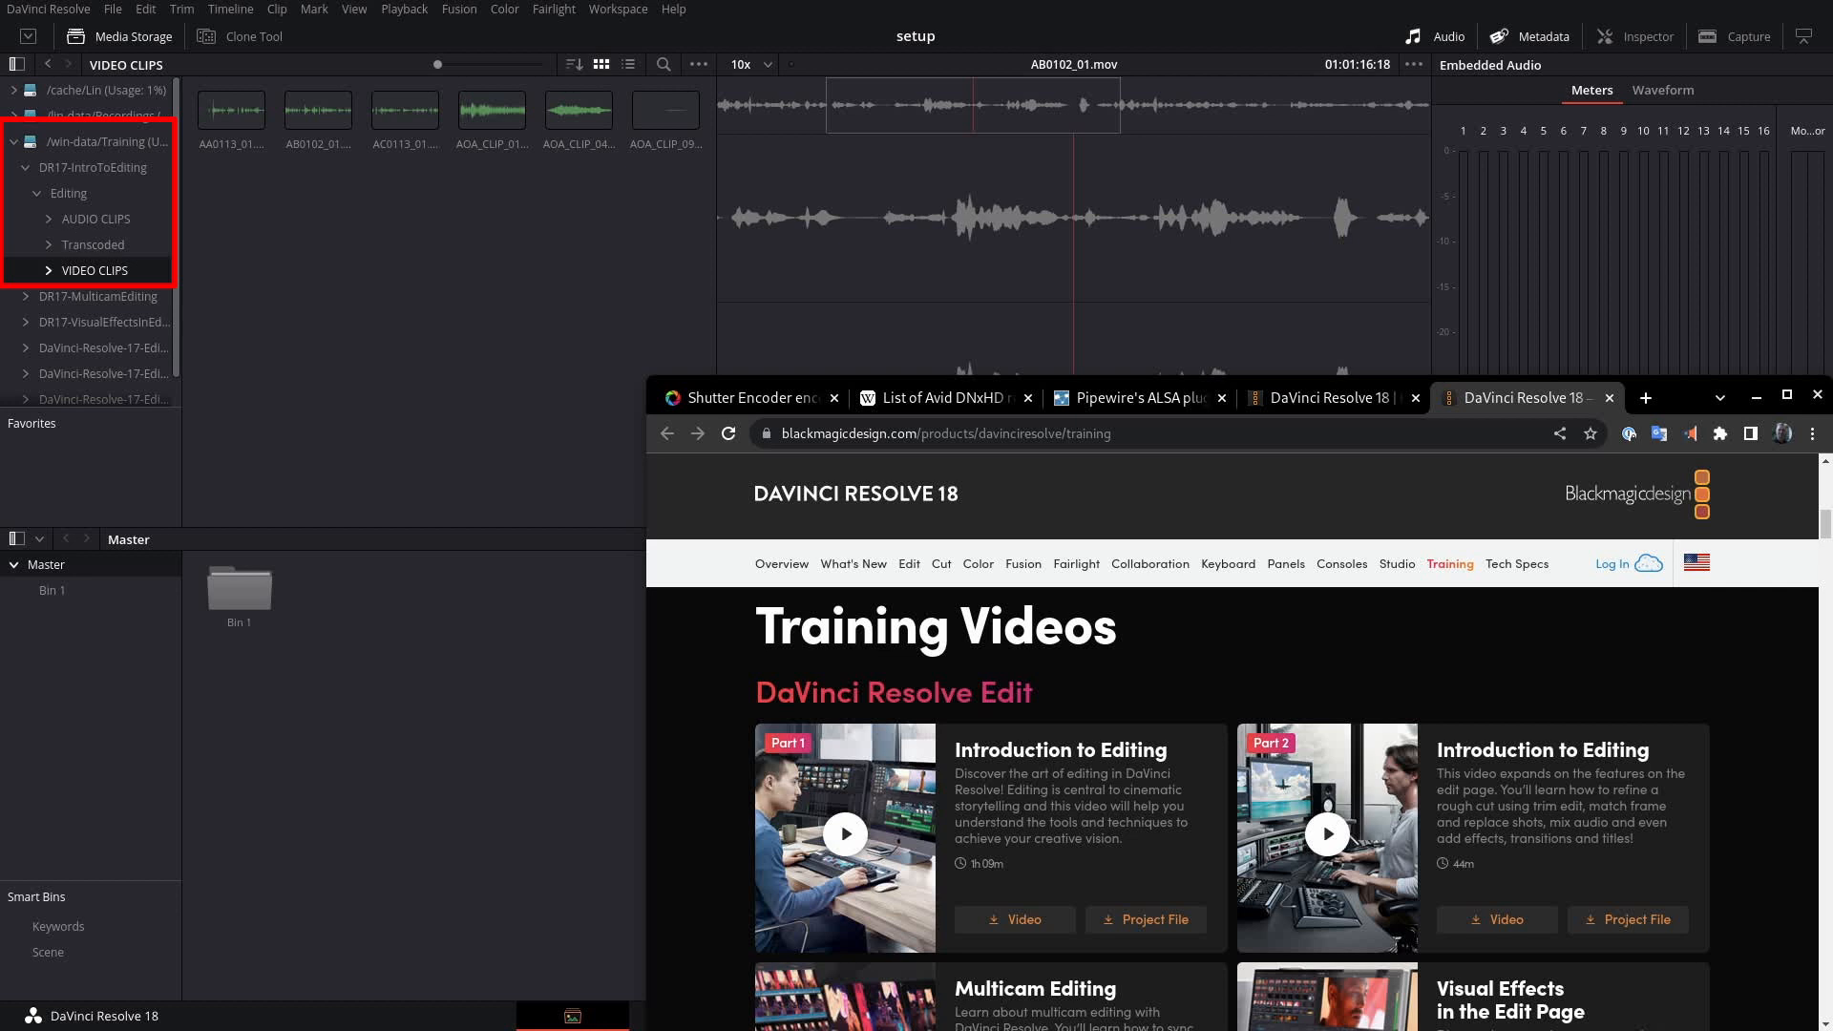
{"action": "left_click", "coordinate": [231, 110]}
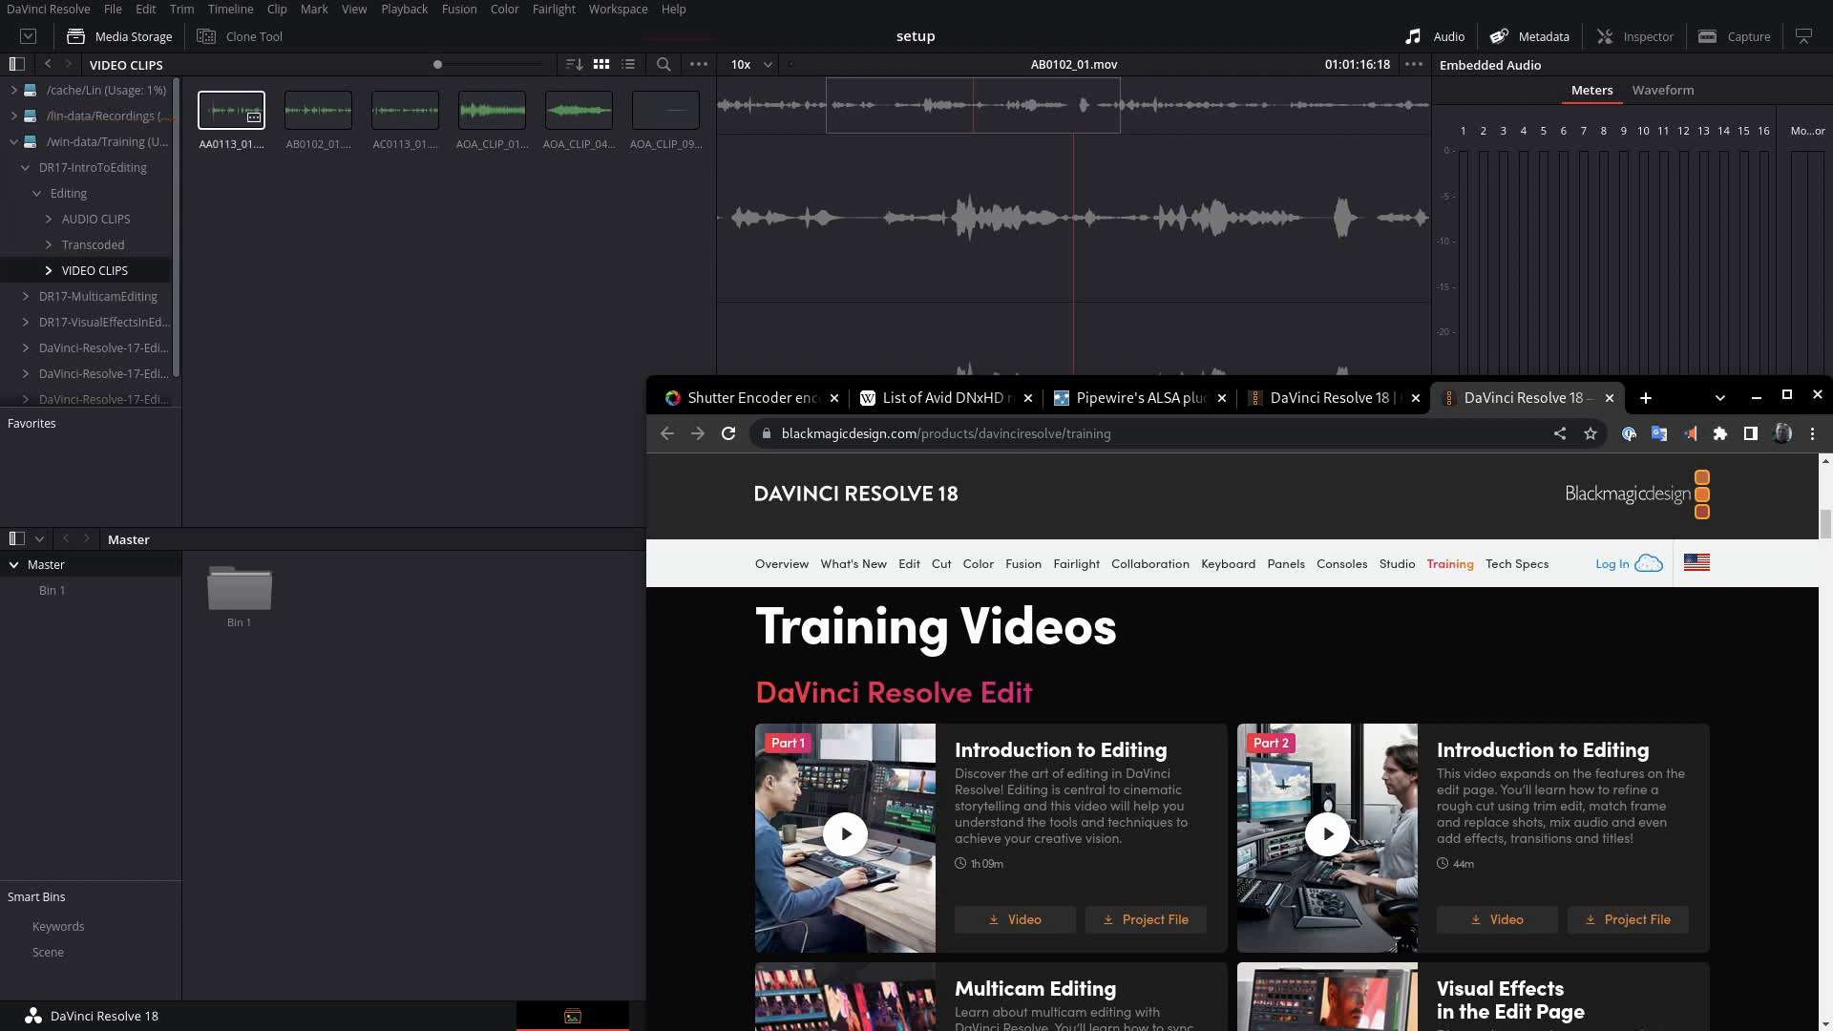
{"action": "left_click", "coordinate": [317, 111]}
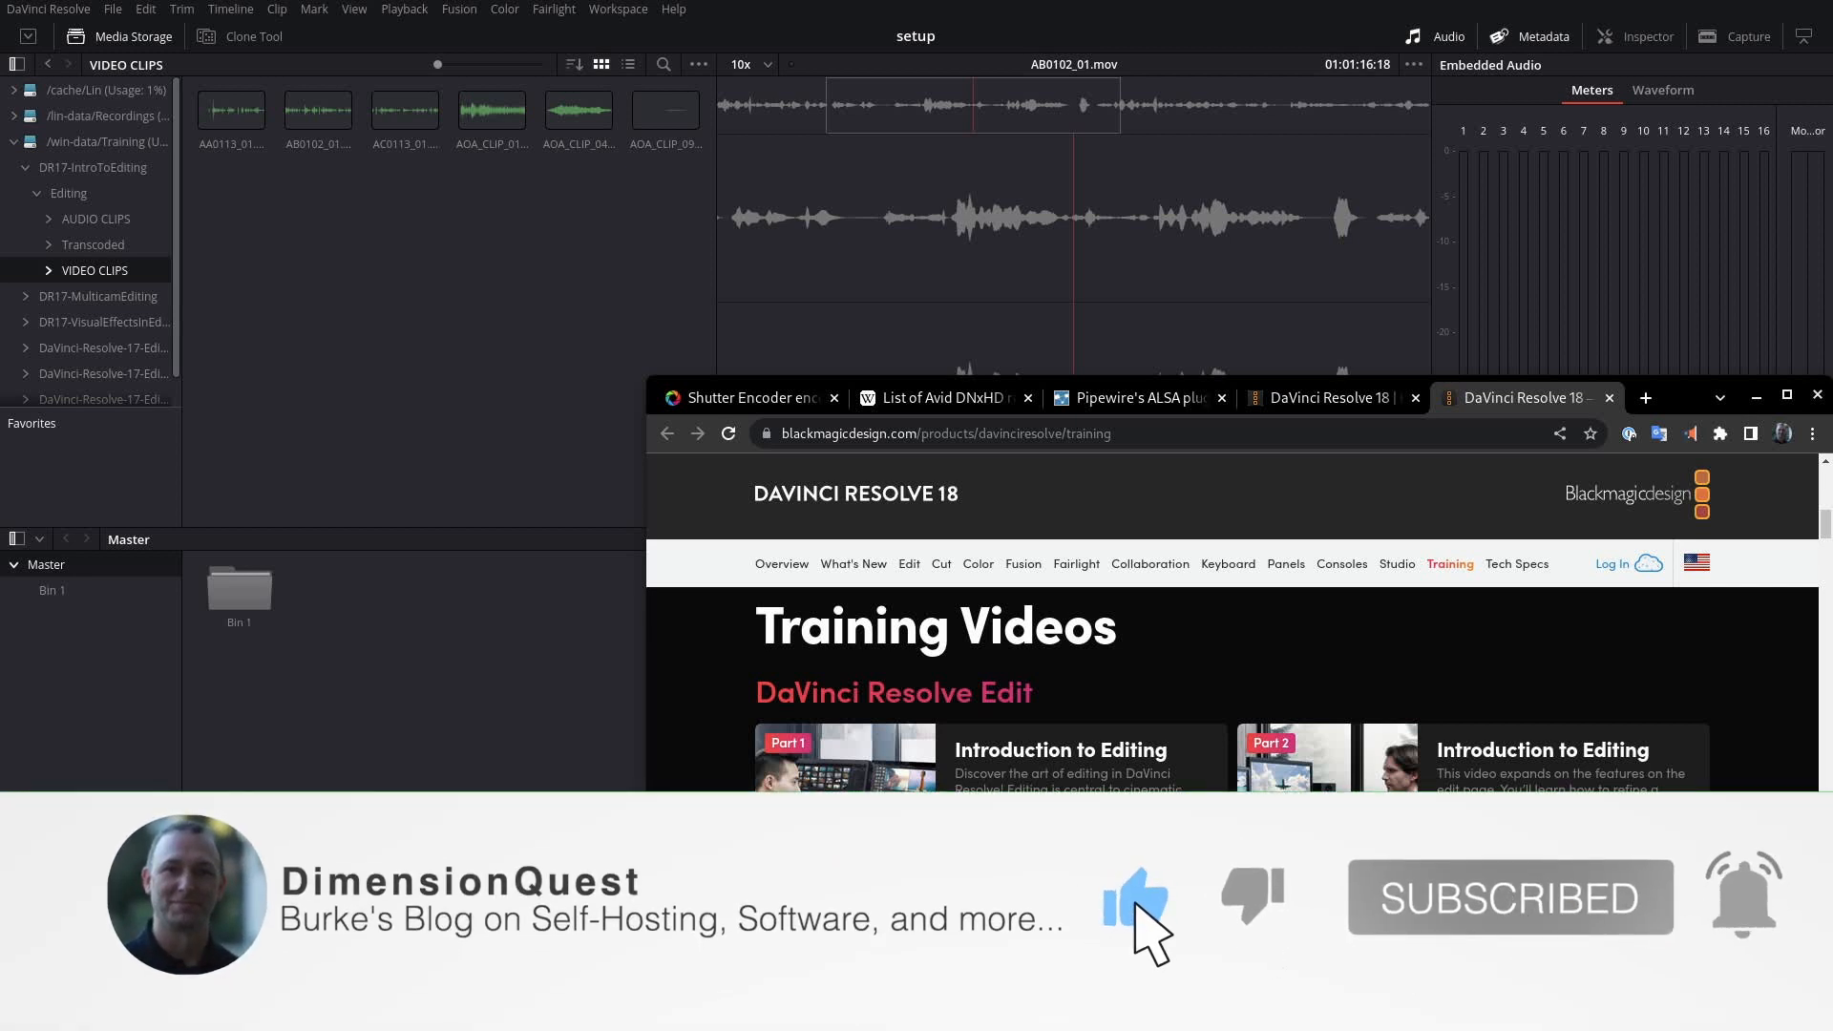
{"action": "left_click", "coordinate": [748, 397]}
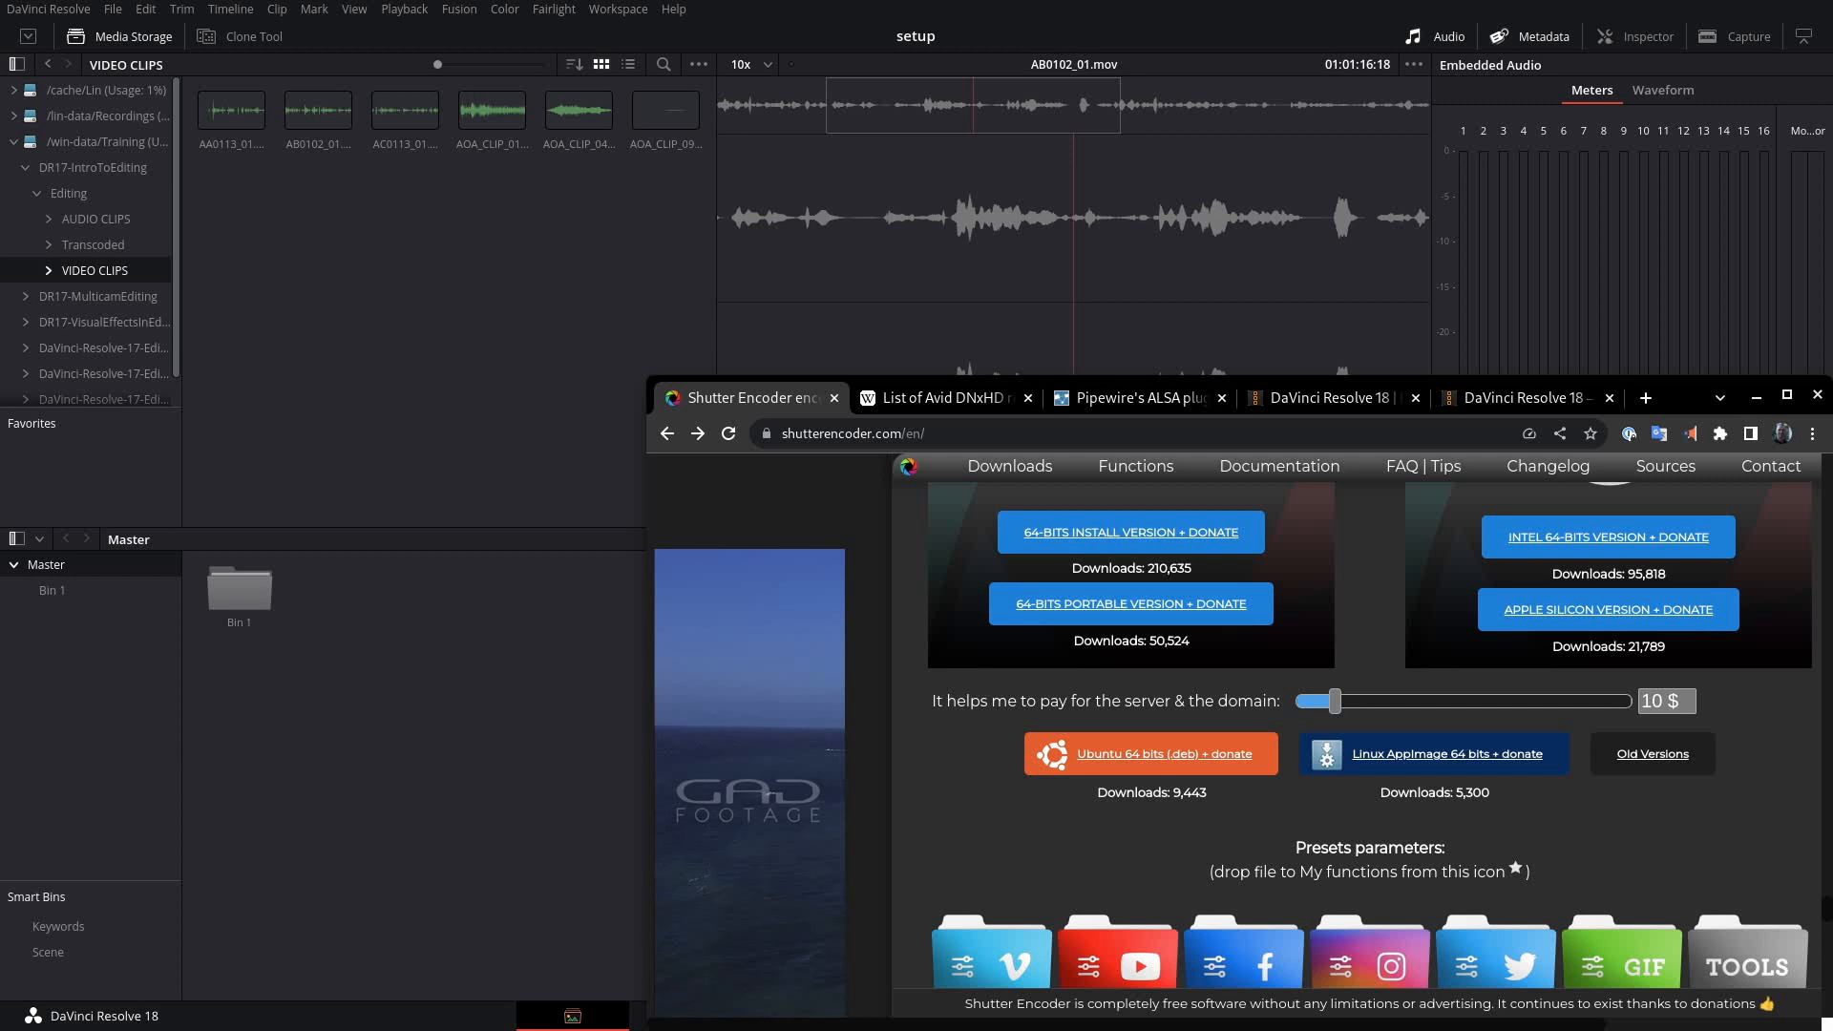
Scroll the Shutter Encoder downloads to the Ubuntu deb and Linux AppImage links
{"action": "scroll", "scroll_direction": "down", "scroll_amount": 3}
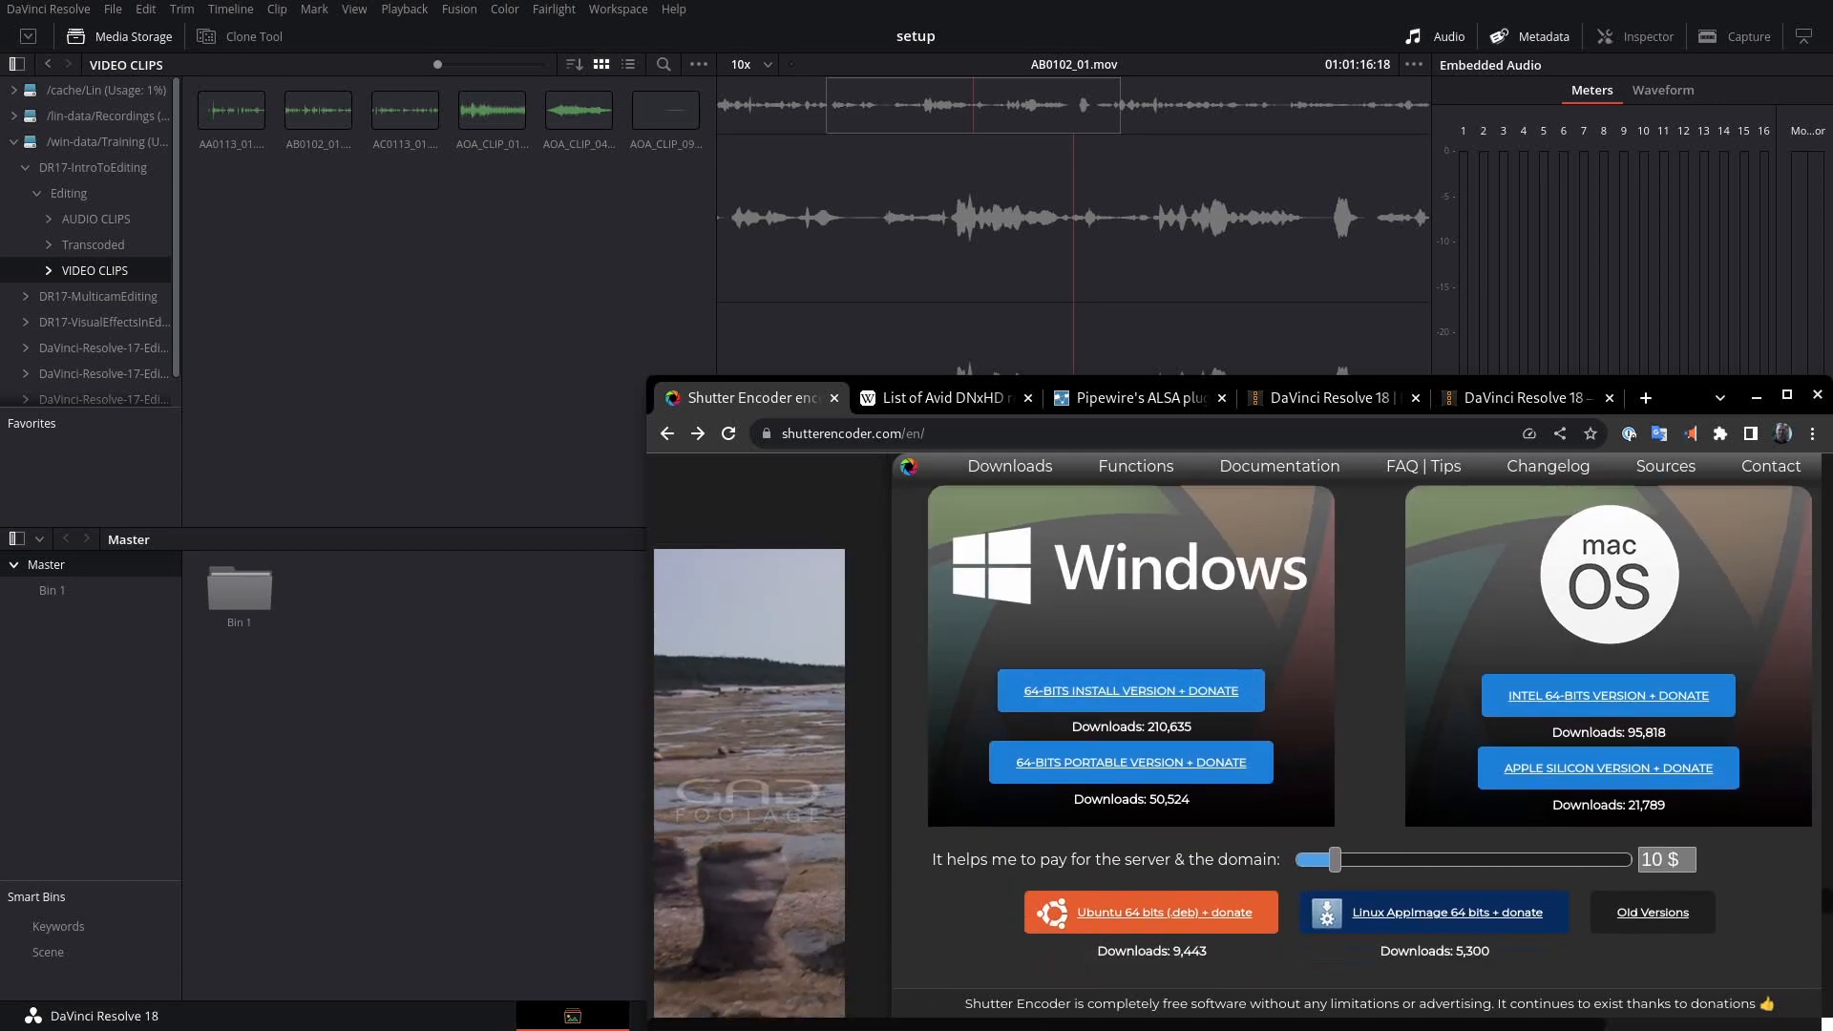
{"action": "scroll", "scroll_direction": "down", "scroll_amount": 3}
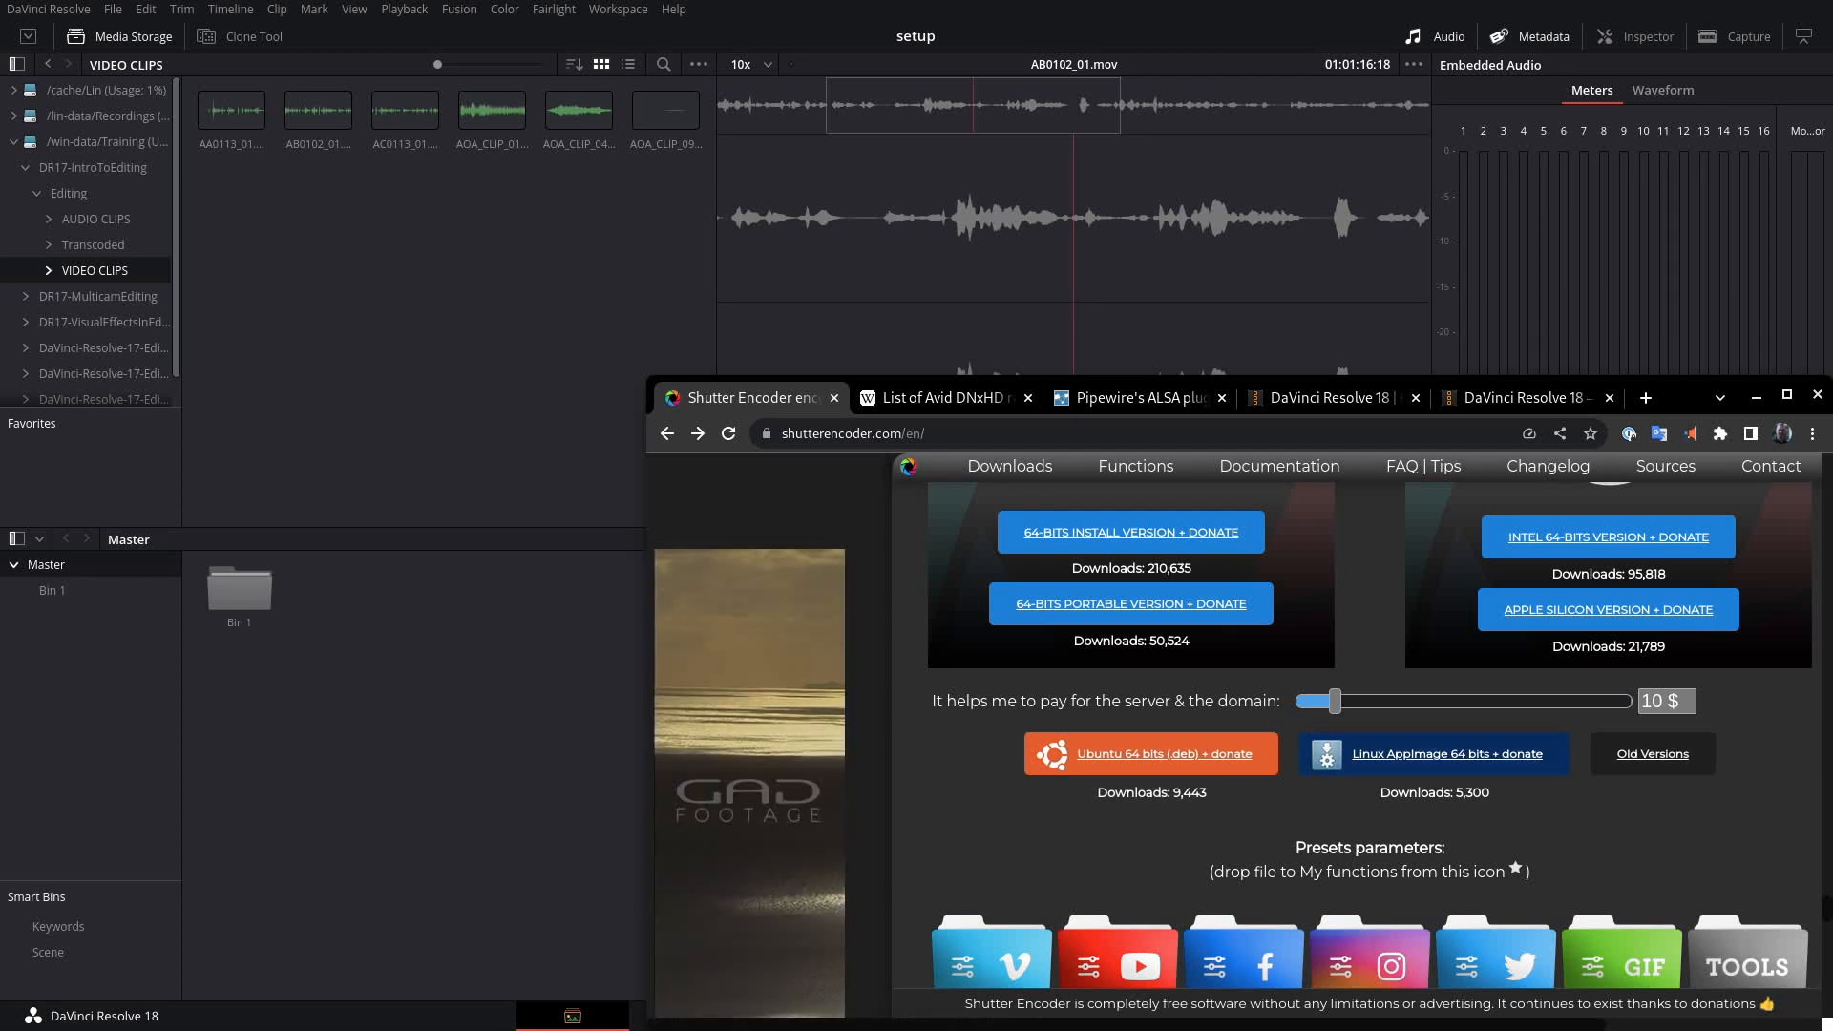
{"action": "mouse_move", "coordinate": [1440, 752]}
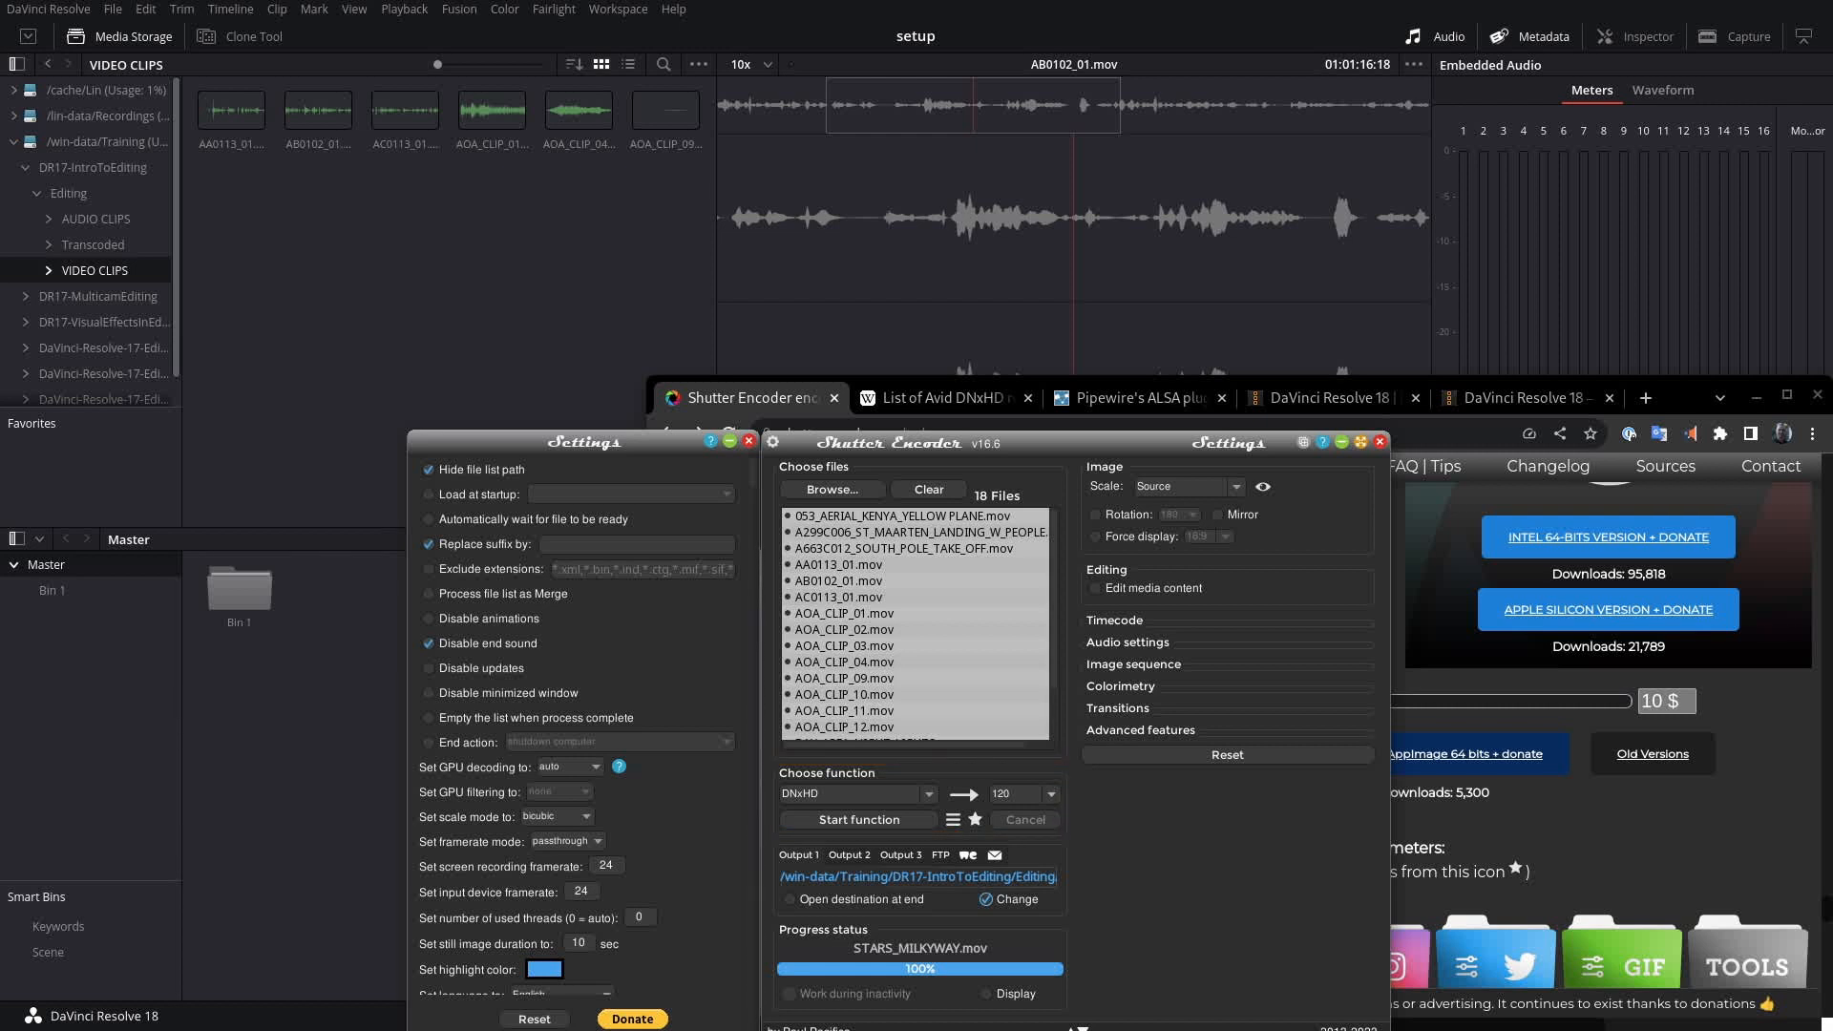
Choose DNxHD as the Shutter Encoder function for the 18 queued clips
{"action": "left_click", "coordinate": [1054, 795]}
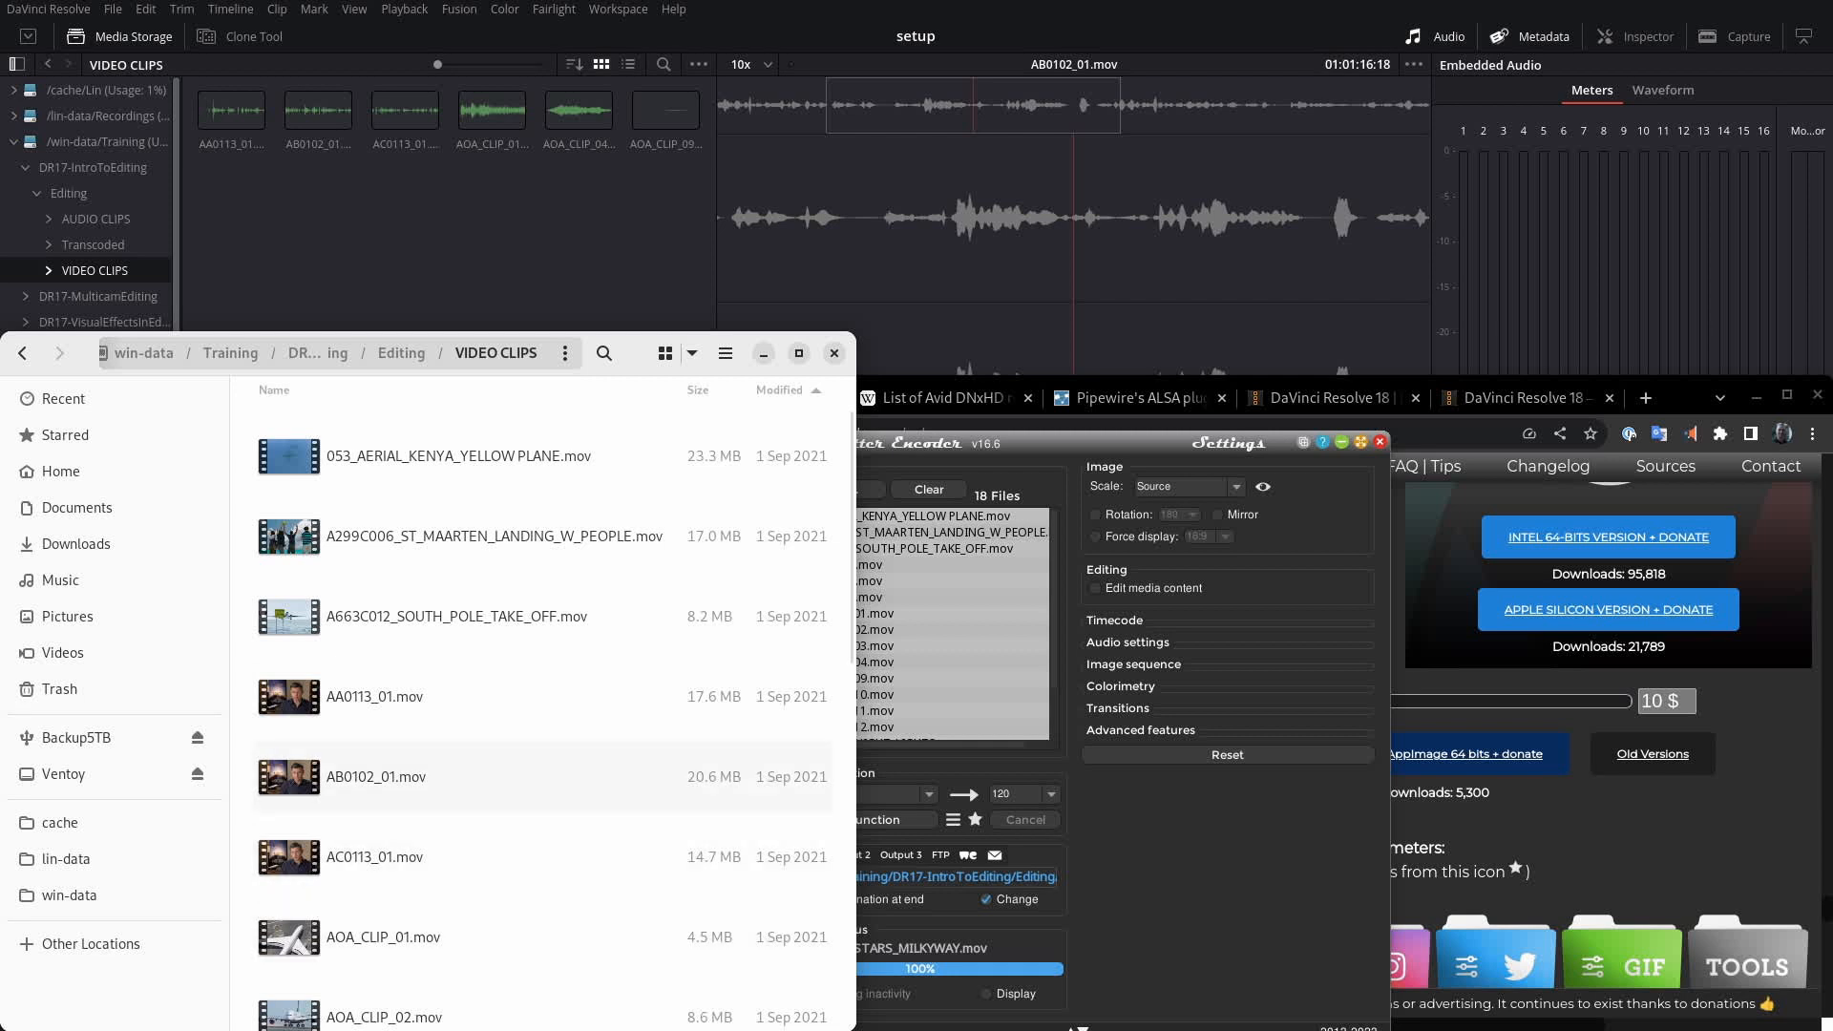
View AB0102_01.mov's audio and video properties (H.264, 1280×720, 23.98 fps, PCM stereo), then close them
{"action": "right_click", "coordinate": [376, 777]}
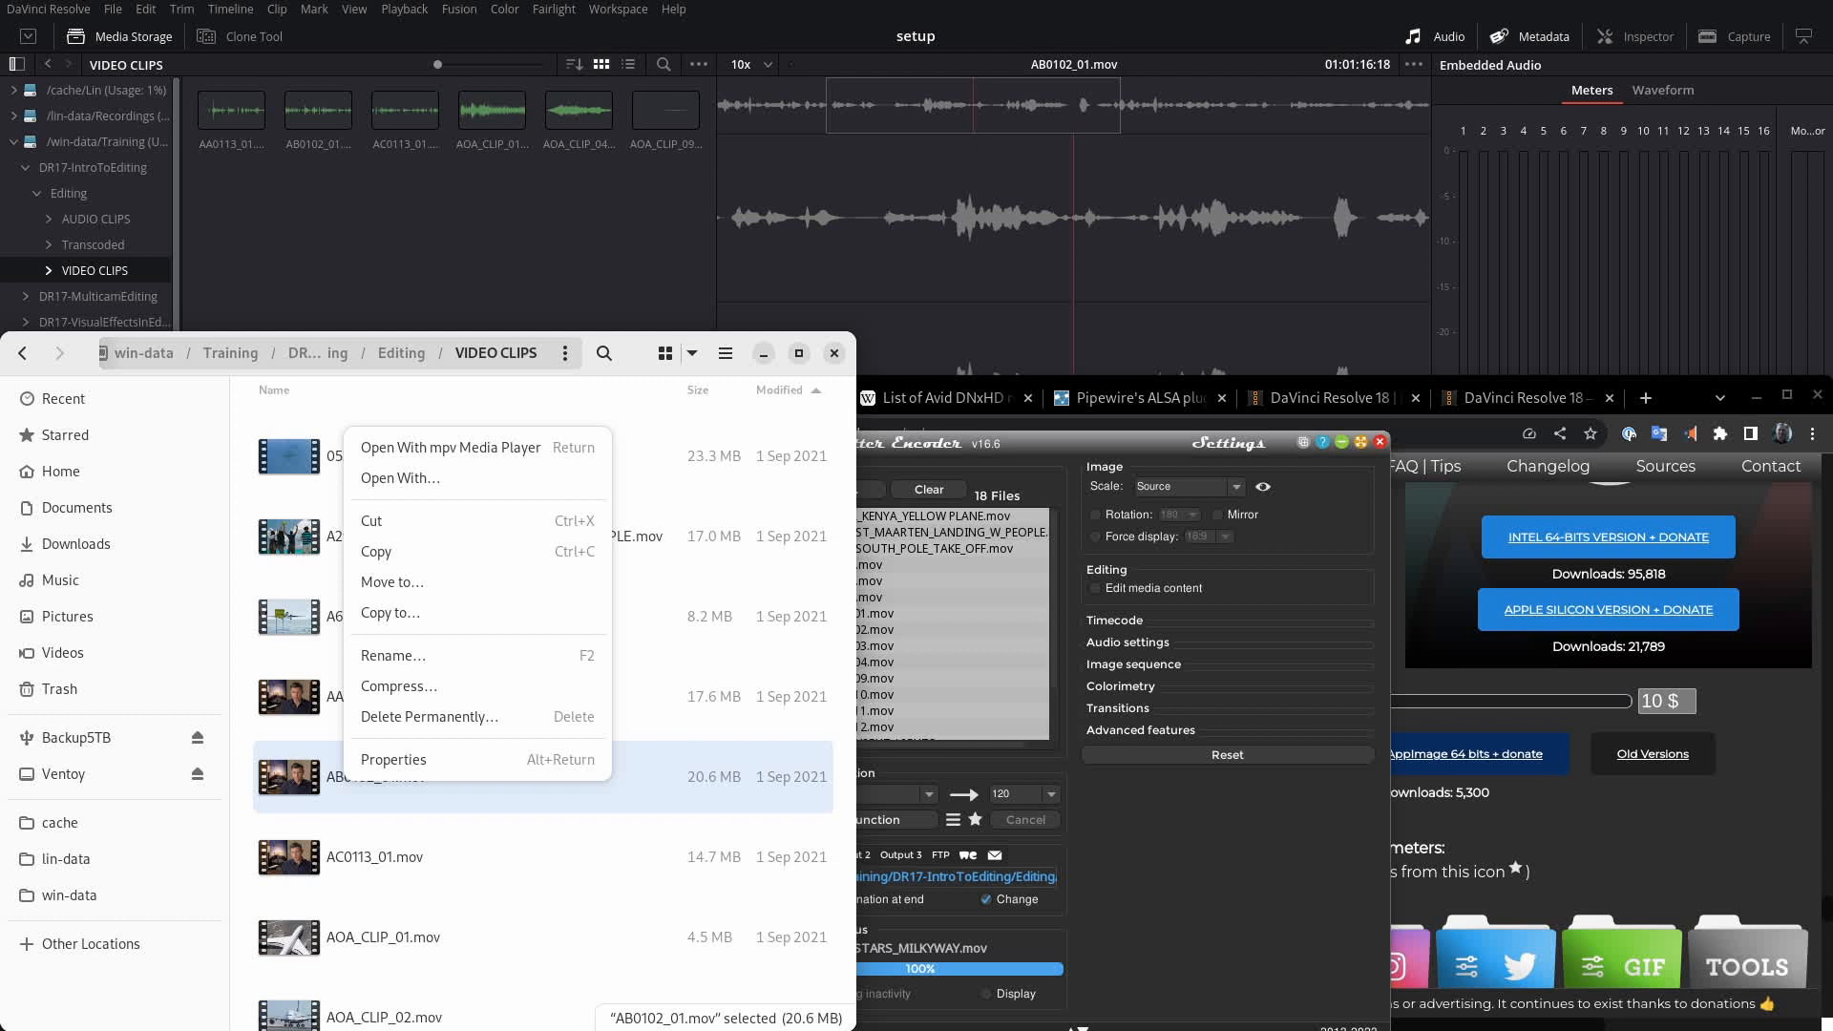
{"action": "left_click", "coordinate": [393, 758]}
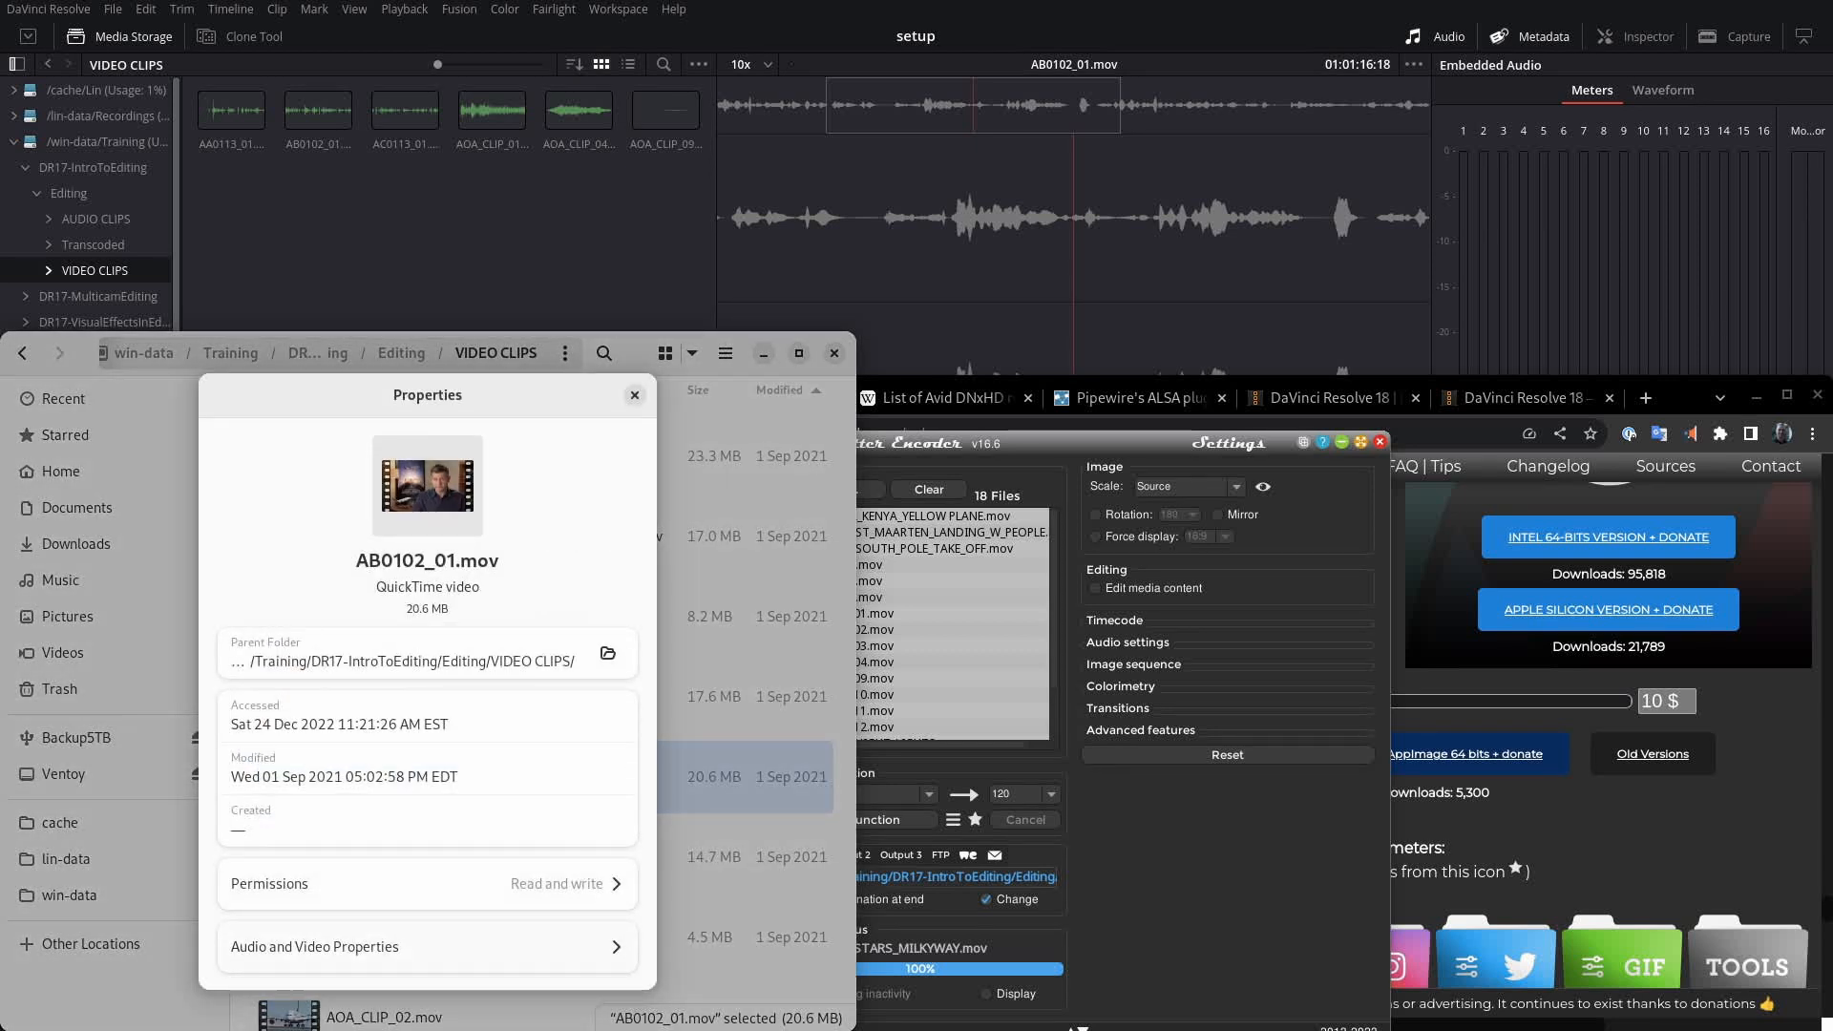
{"action": "left_click", "coordinate": [426, 945]}
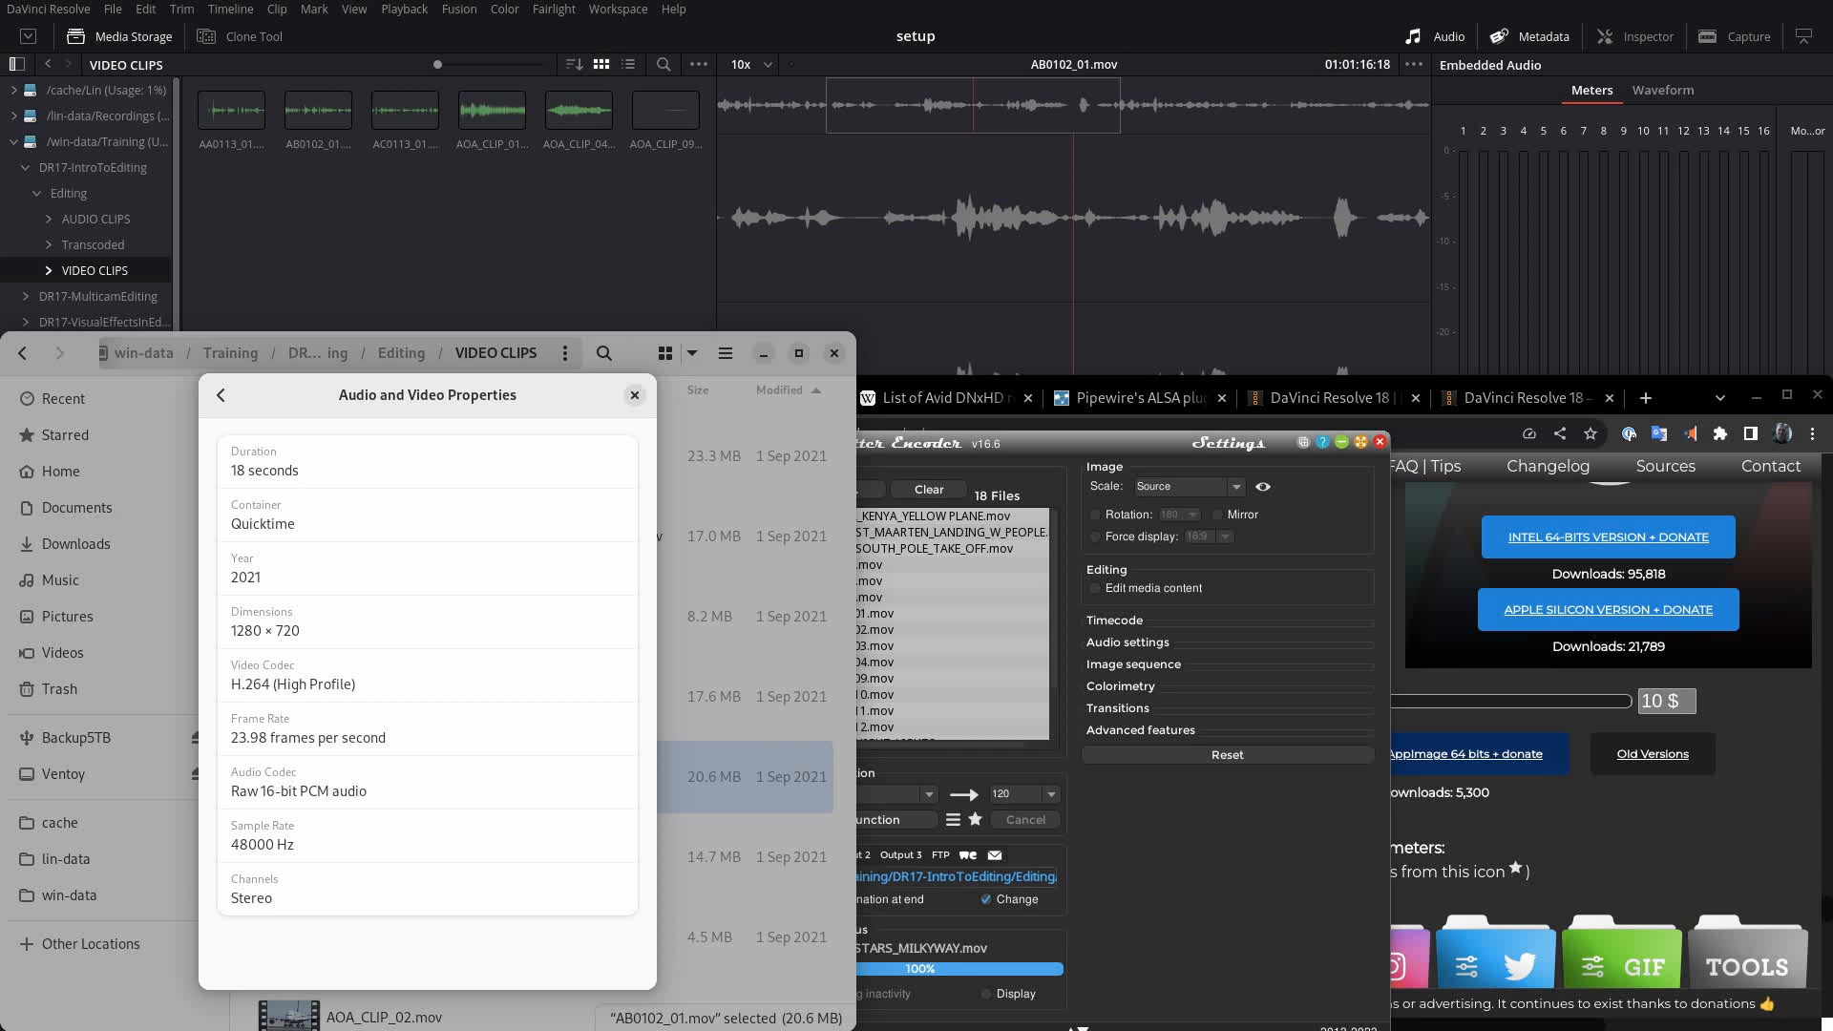
{"action": "left_click", "coordinate": [634, 394]}
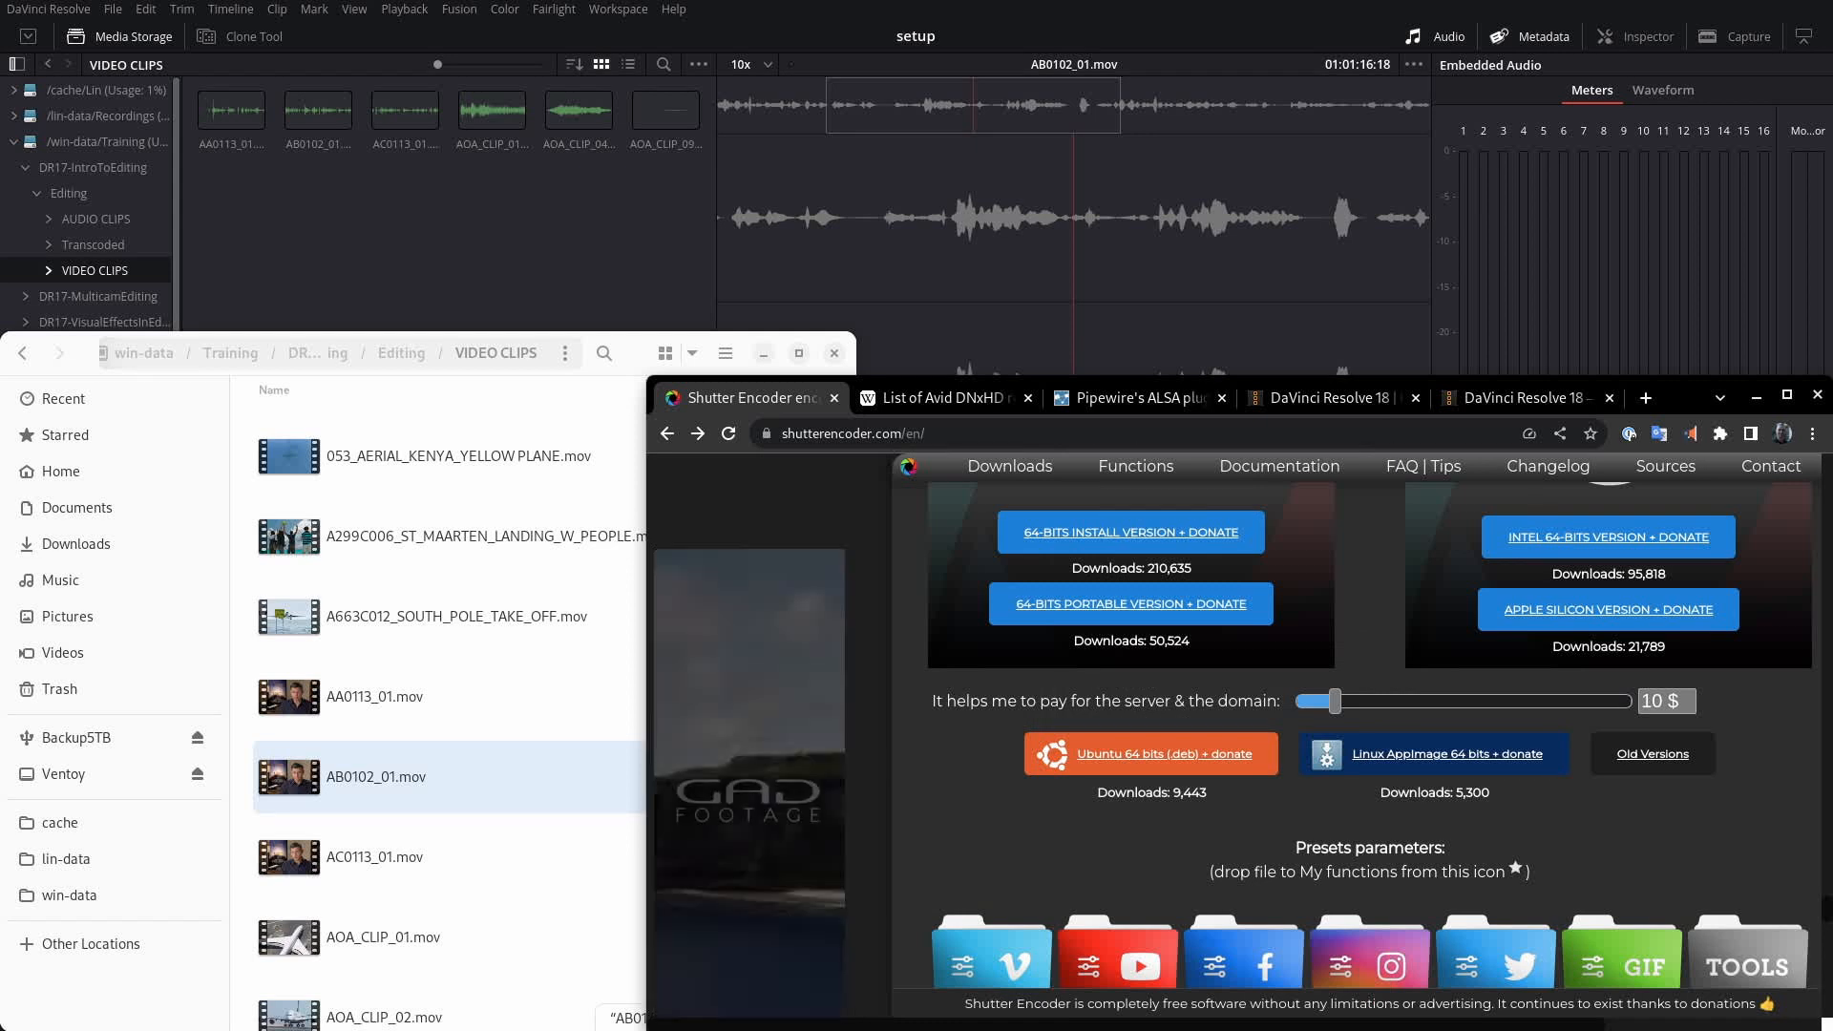
{"action": "mouse_move", "coordinate": [942, 397]}
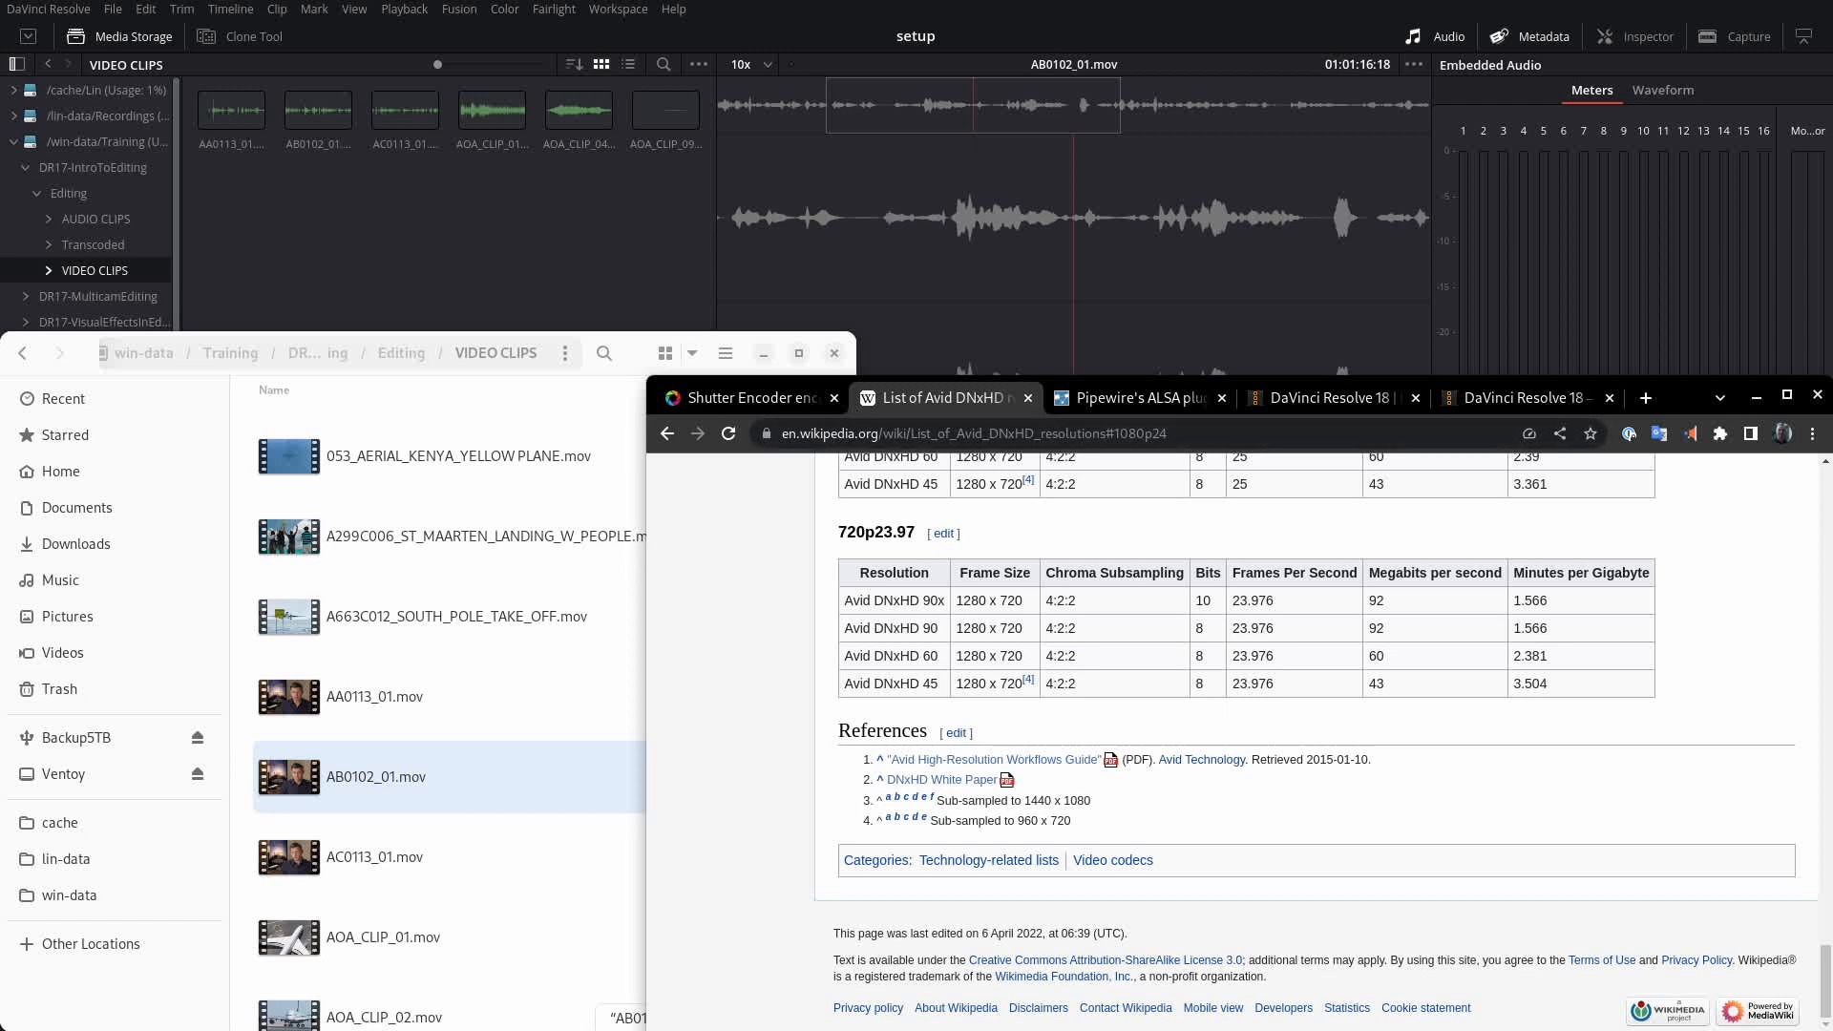
Note the 1280 x 720 frame size and scroll the Avid DNxHD article down to the 720p bitrate tables
{"action": "double_click", "coordinate": [991, 655]}
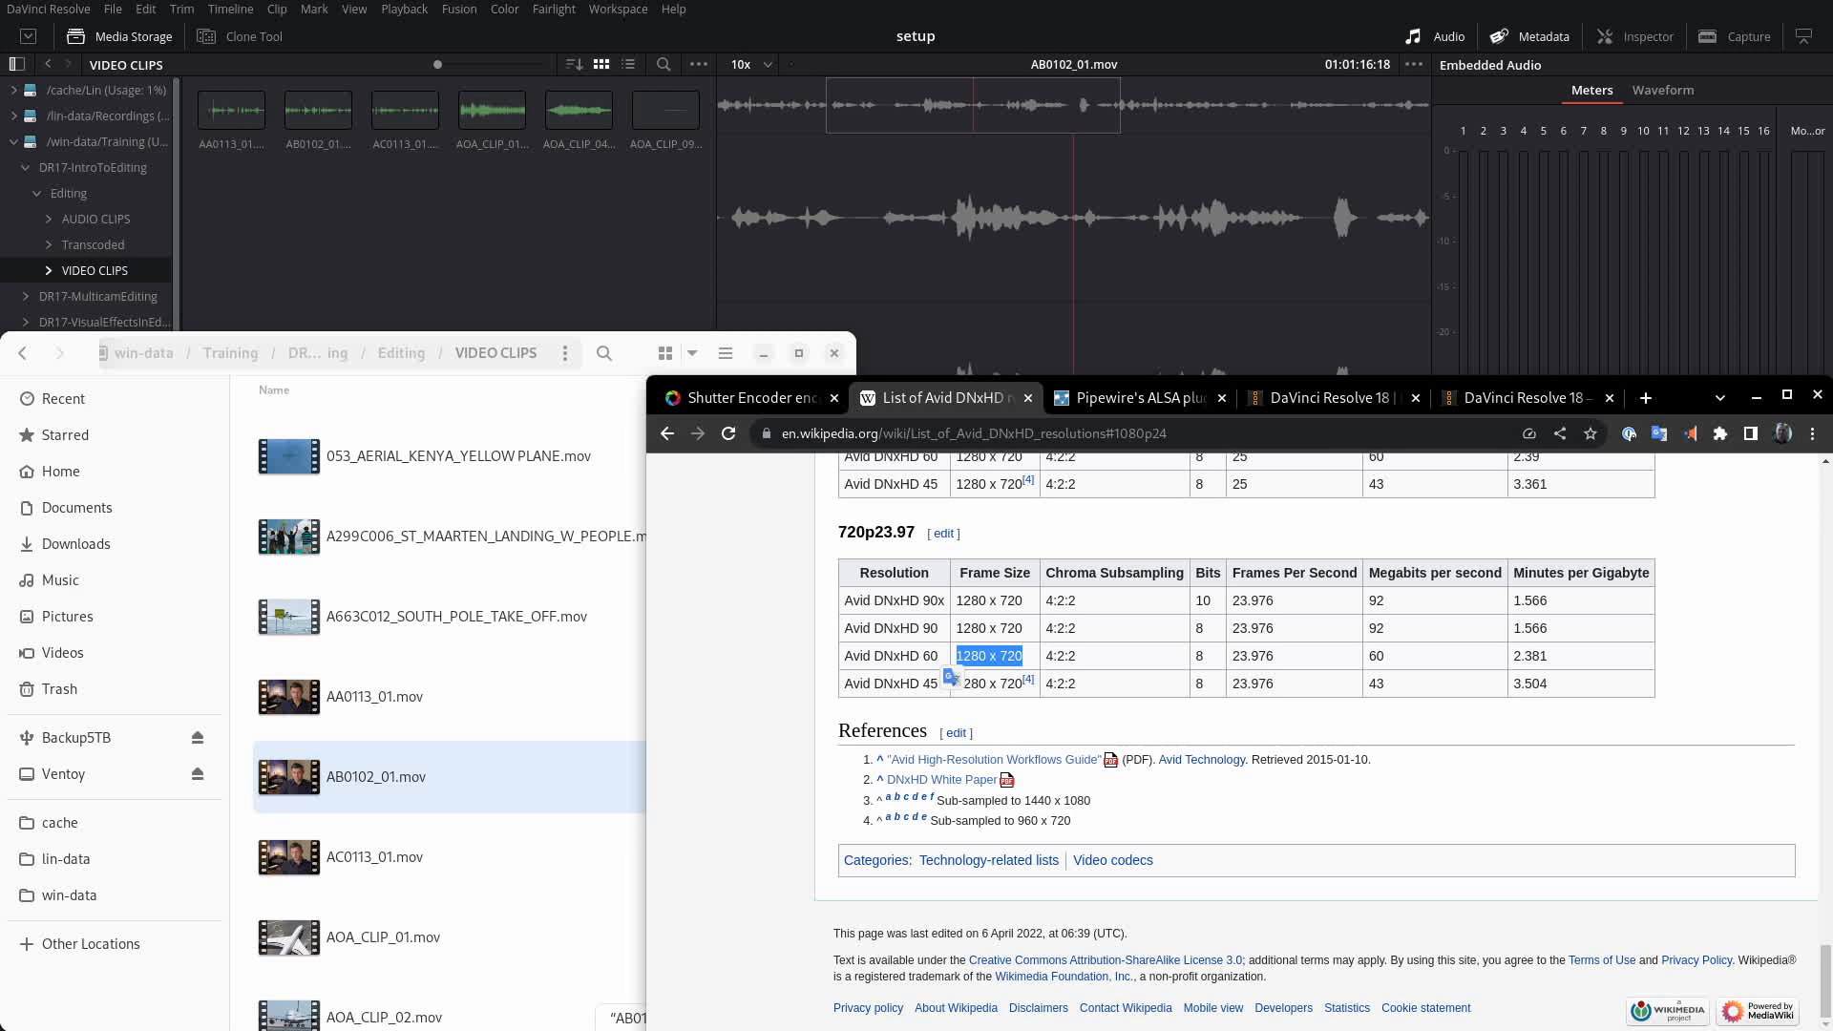
{"action": "scroll", "scroll_direction": "up", "scroll_amount": 3}
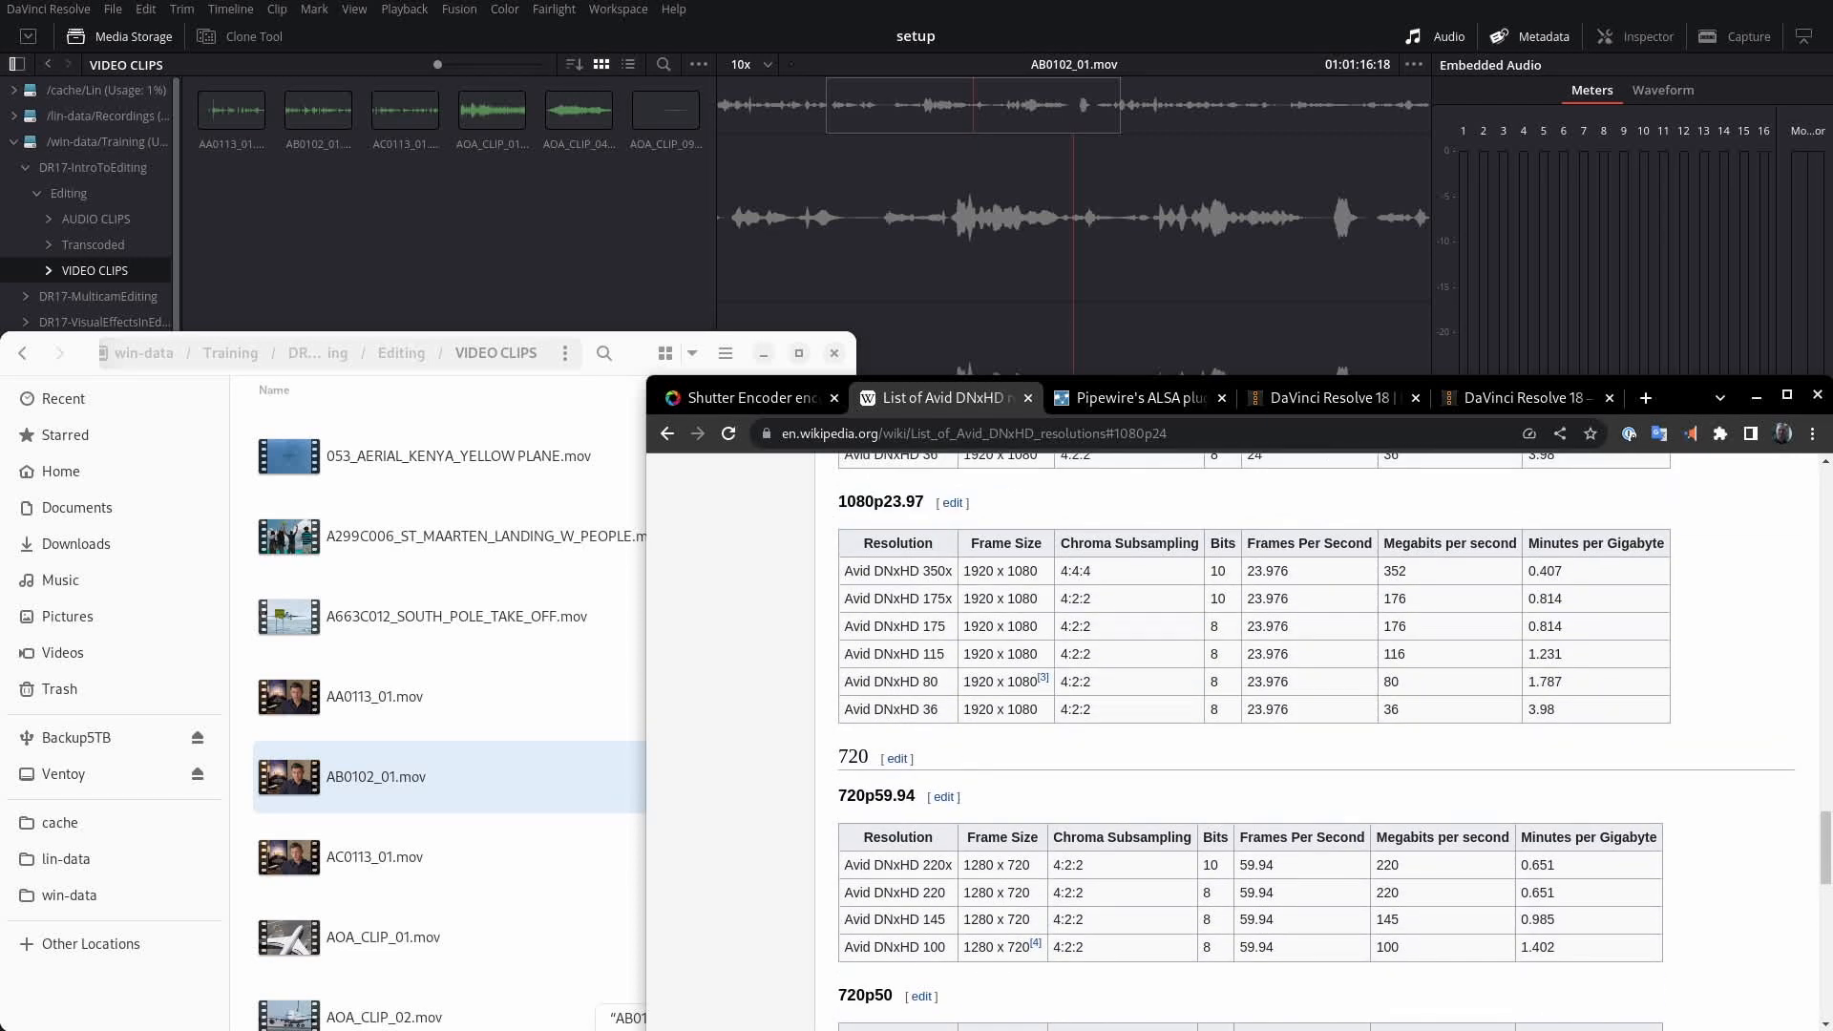
{"action": "scroll", "scroll_direction": "down", "scroll_amount": 3}
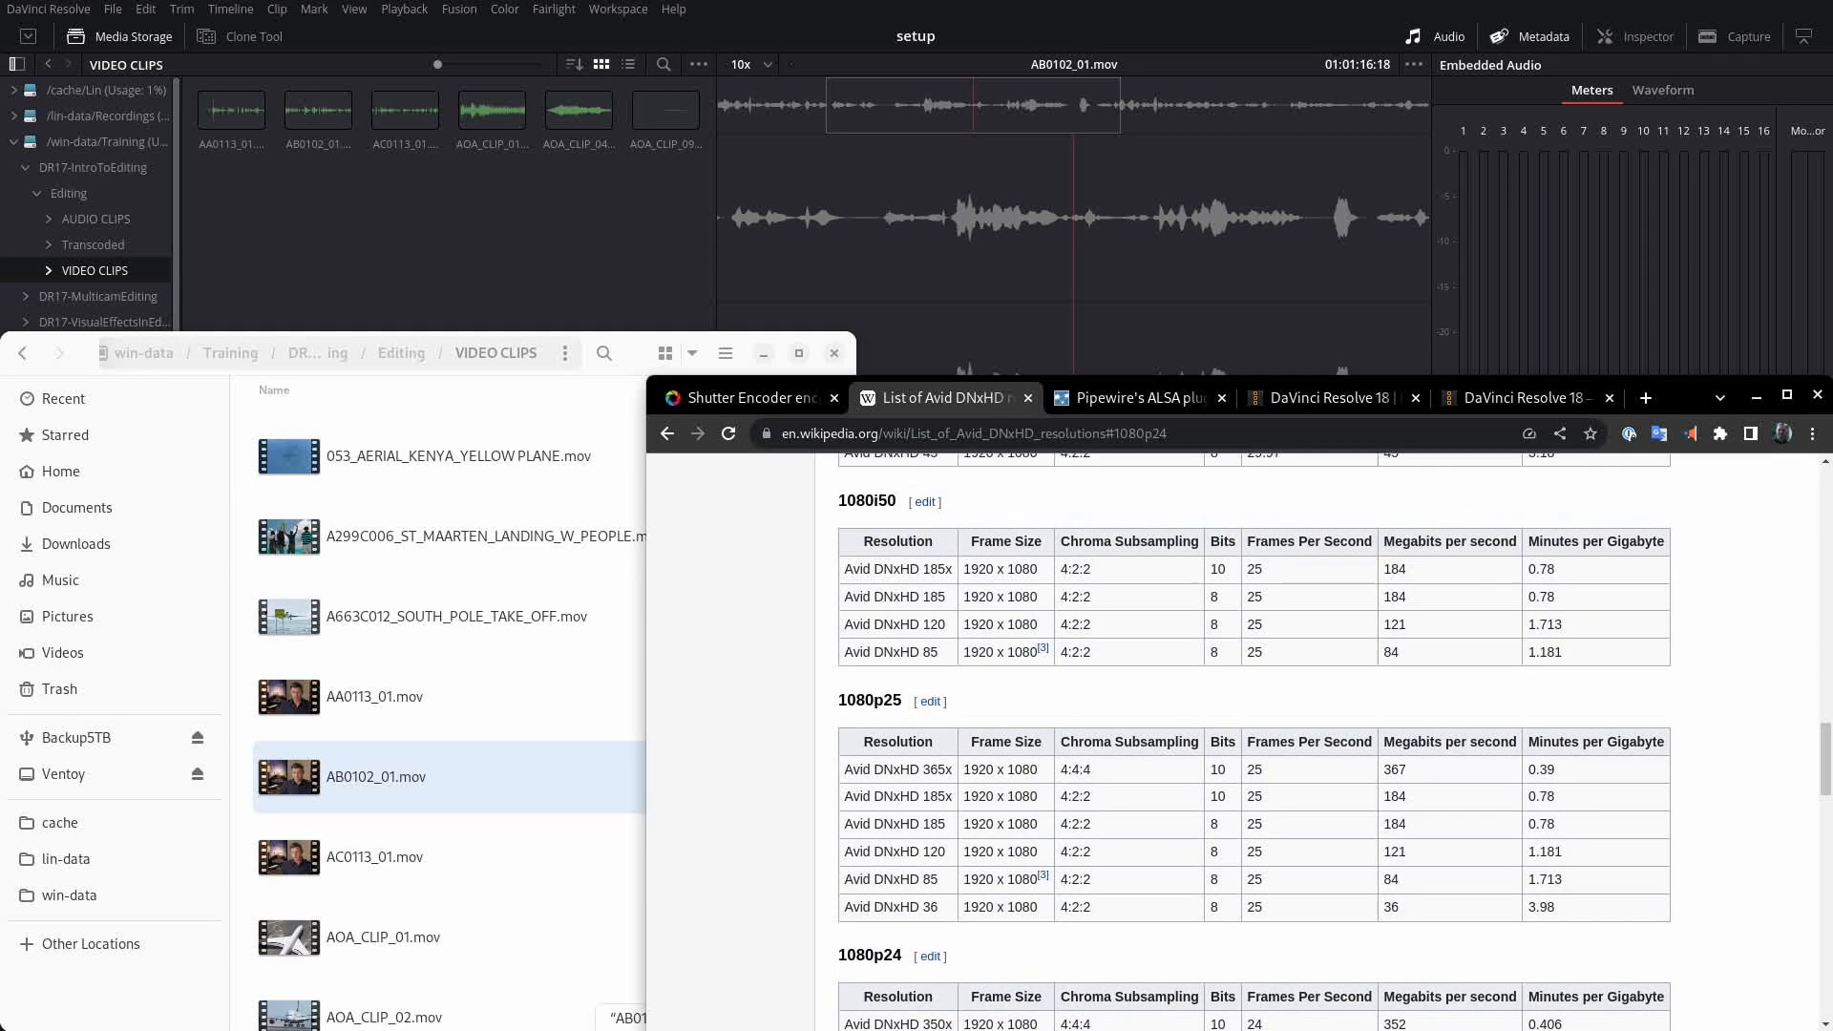
{"action": "scroll", "scroll_direction": "down", "scroll_amount": 3}
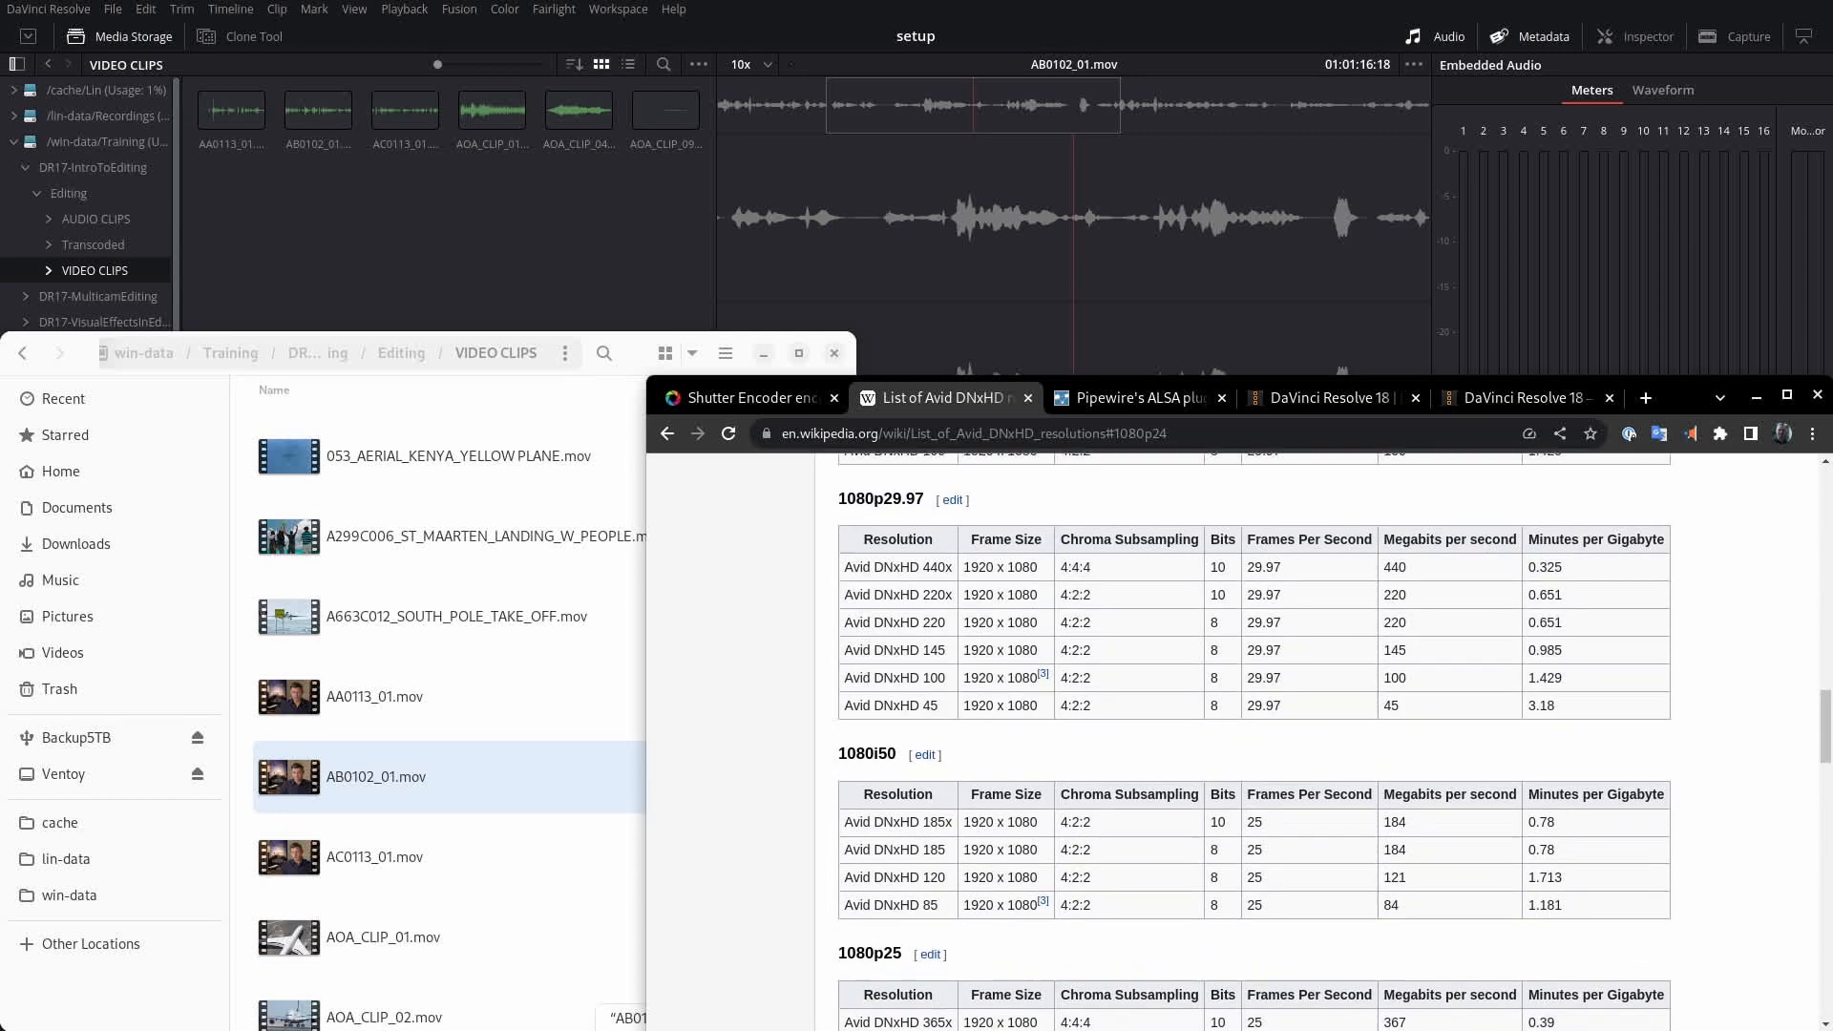
{"action": "scroll", "scroll_direction": "down", "scroll_amount": 3}
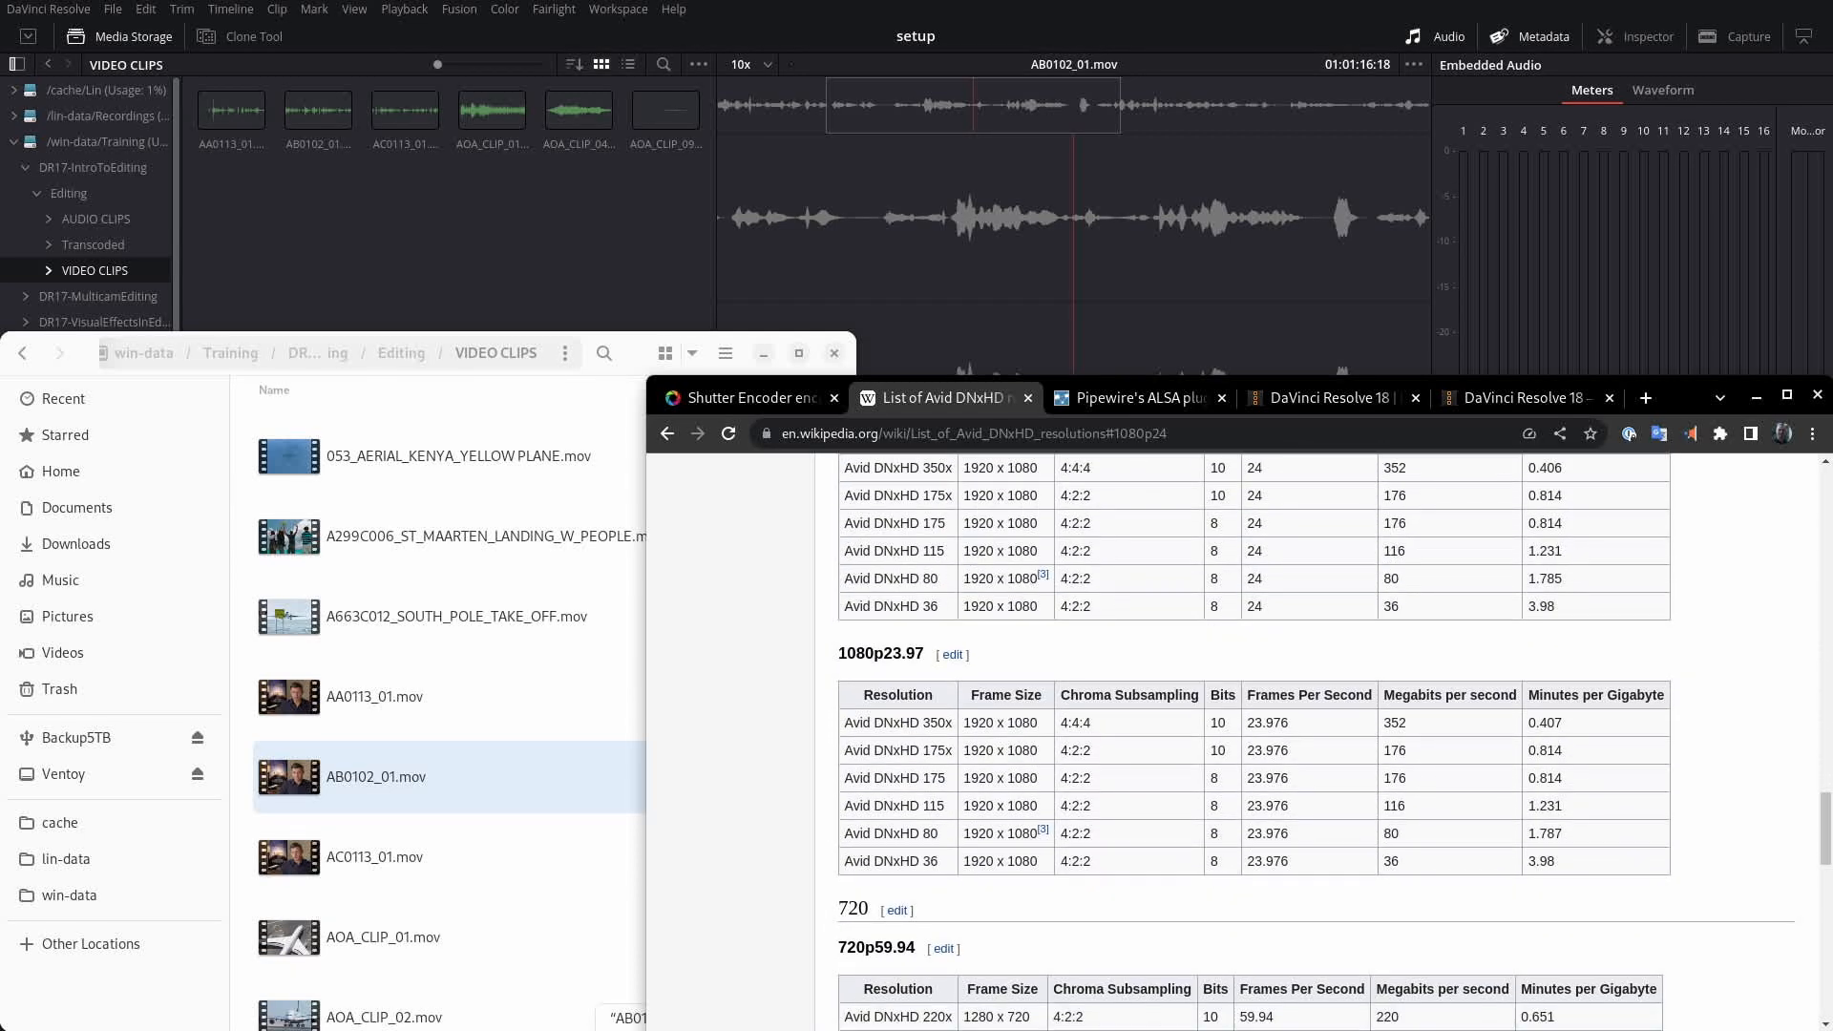
{"action": "scroll", "scroll_direction": "down", "scroll_amount": 3}
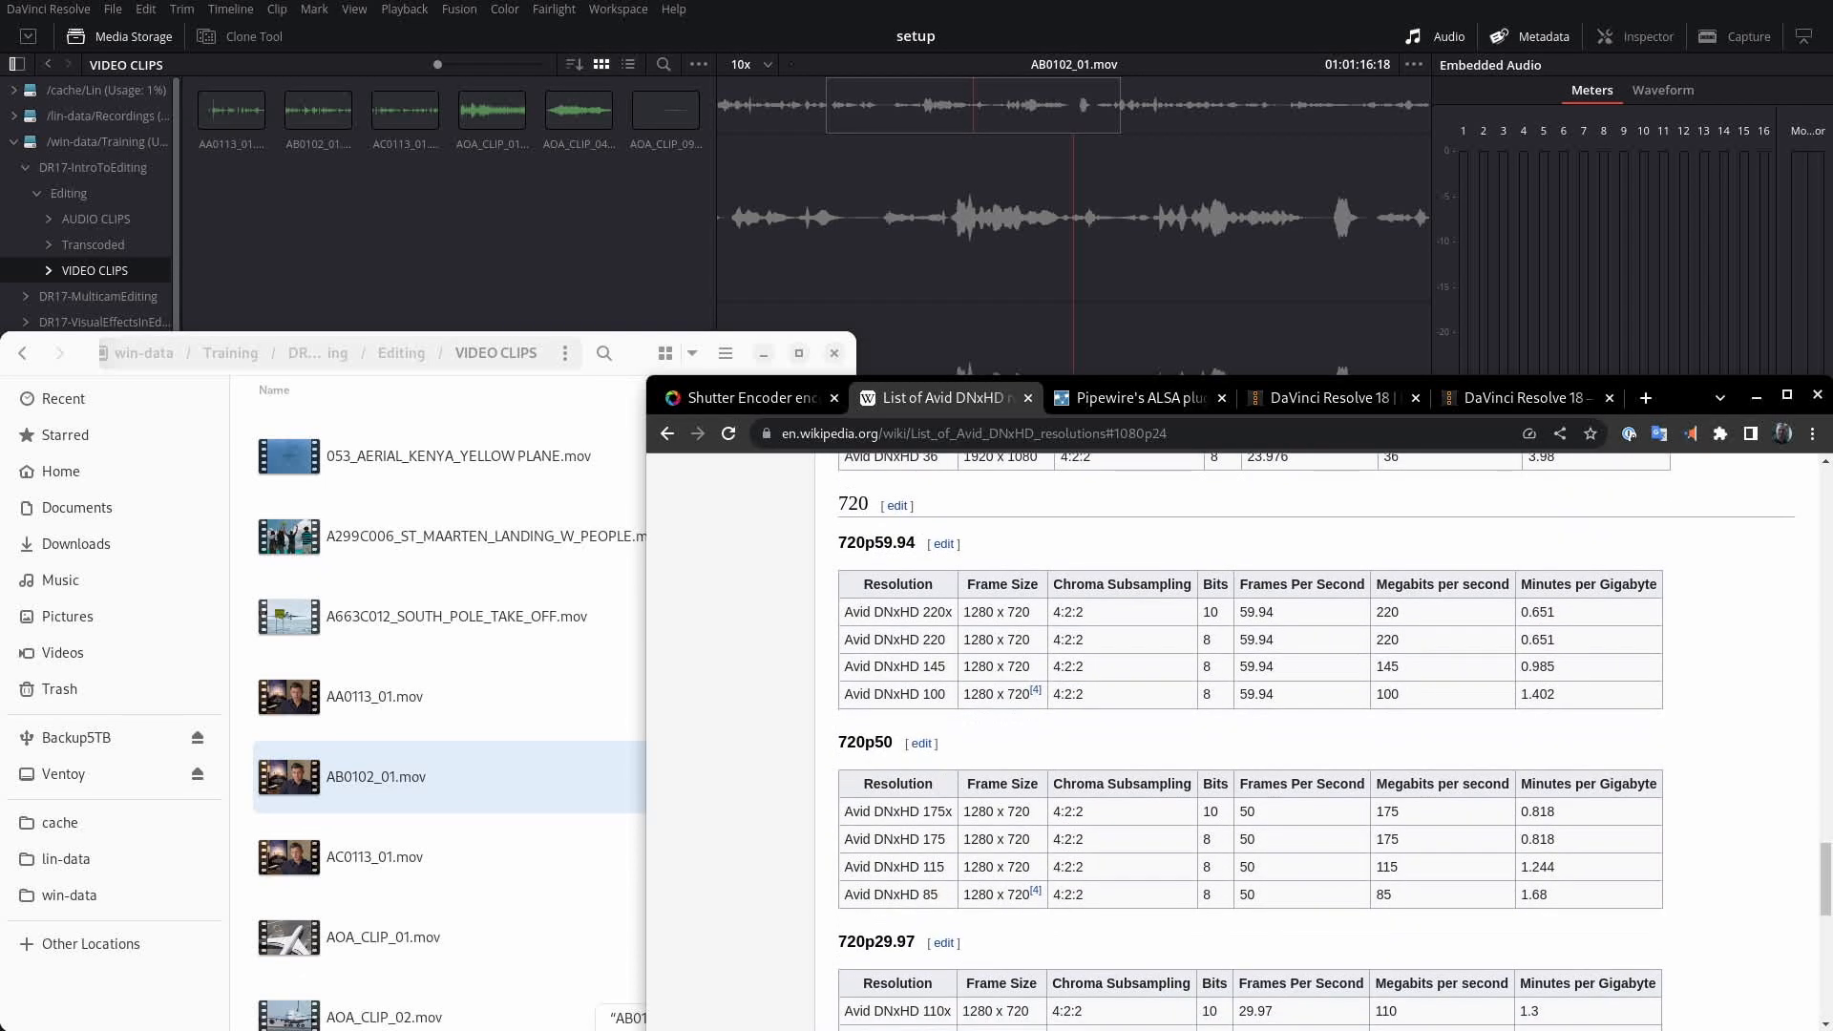
{"action": "scroll", "scroll_direction": "down", "scroll_amount": 3}
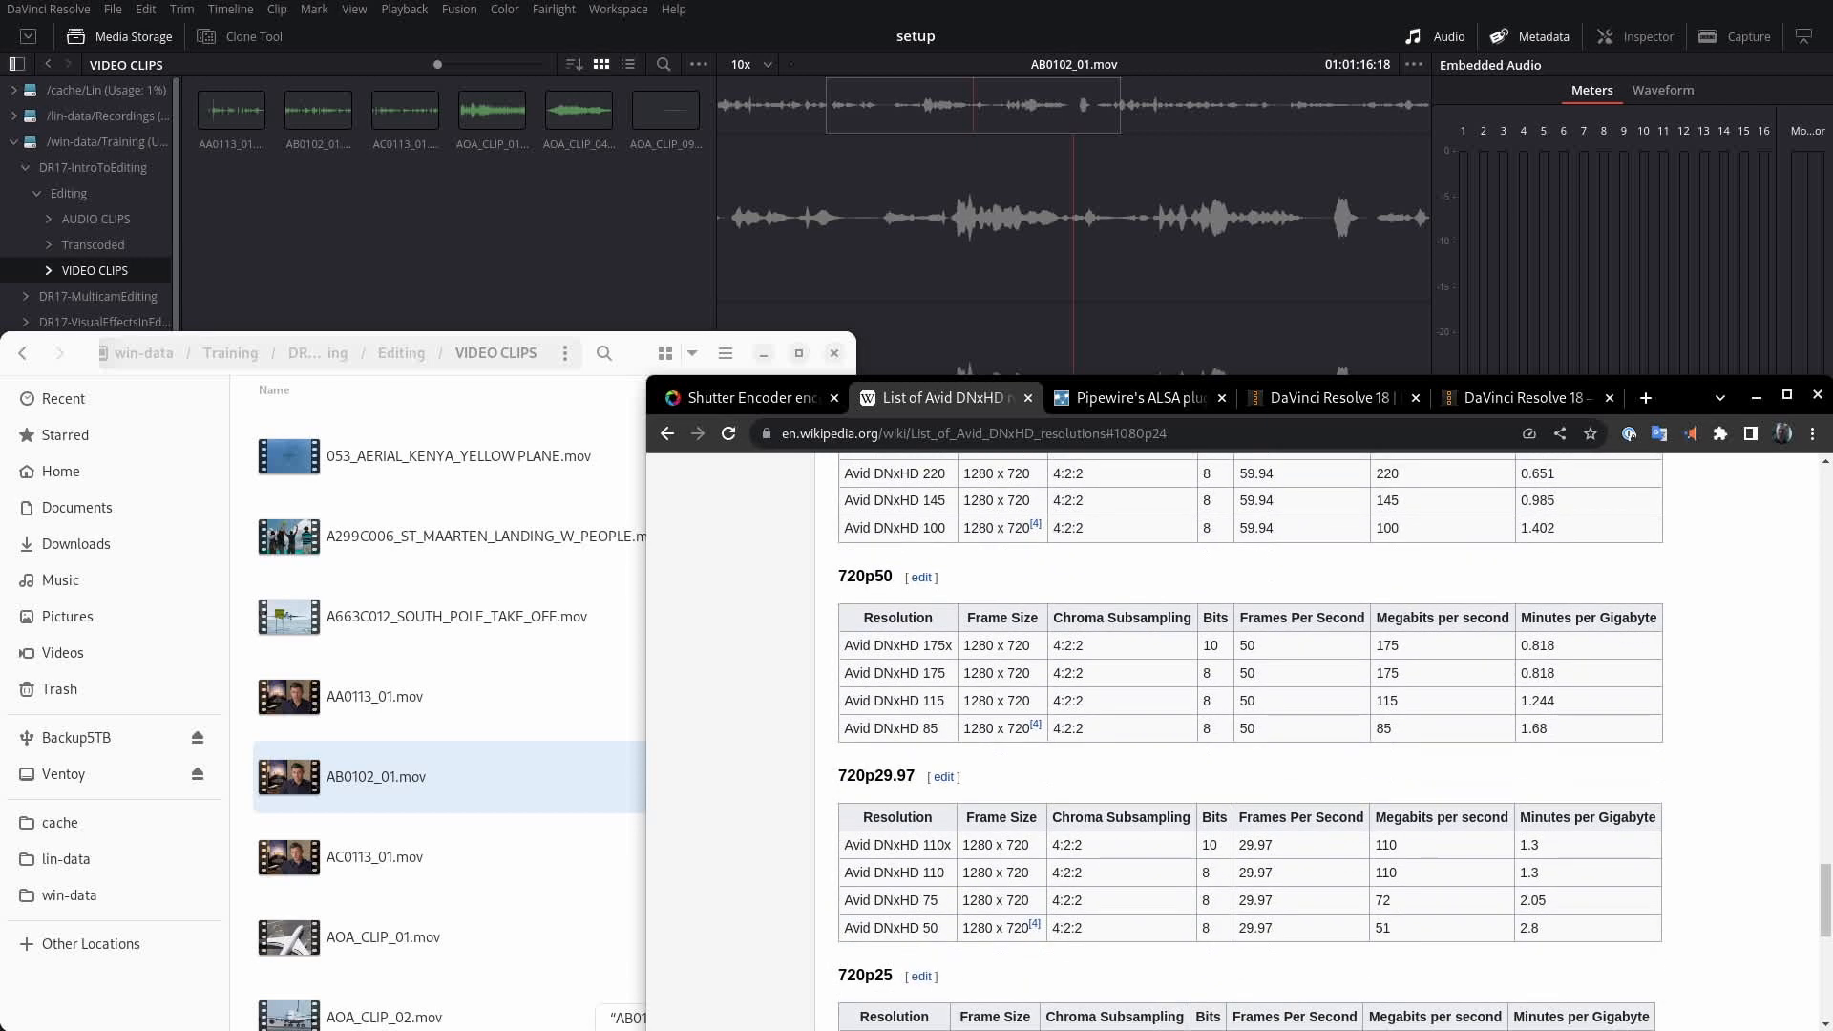
{"action": "scroll", "scroll_direction": "down", "scroll_amount": 3}
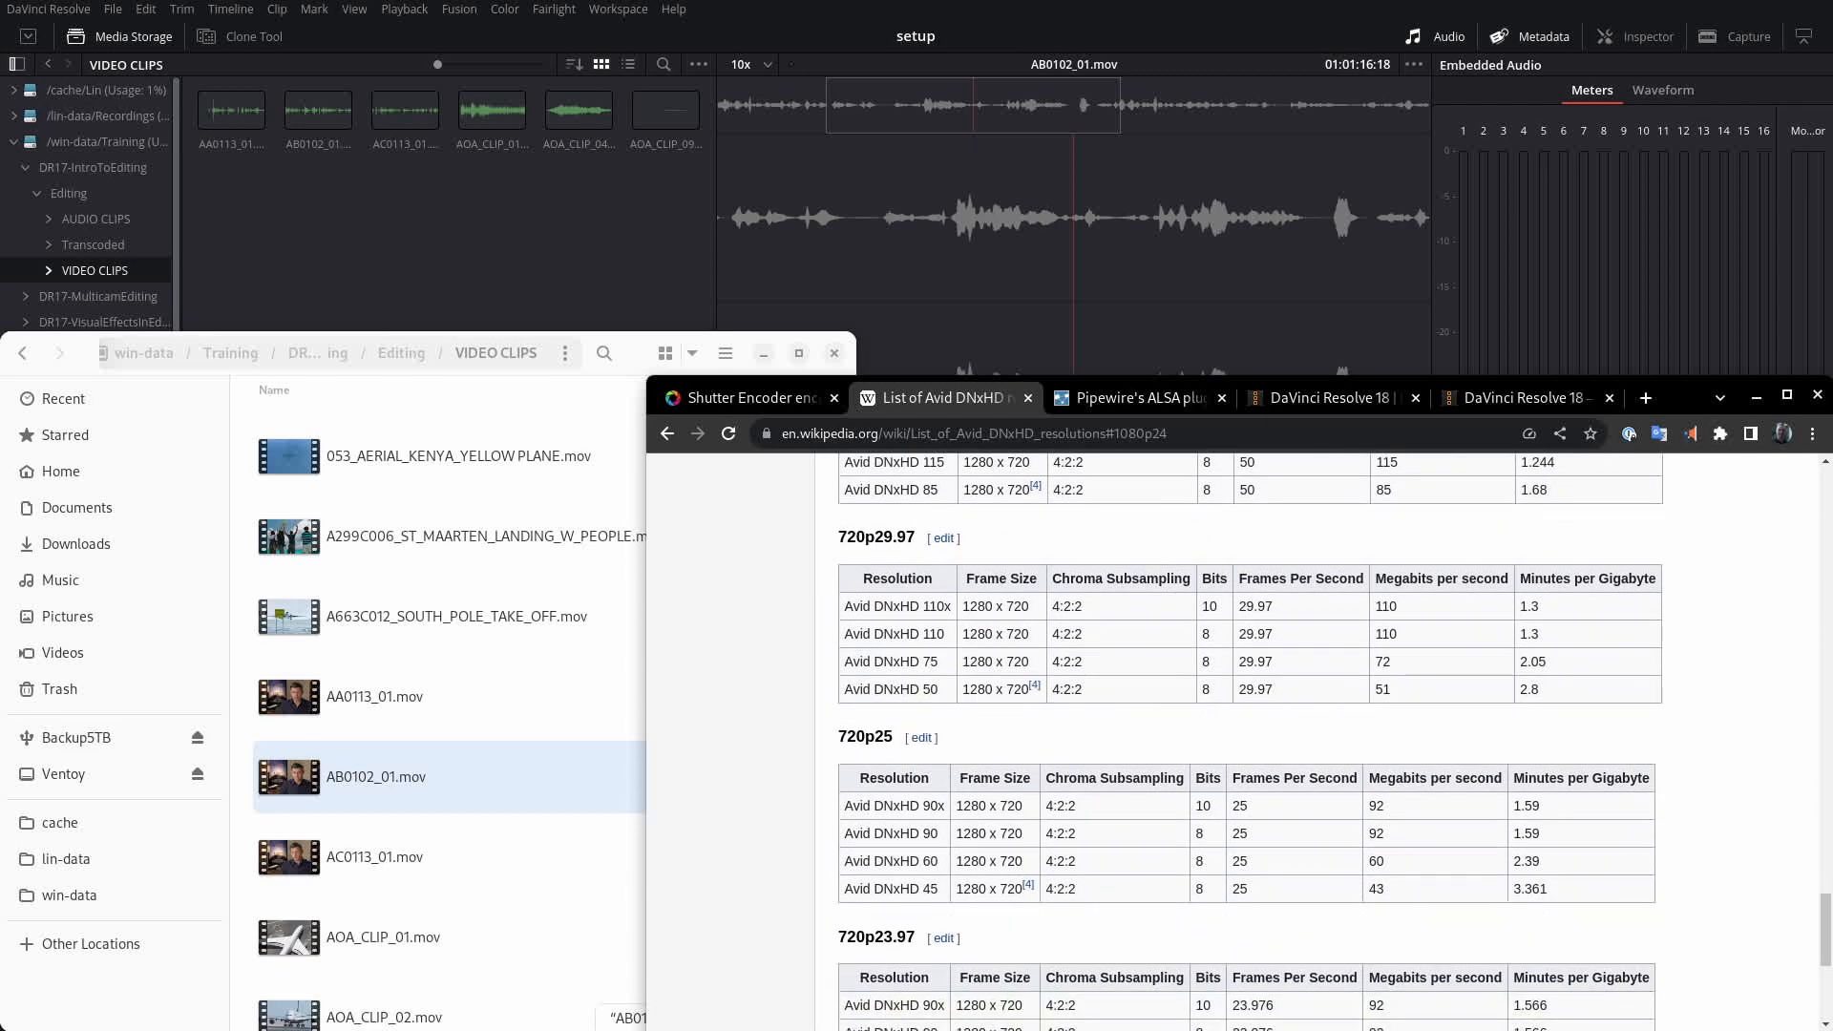
{"action": "scroll", "scroll_direction": "down", "scroll_amount": 3}
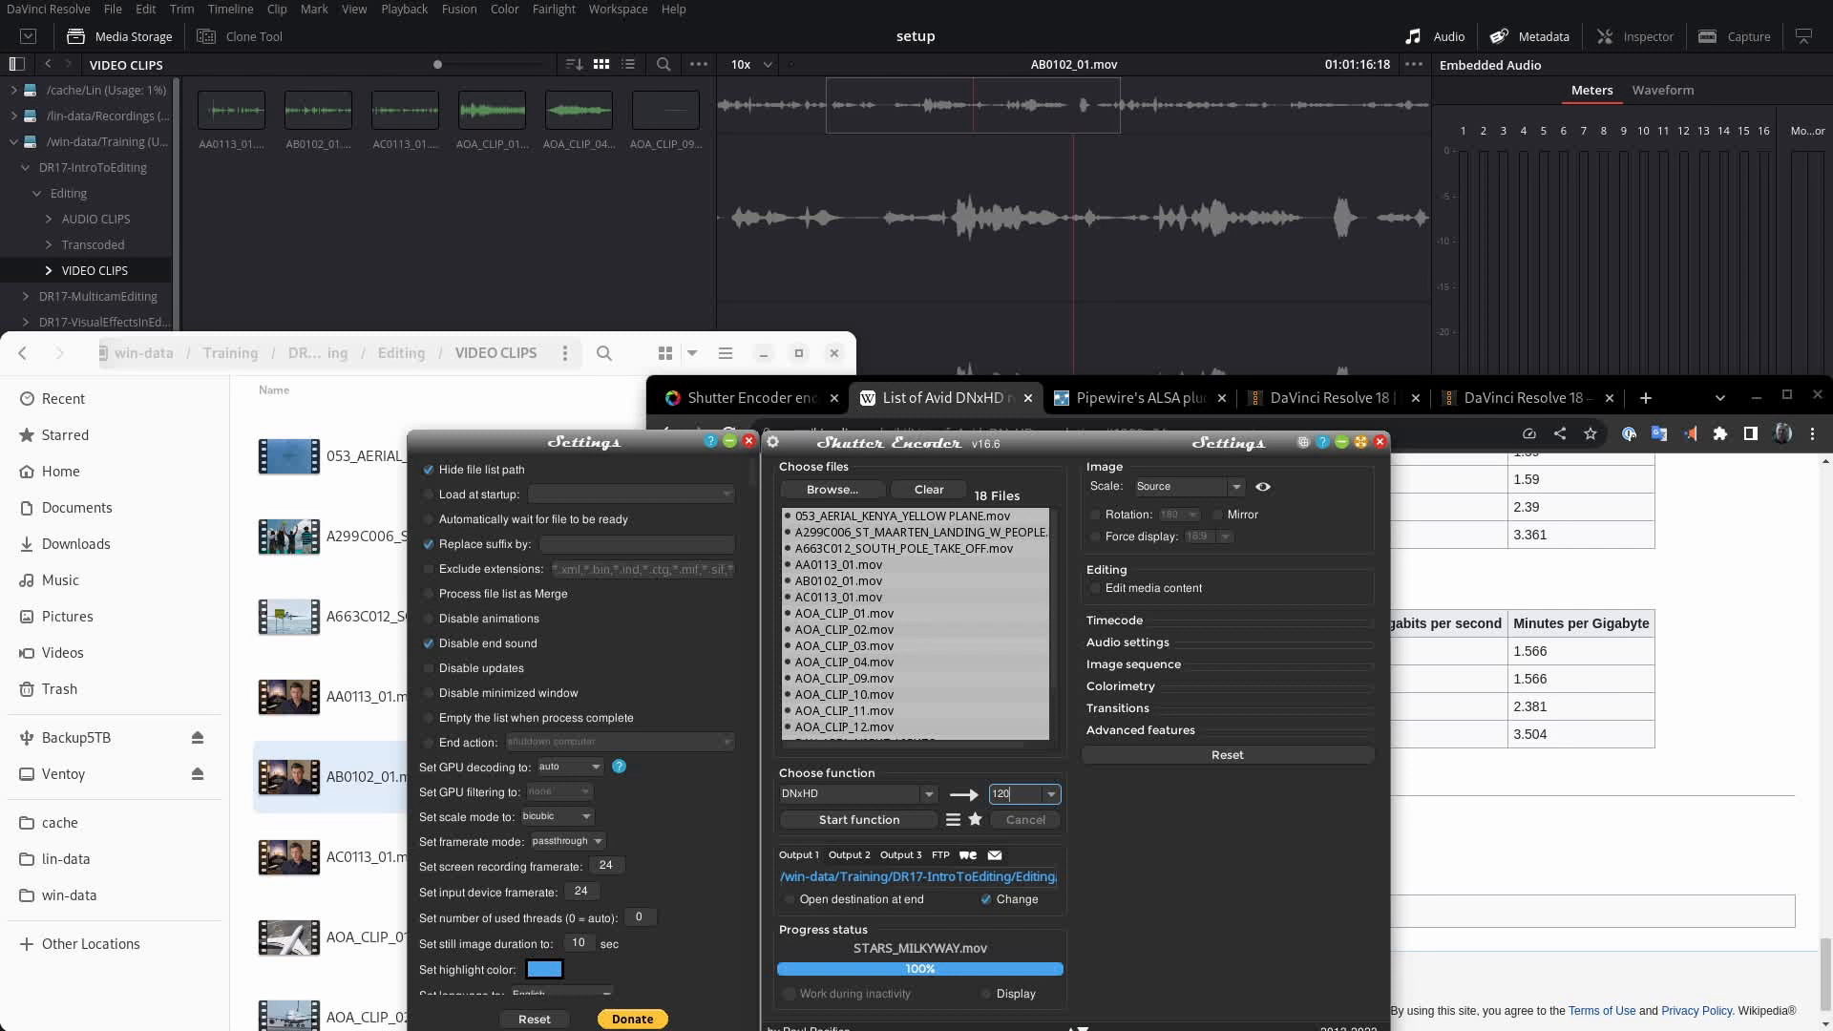
Set the output scale to 1280x720 and keep the DNxHD bitrate at 60
{"action": "left_click", "coordinate": [1184, 487]}
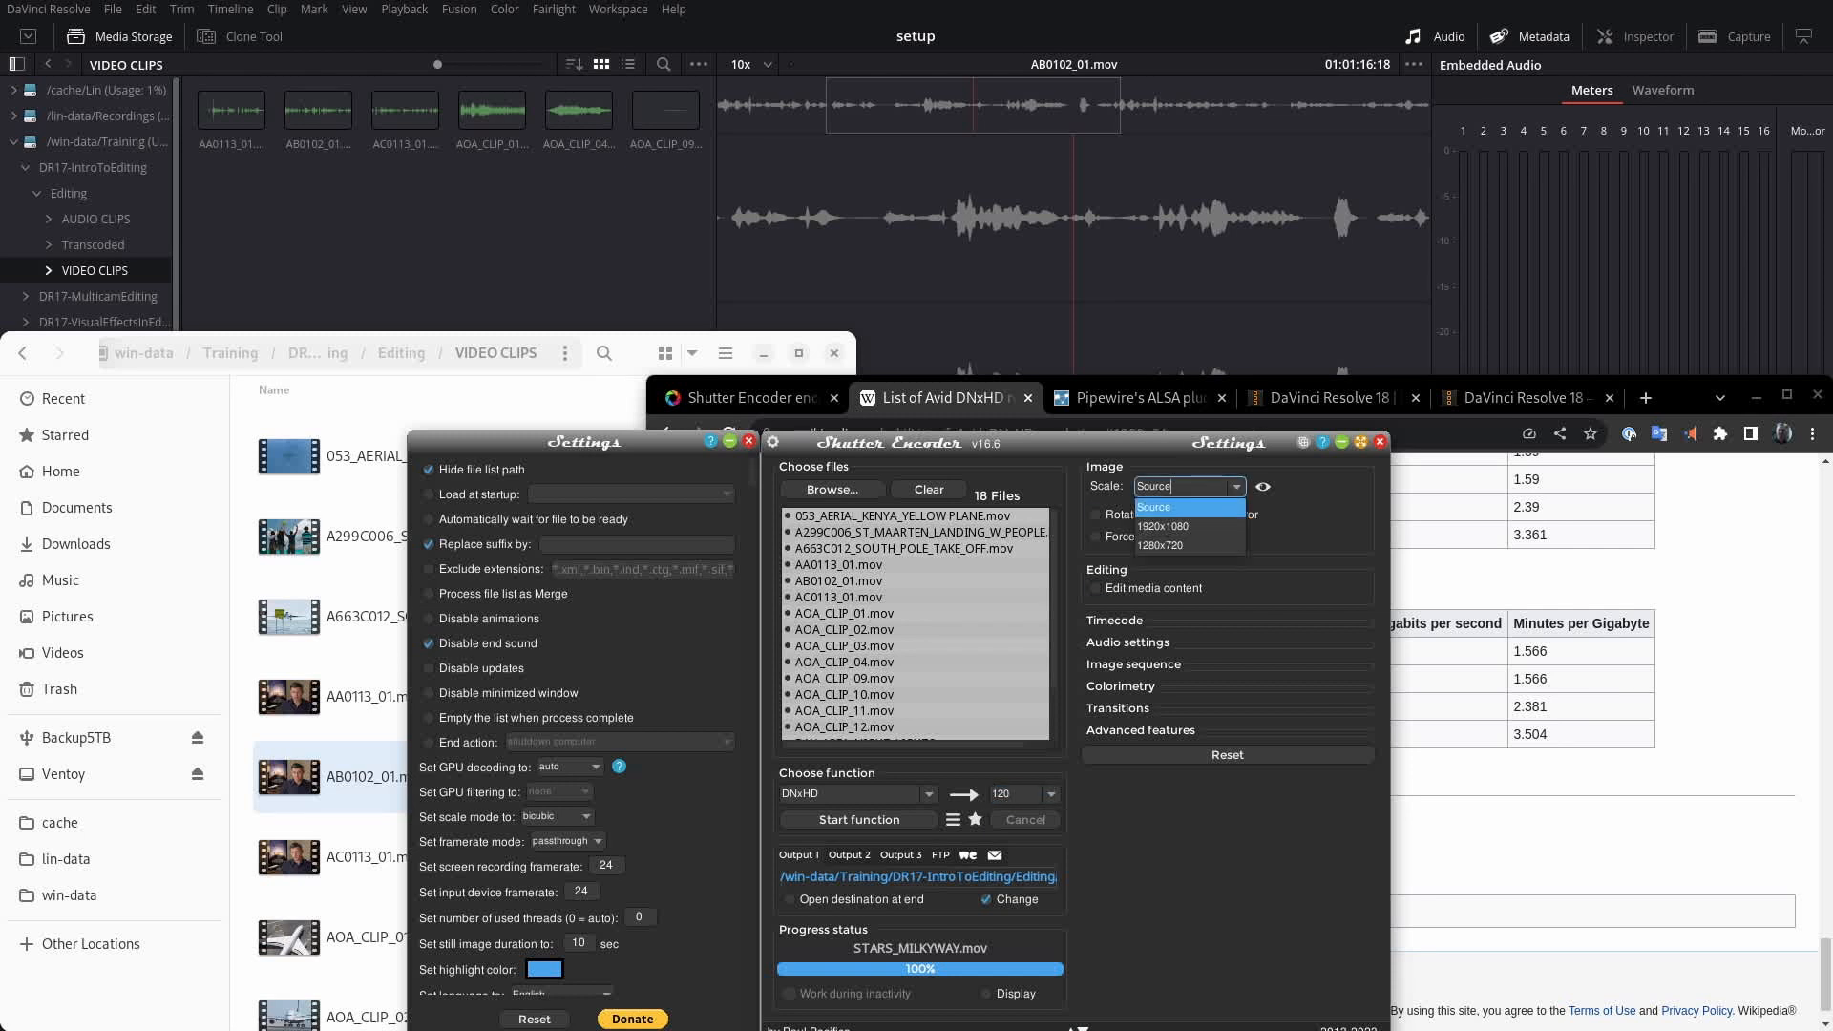
{"action": "mouse_move", "coordinate": [1172, 544]}
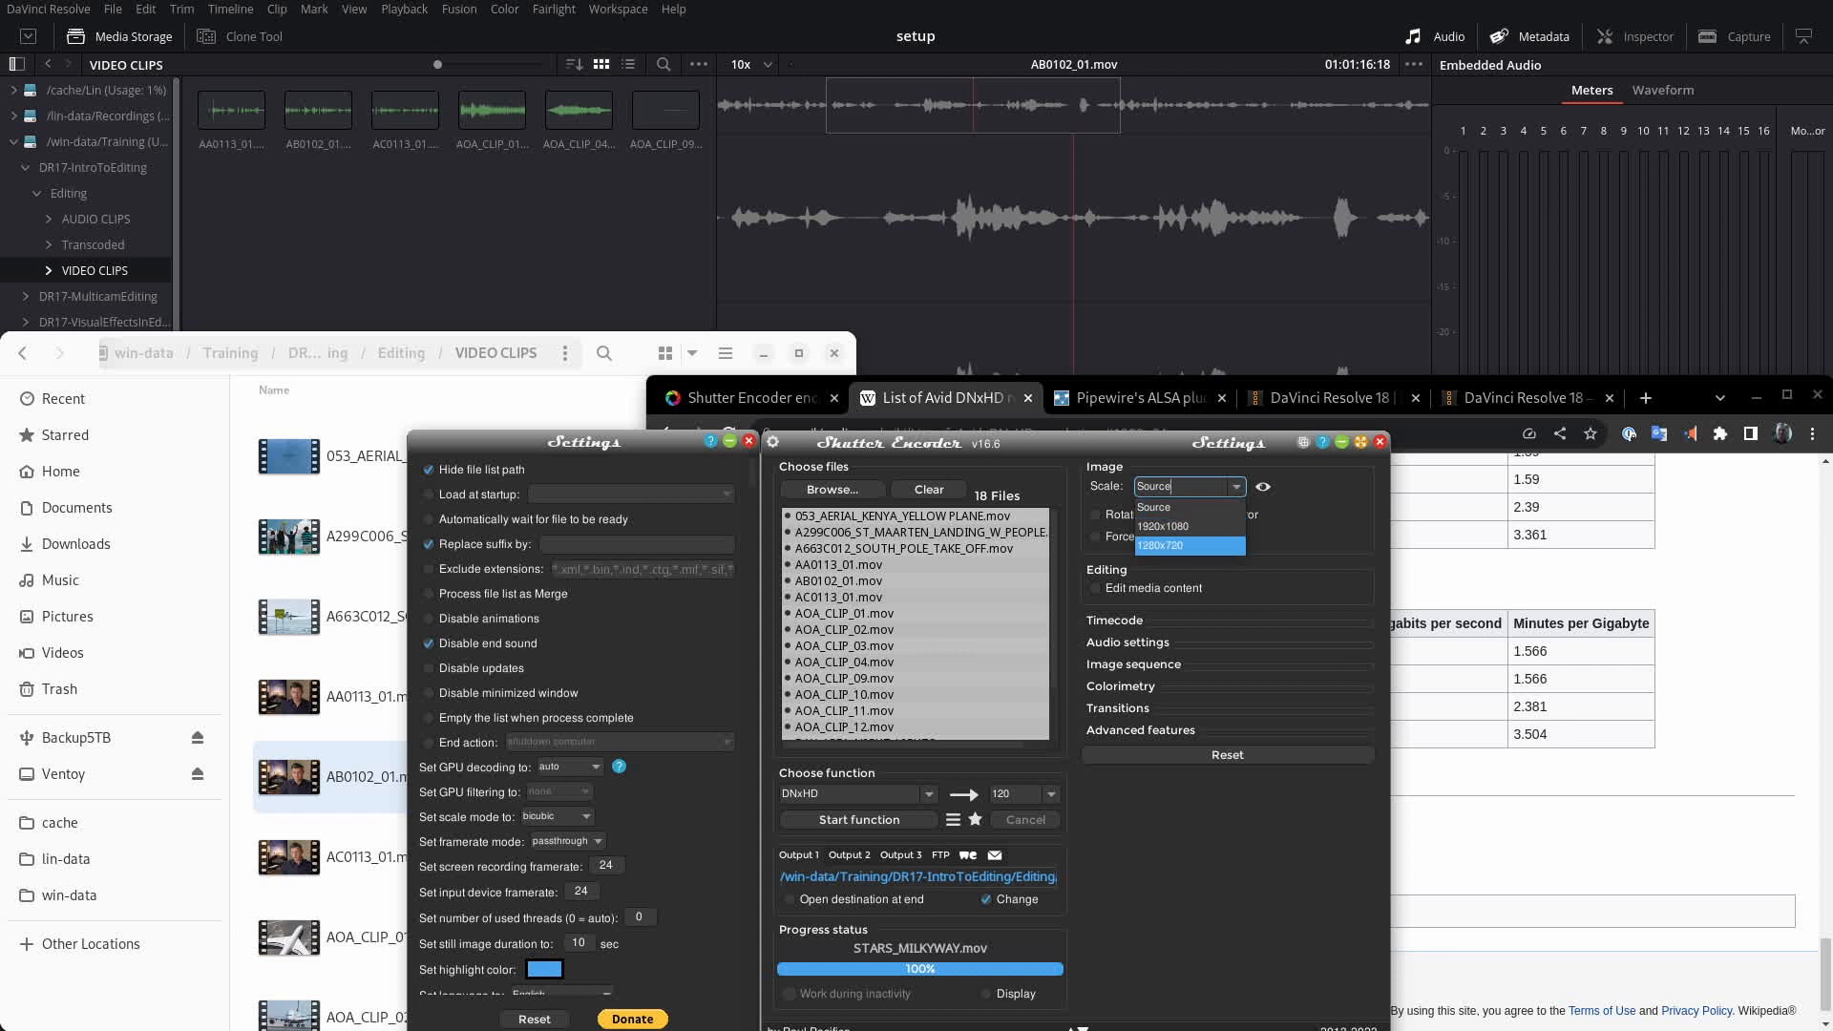
{"action": "left_click", "coordinate": [1164, 547]}
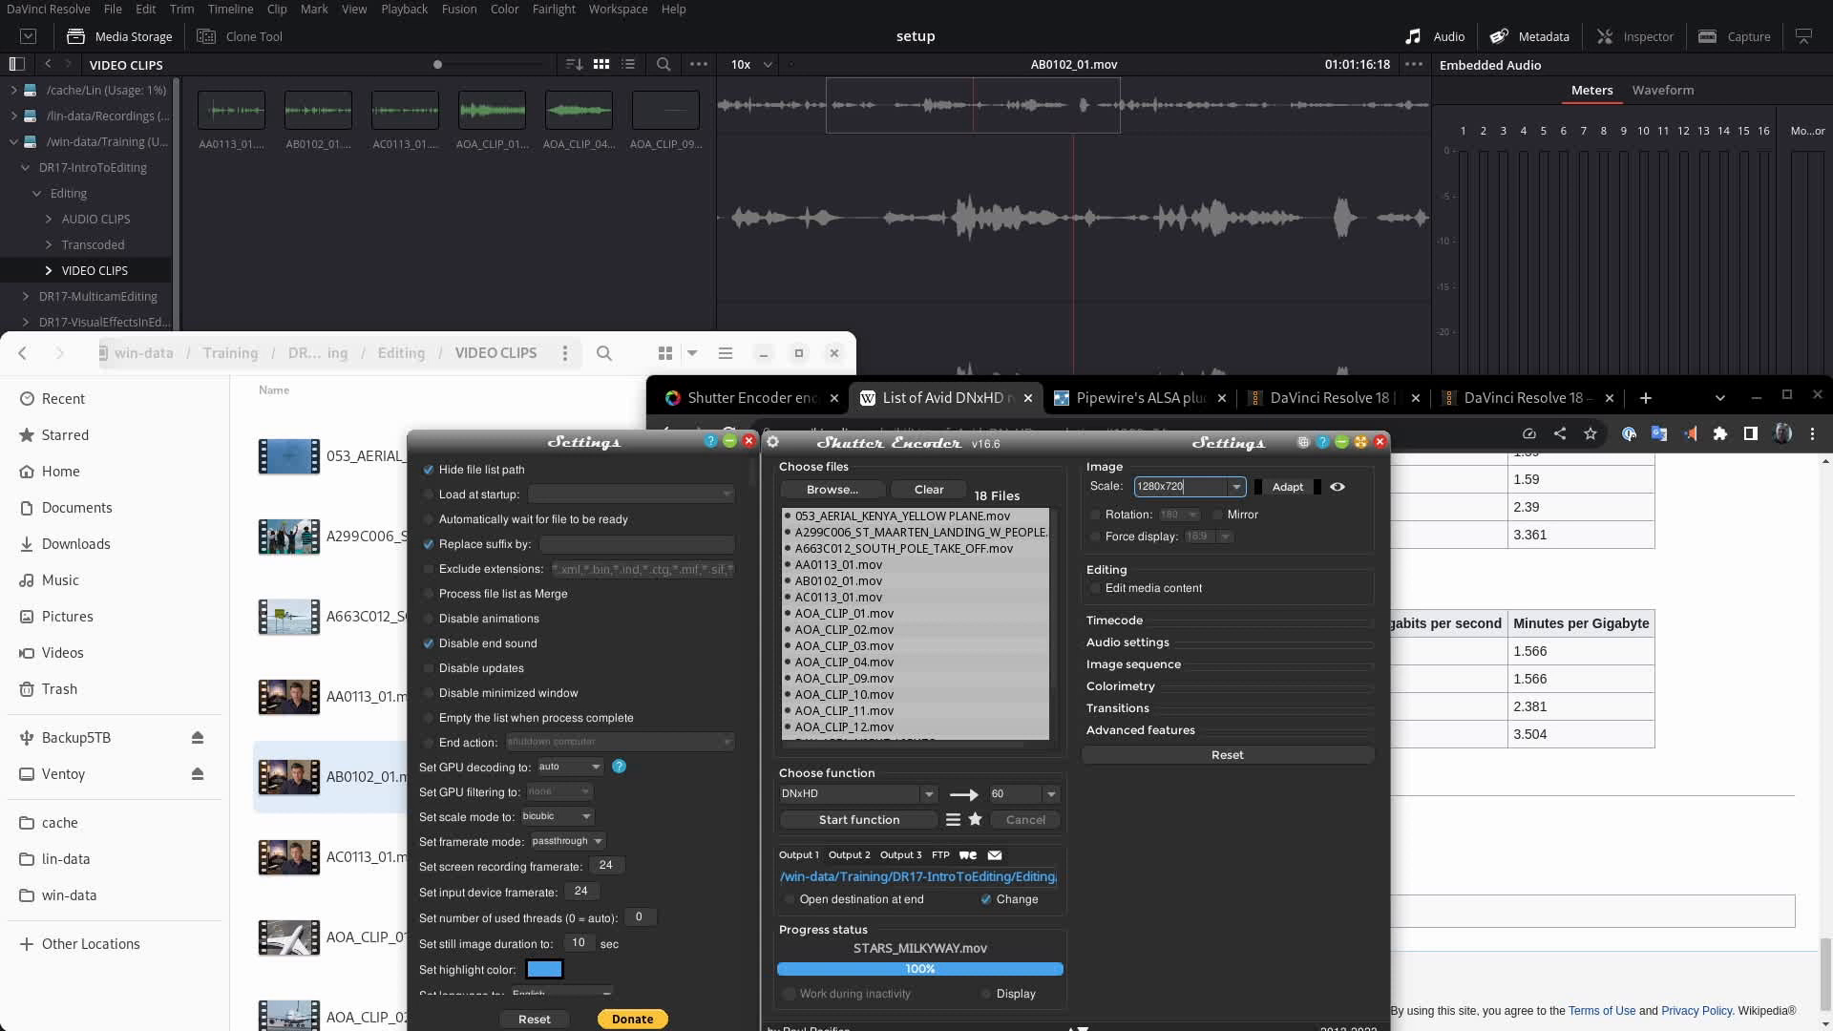
{"action": "left_click", "coordinate": [1048, 794]}
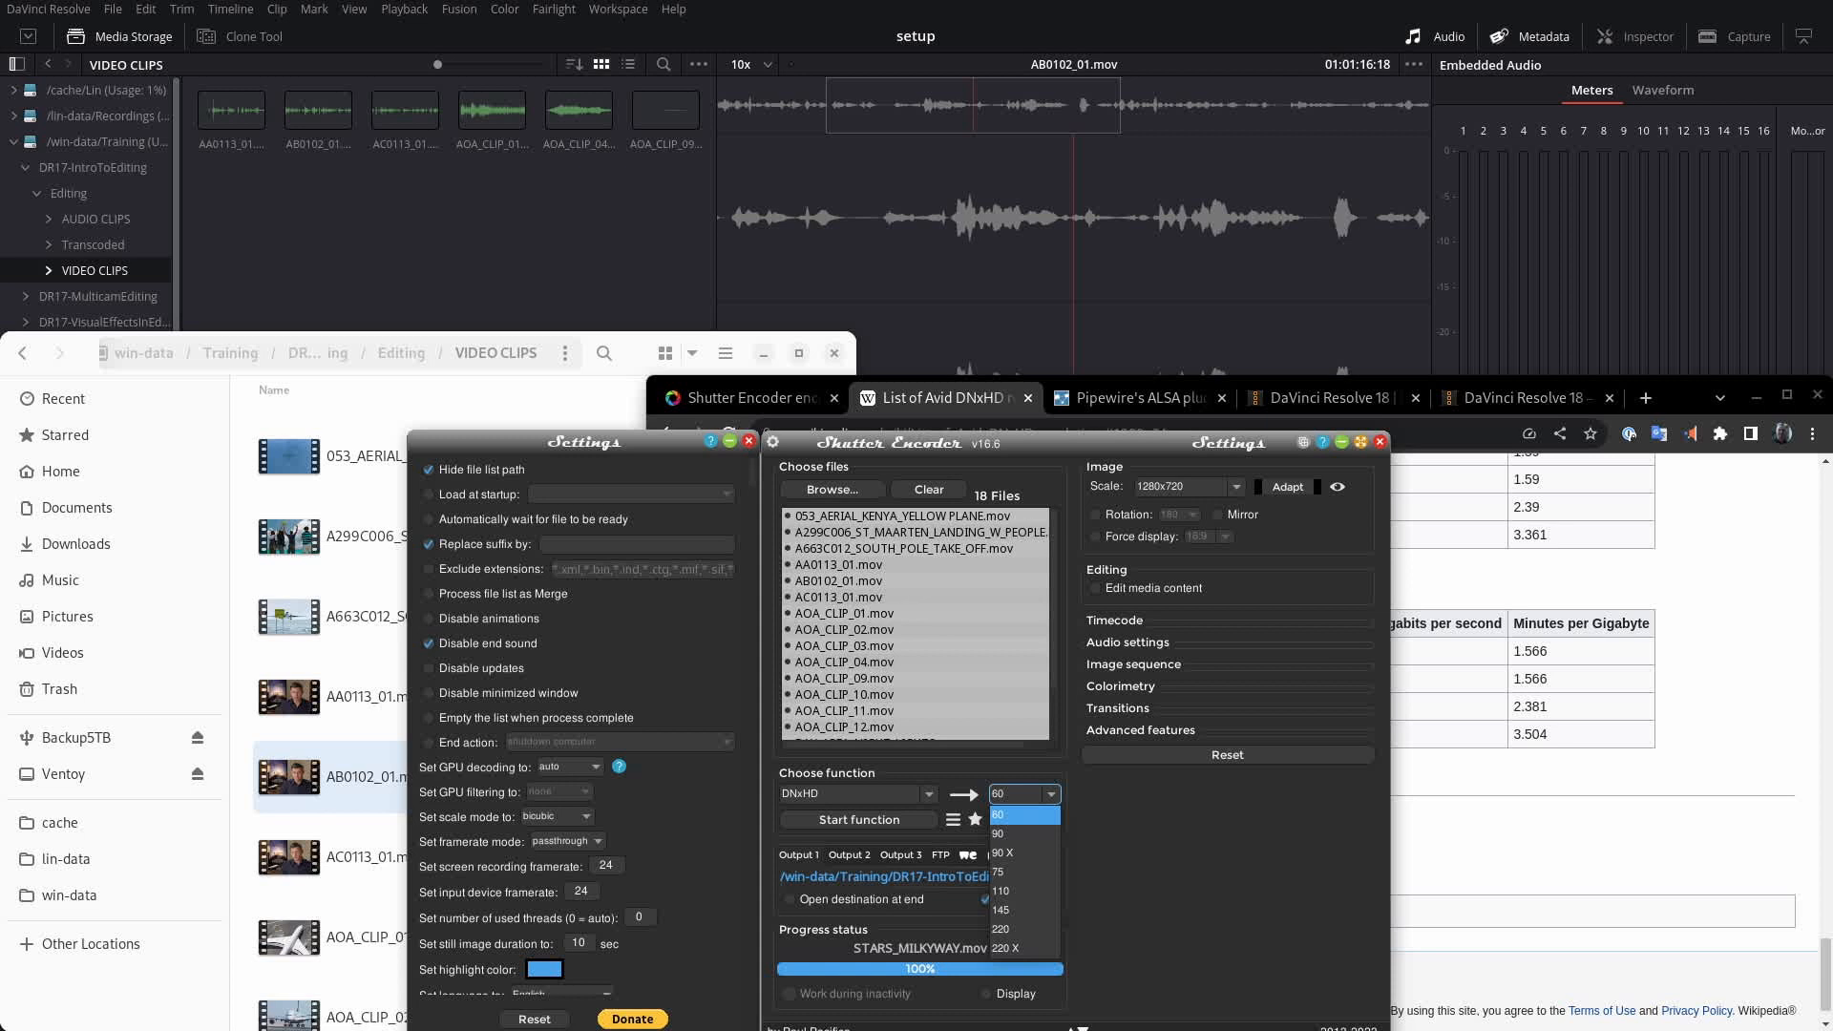
{"action": "mouse_move", "coordinate": [1023, 892]}
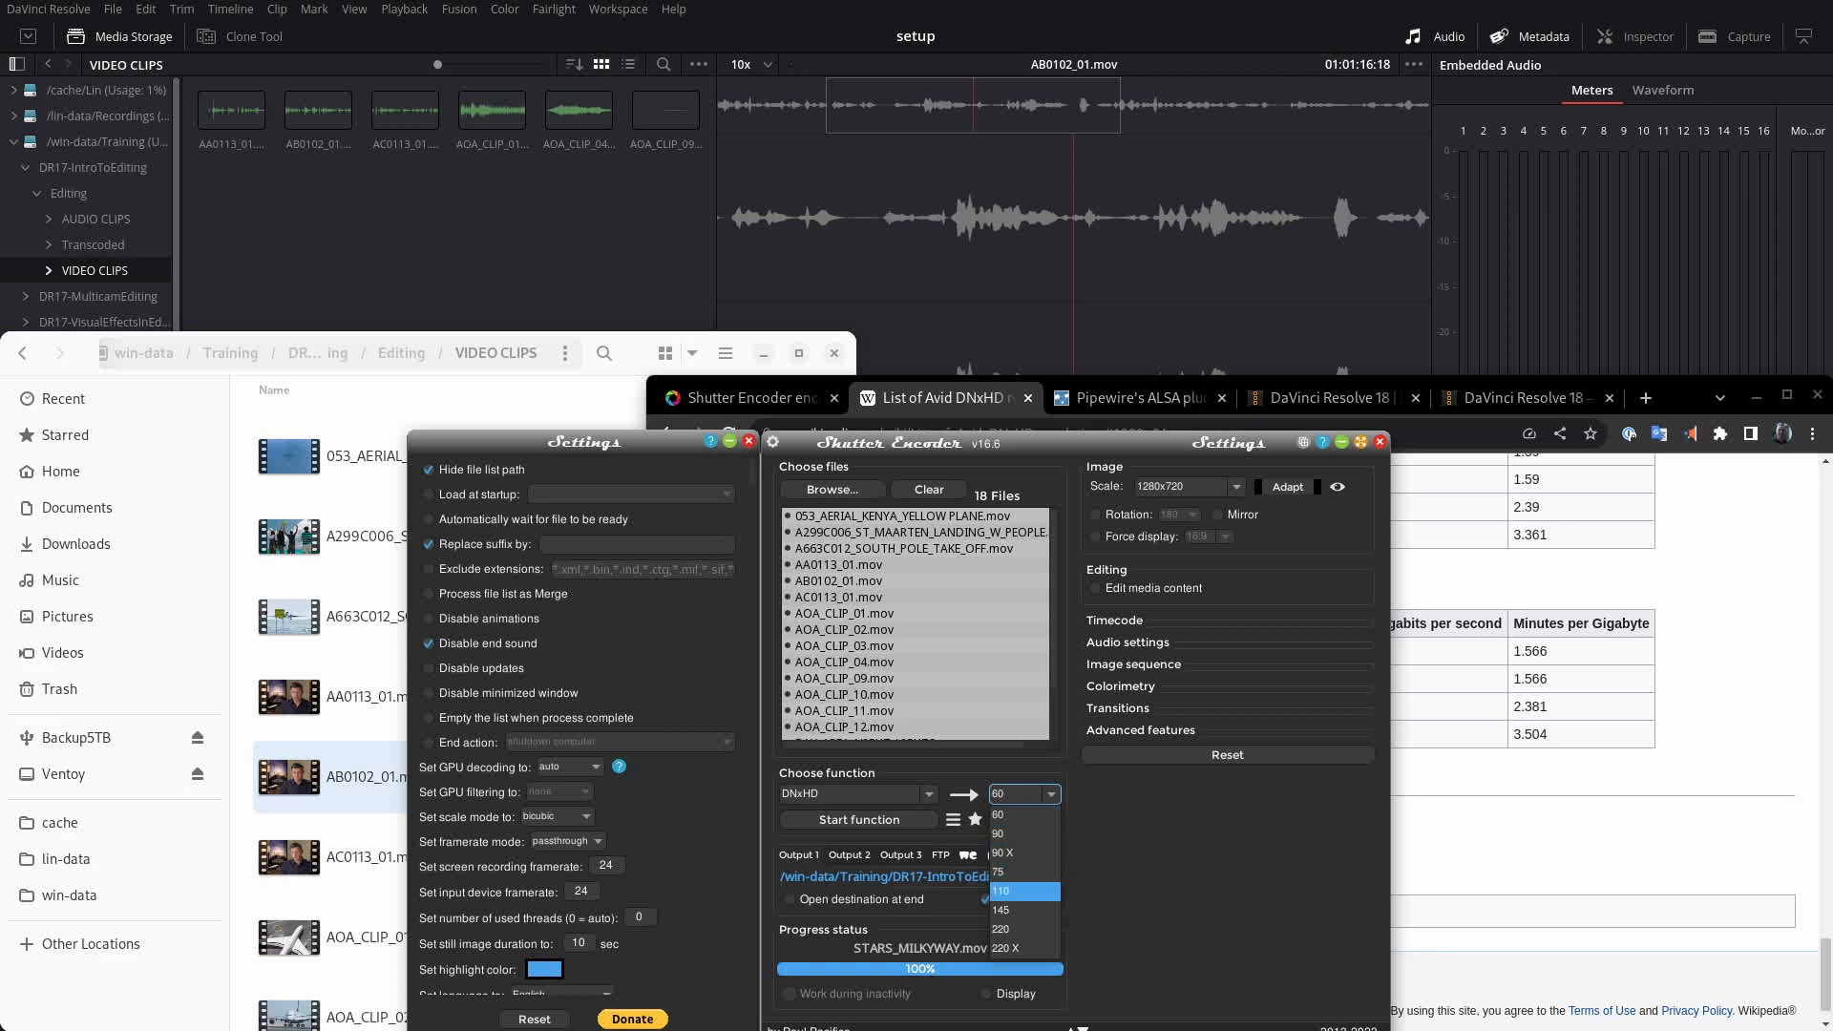
{"action": "mouse_move", "coordinate": [1006, 930]}
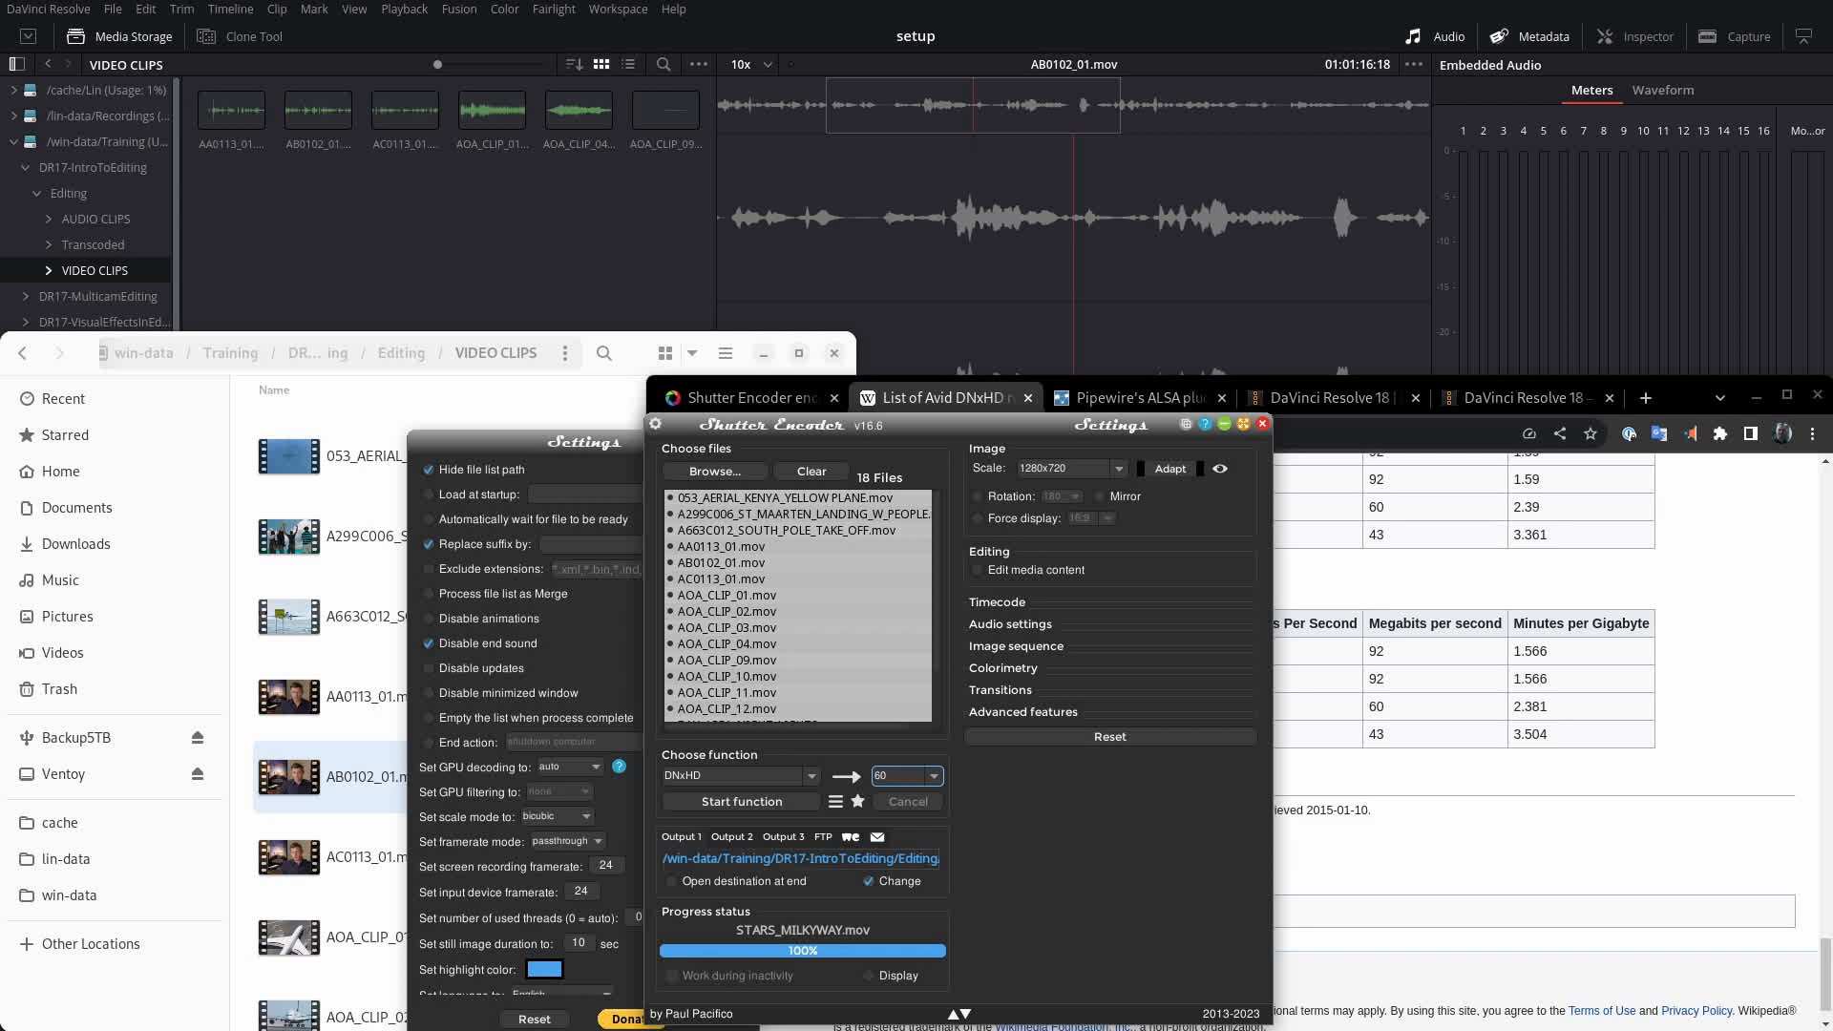
{"action": "left_click", "coordinate": [930, 777]}
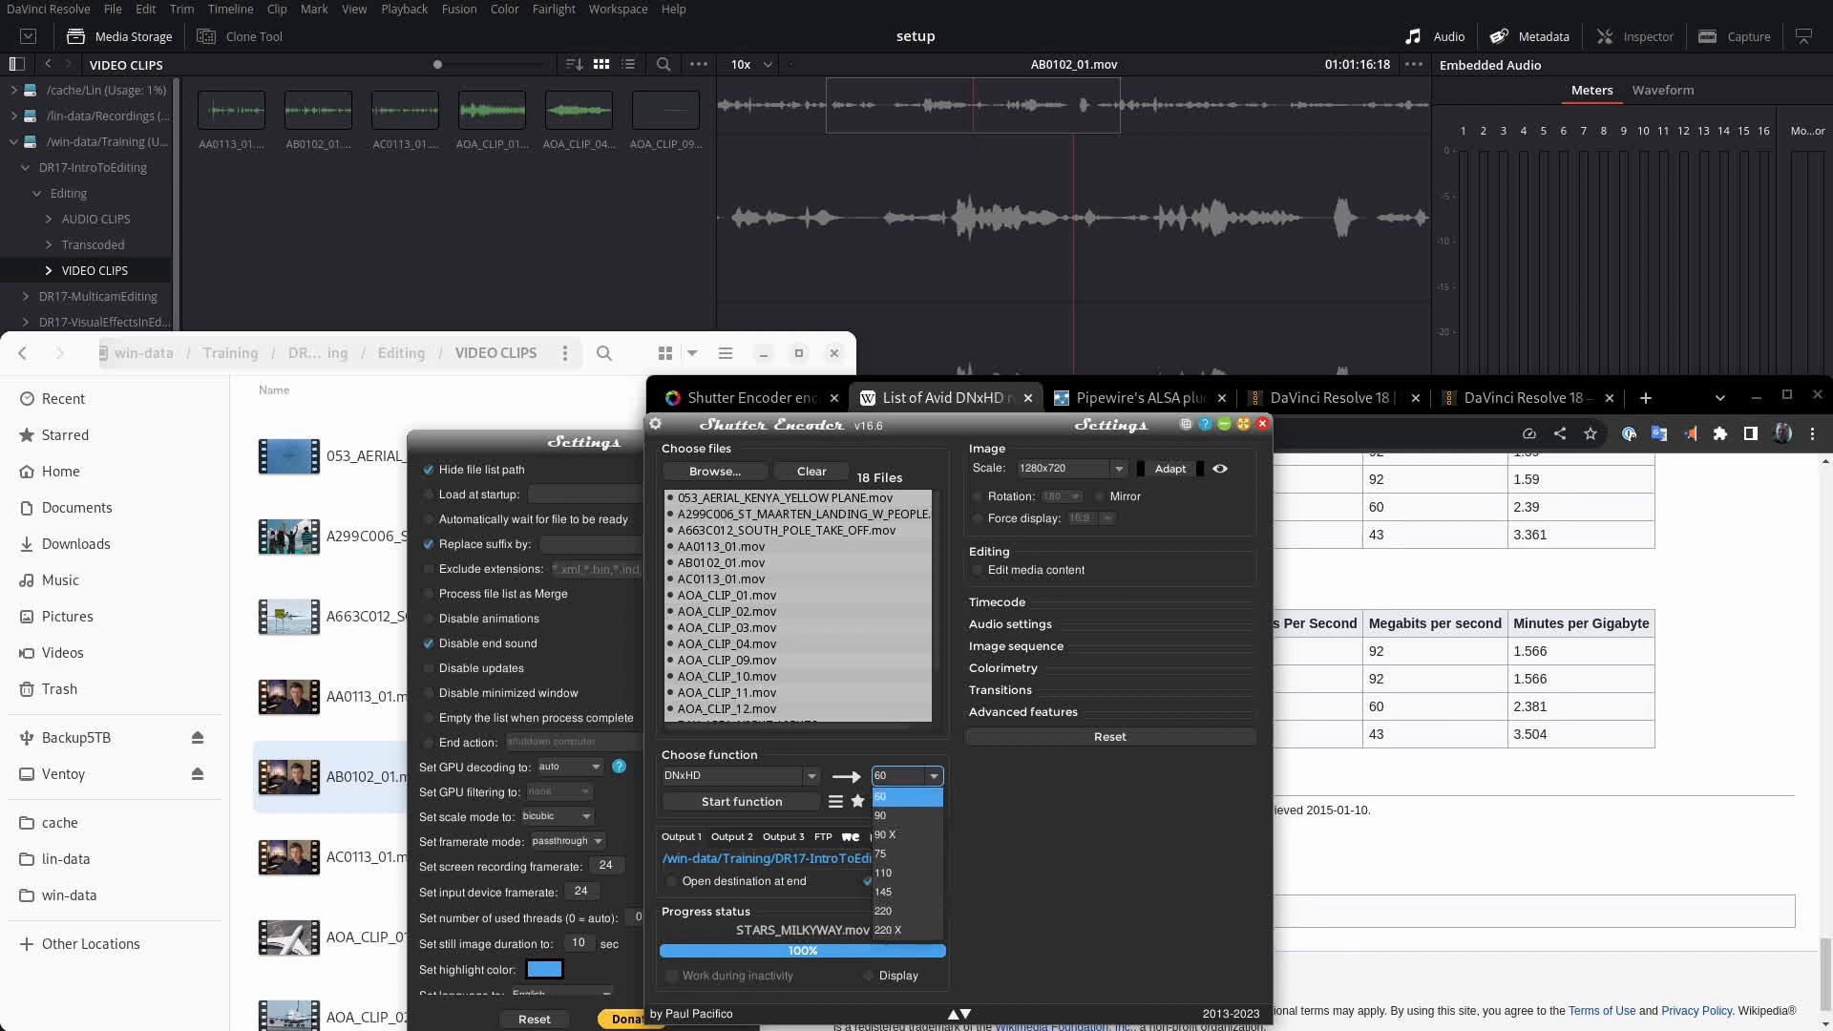
{"action": "mouse_move", "coordinate": [905, 816]}
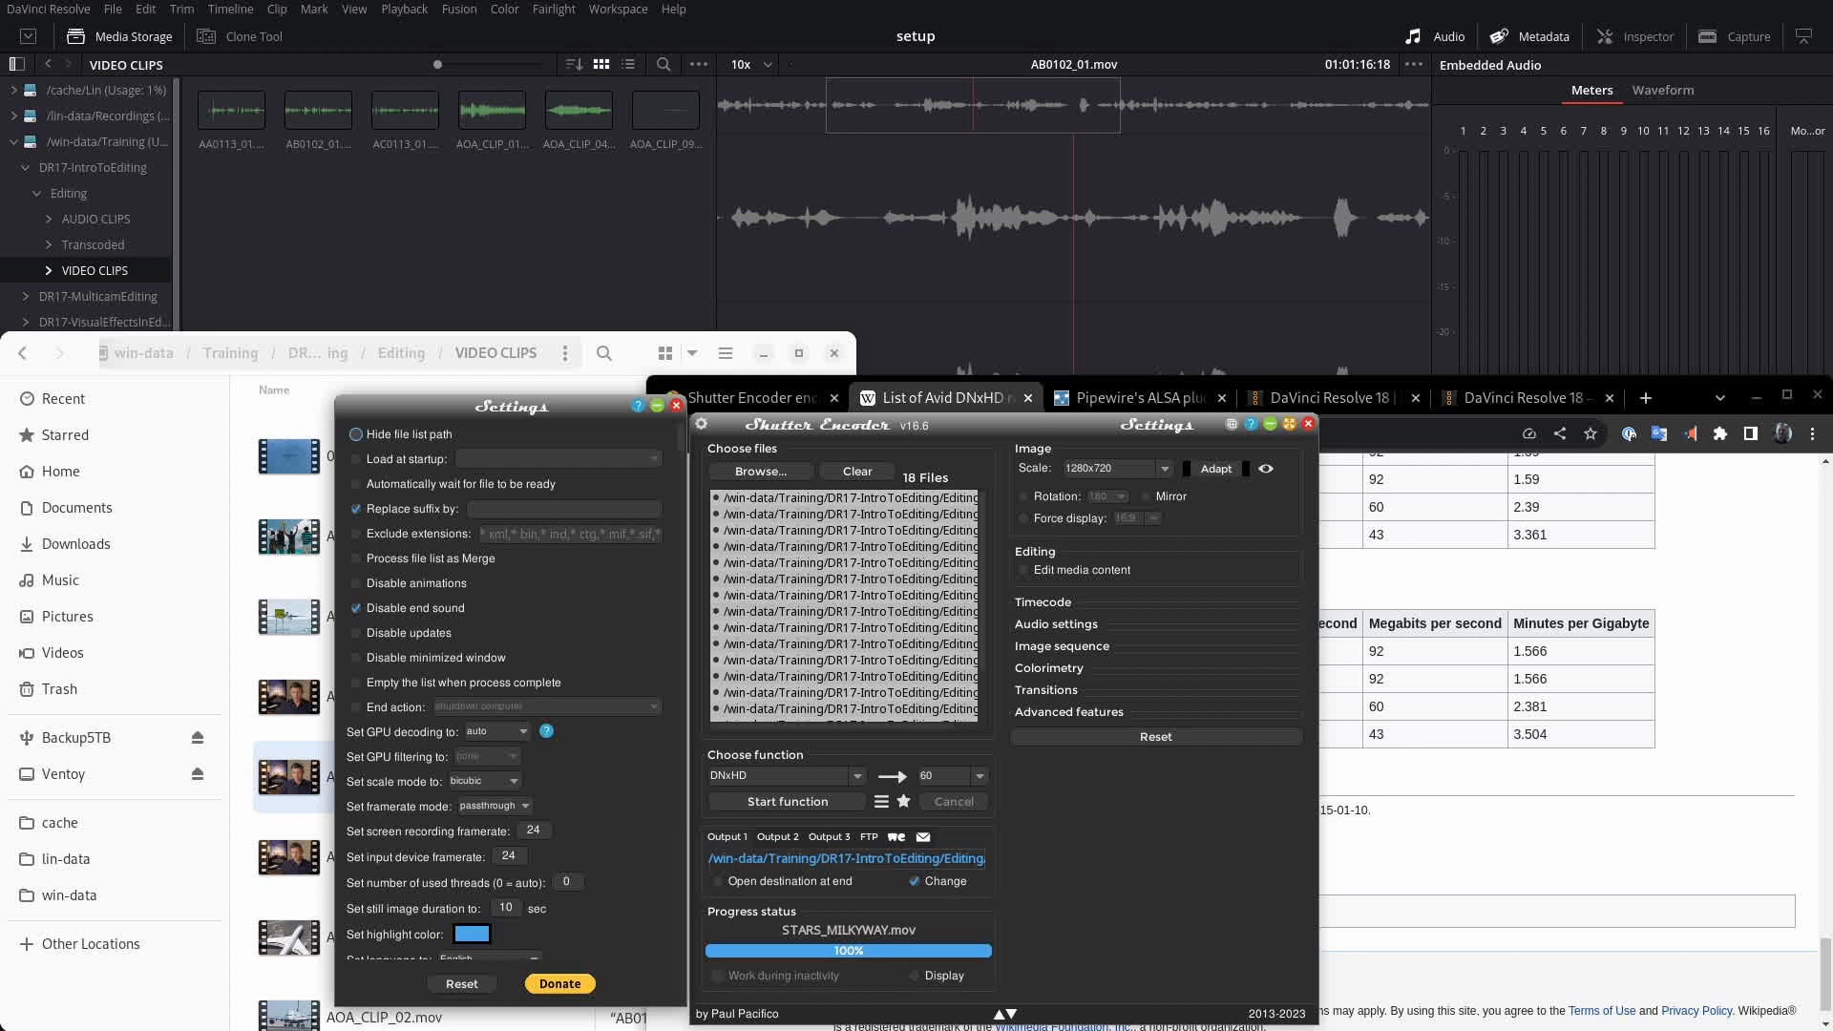
Enable Hide file list path in Settings and close the settings panel
{"action": "left_click", "coordinate": [357, 434]}
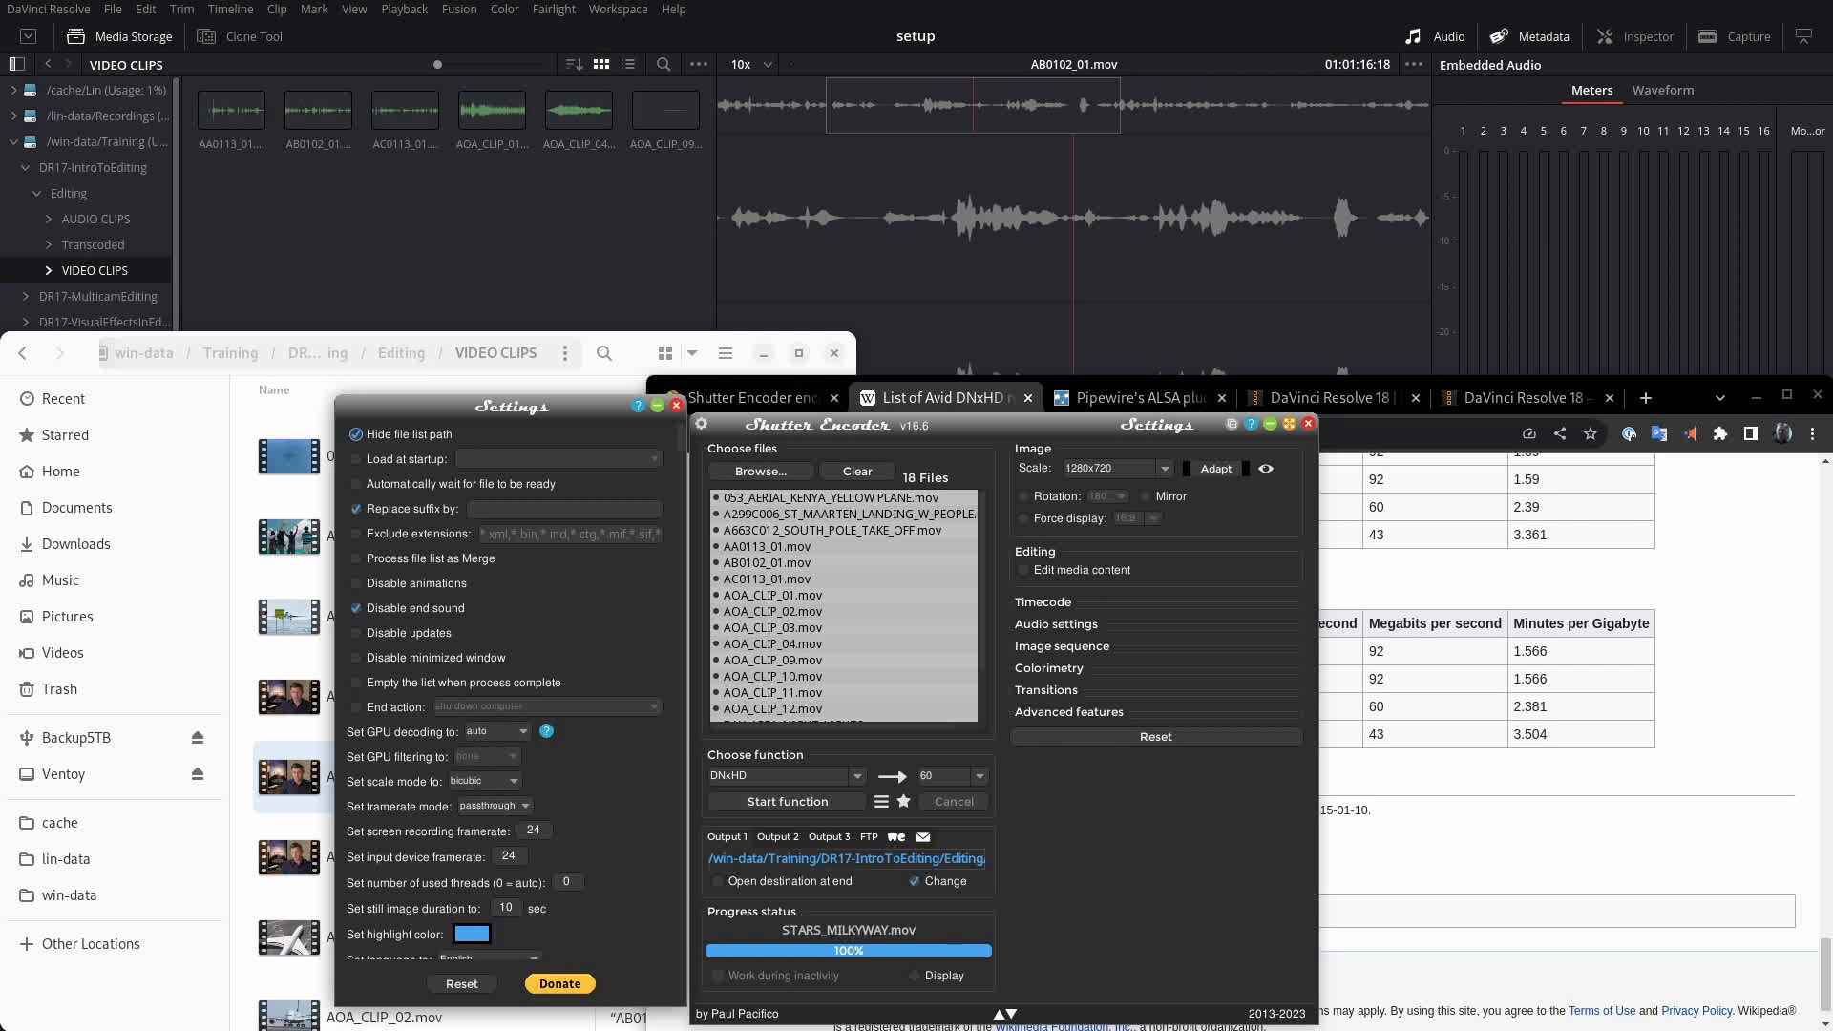
{"action": "left_click", "coordinate": [676, 405]}
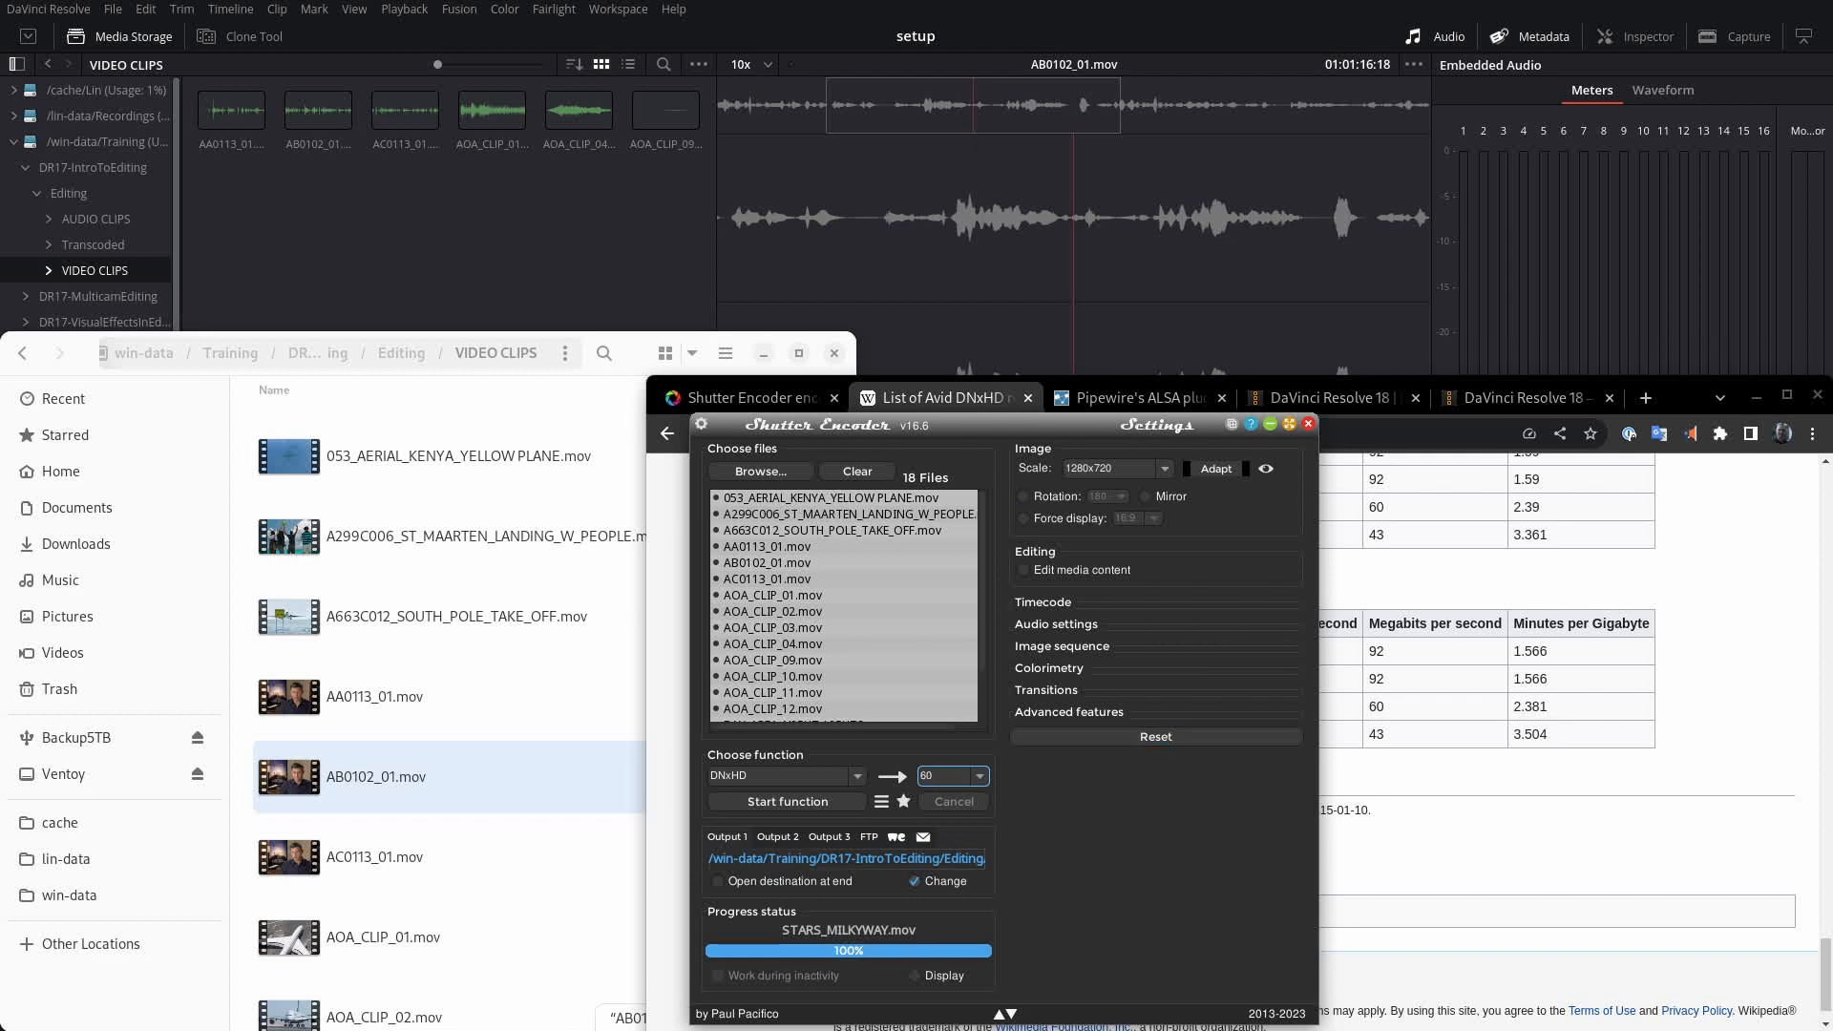
{"action": "left_click", "coordinate": [945, 777]}
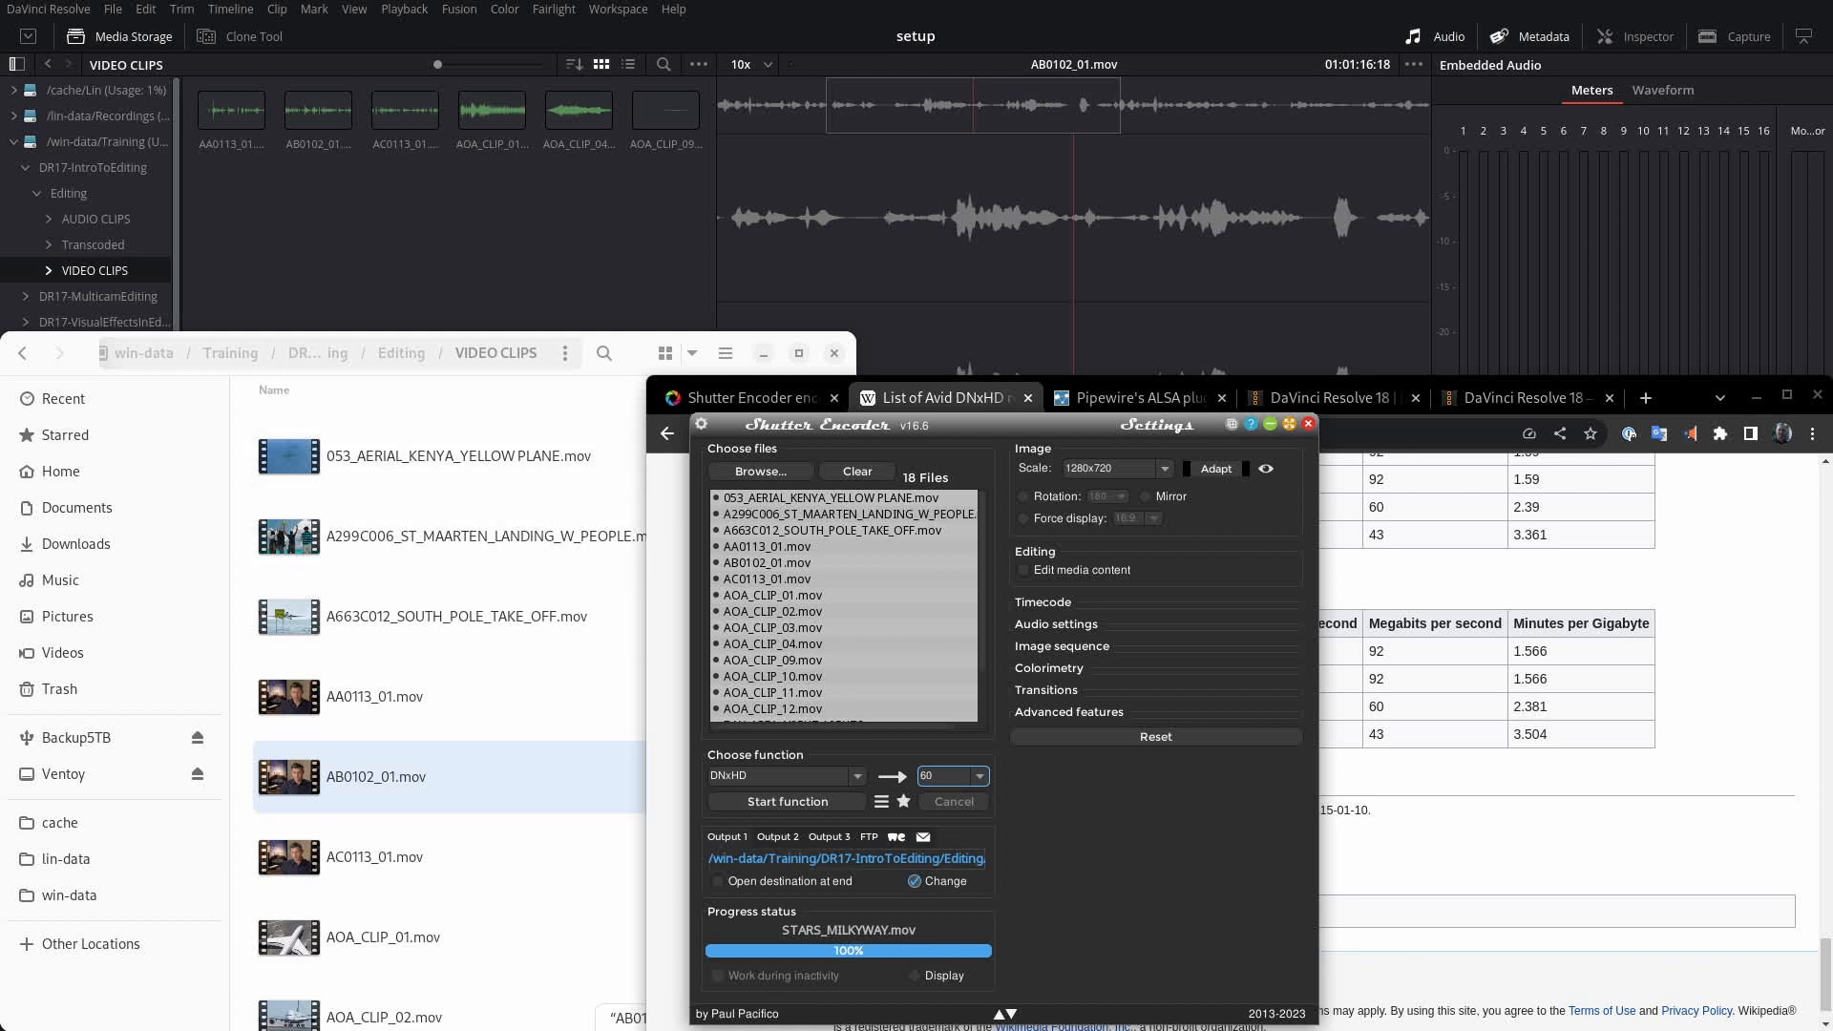
{"action": "left_click", "coordinate": [941, 880]}
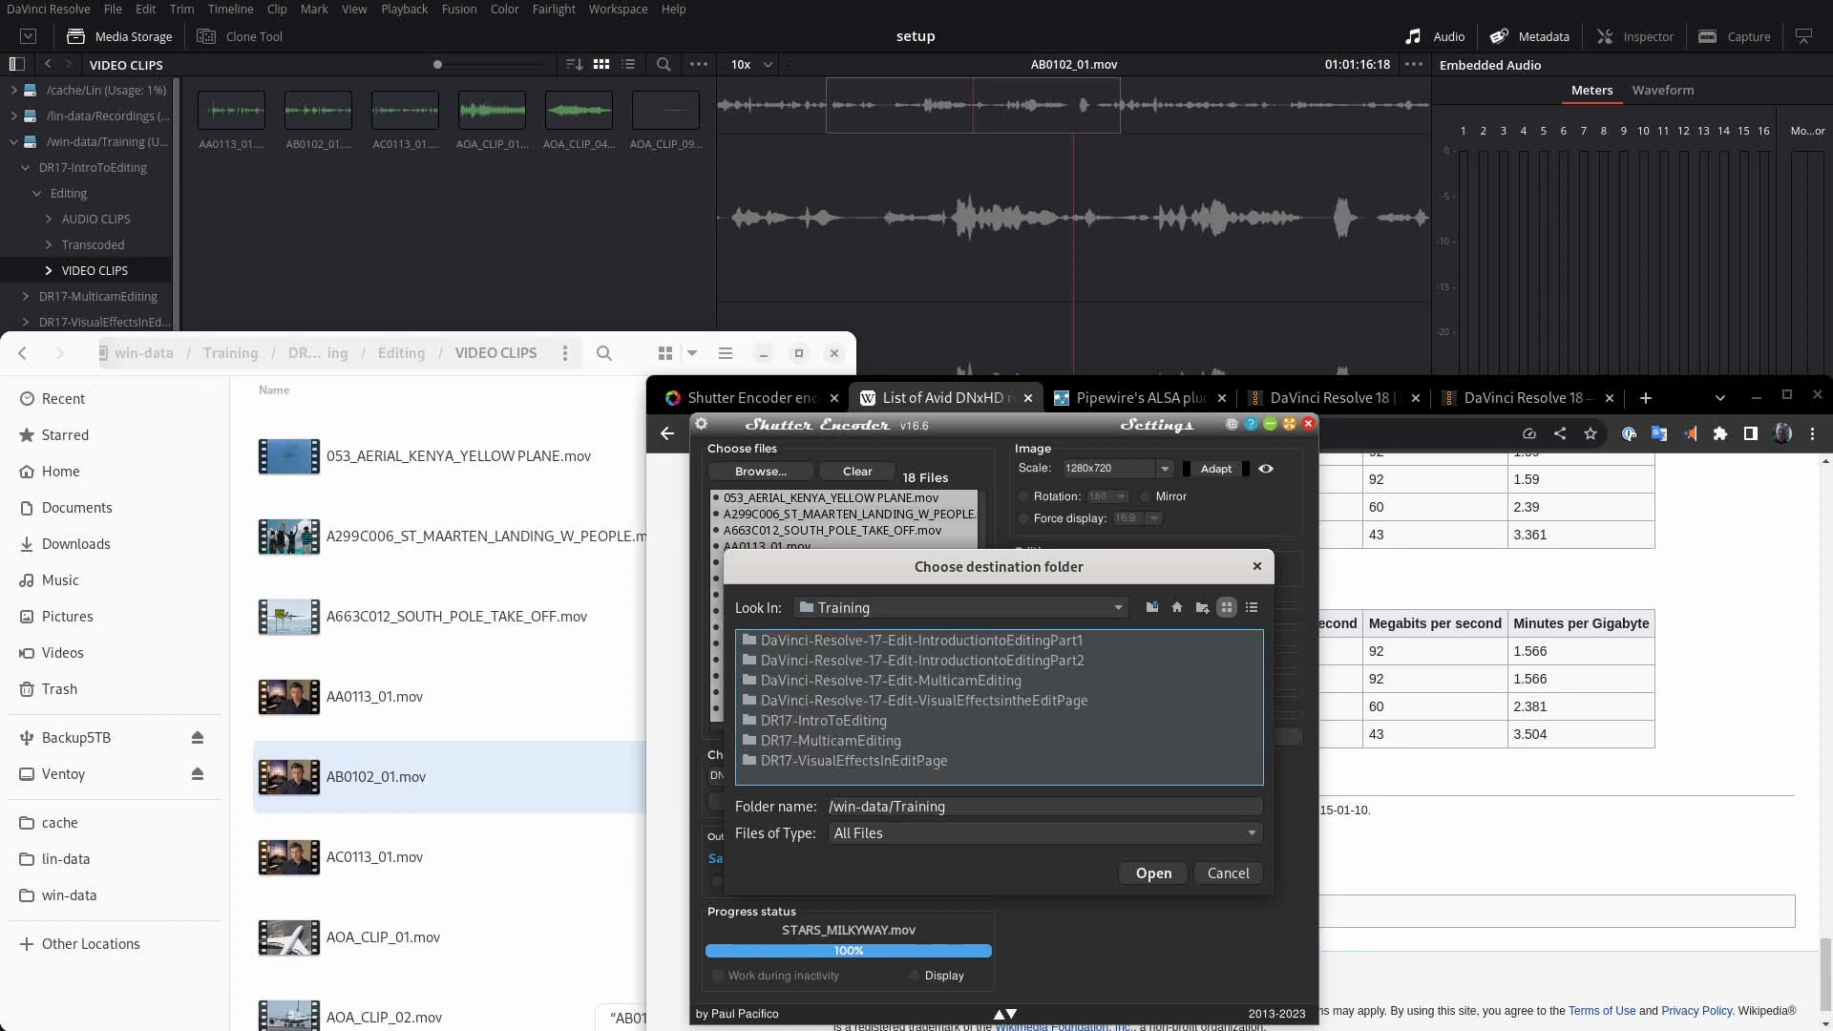
Set the output destination to DR17-IntroToEditing/Editing/Transcoded
{"action": "double_click", "coordinate": [821, 720]}
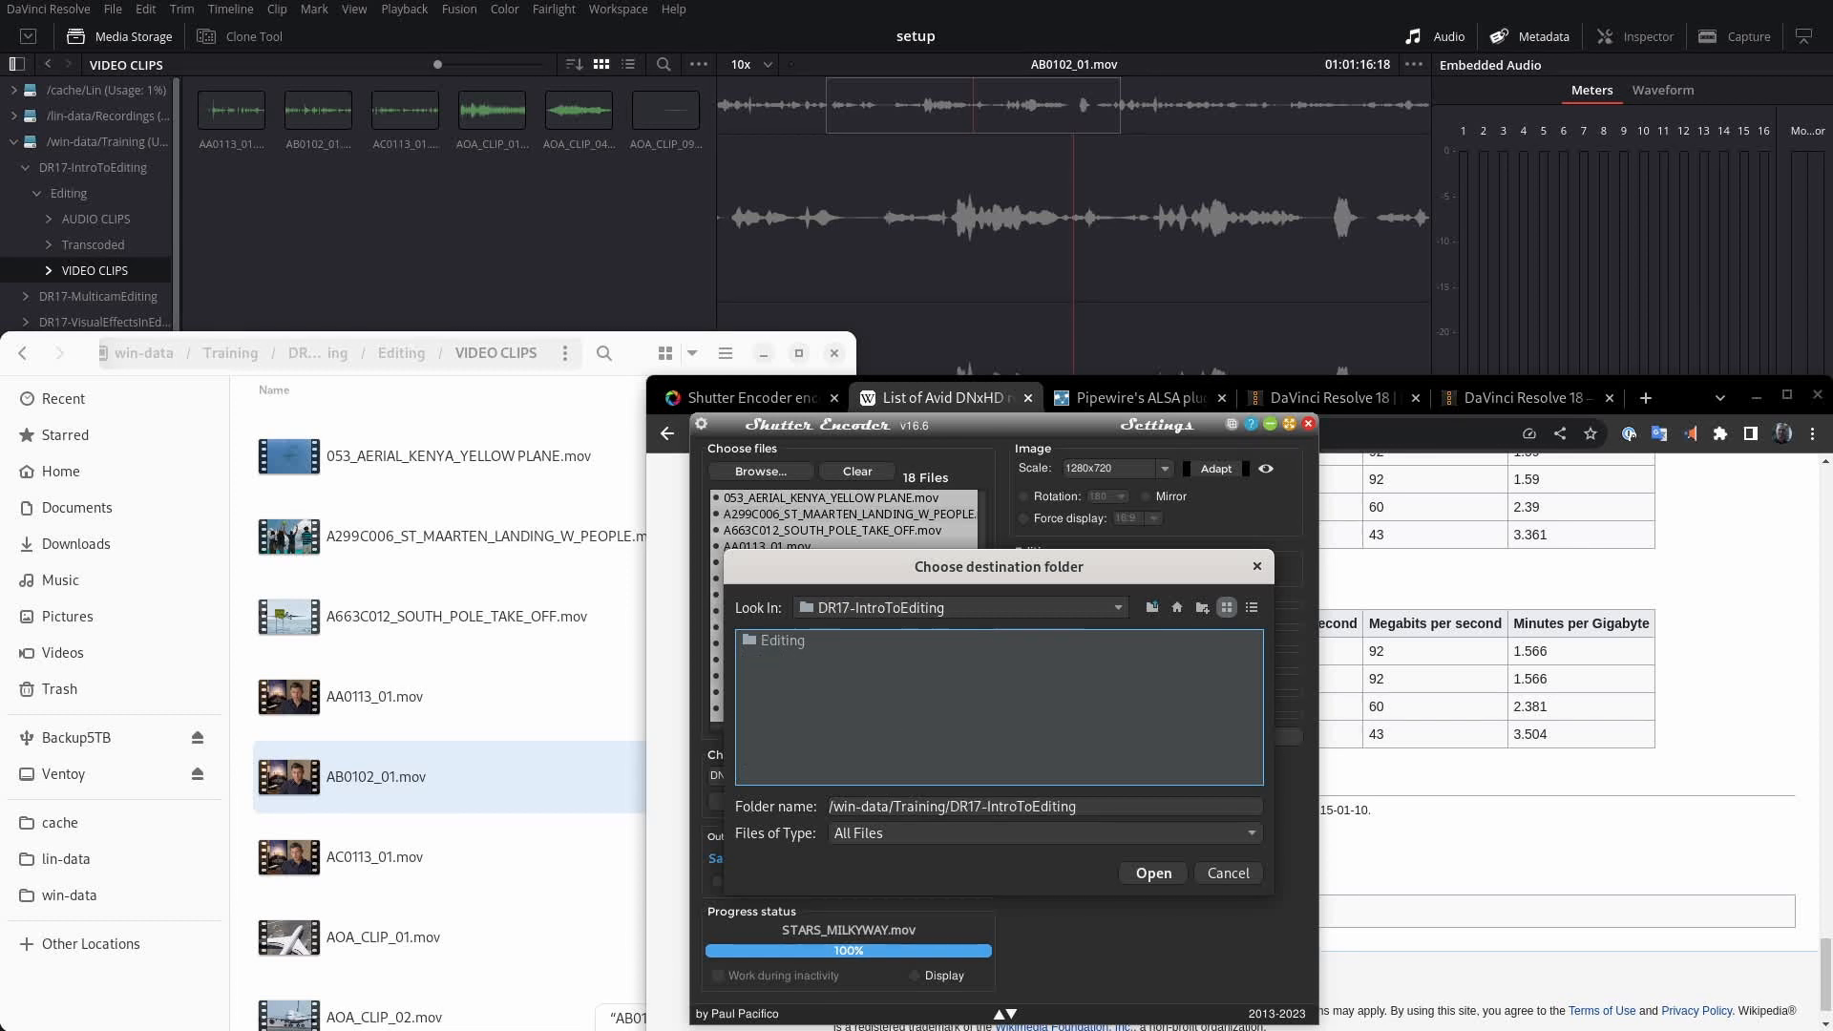
{"action": "double_click", "coordinate": [779, 640]}
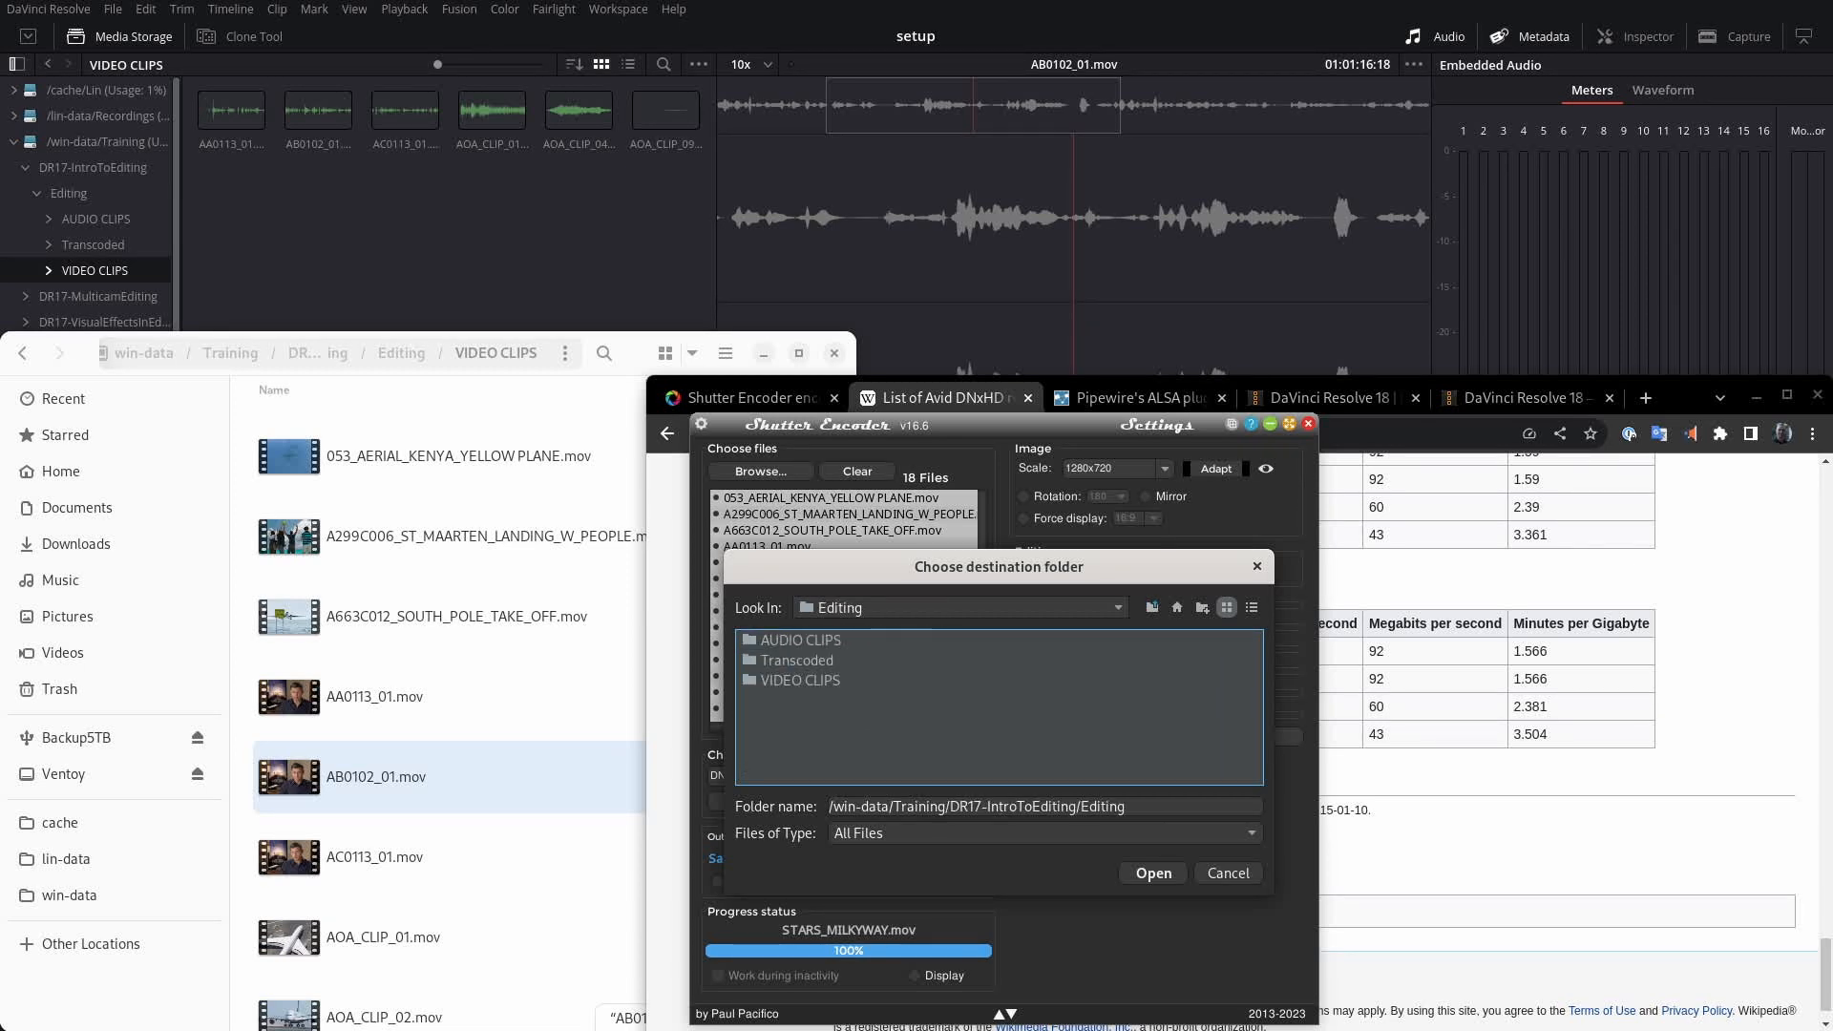
{"action": "double_click", "coordinate": [798, 659]}
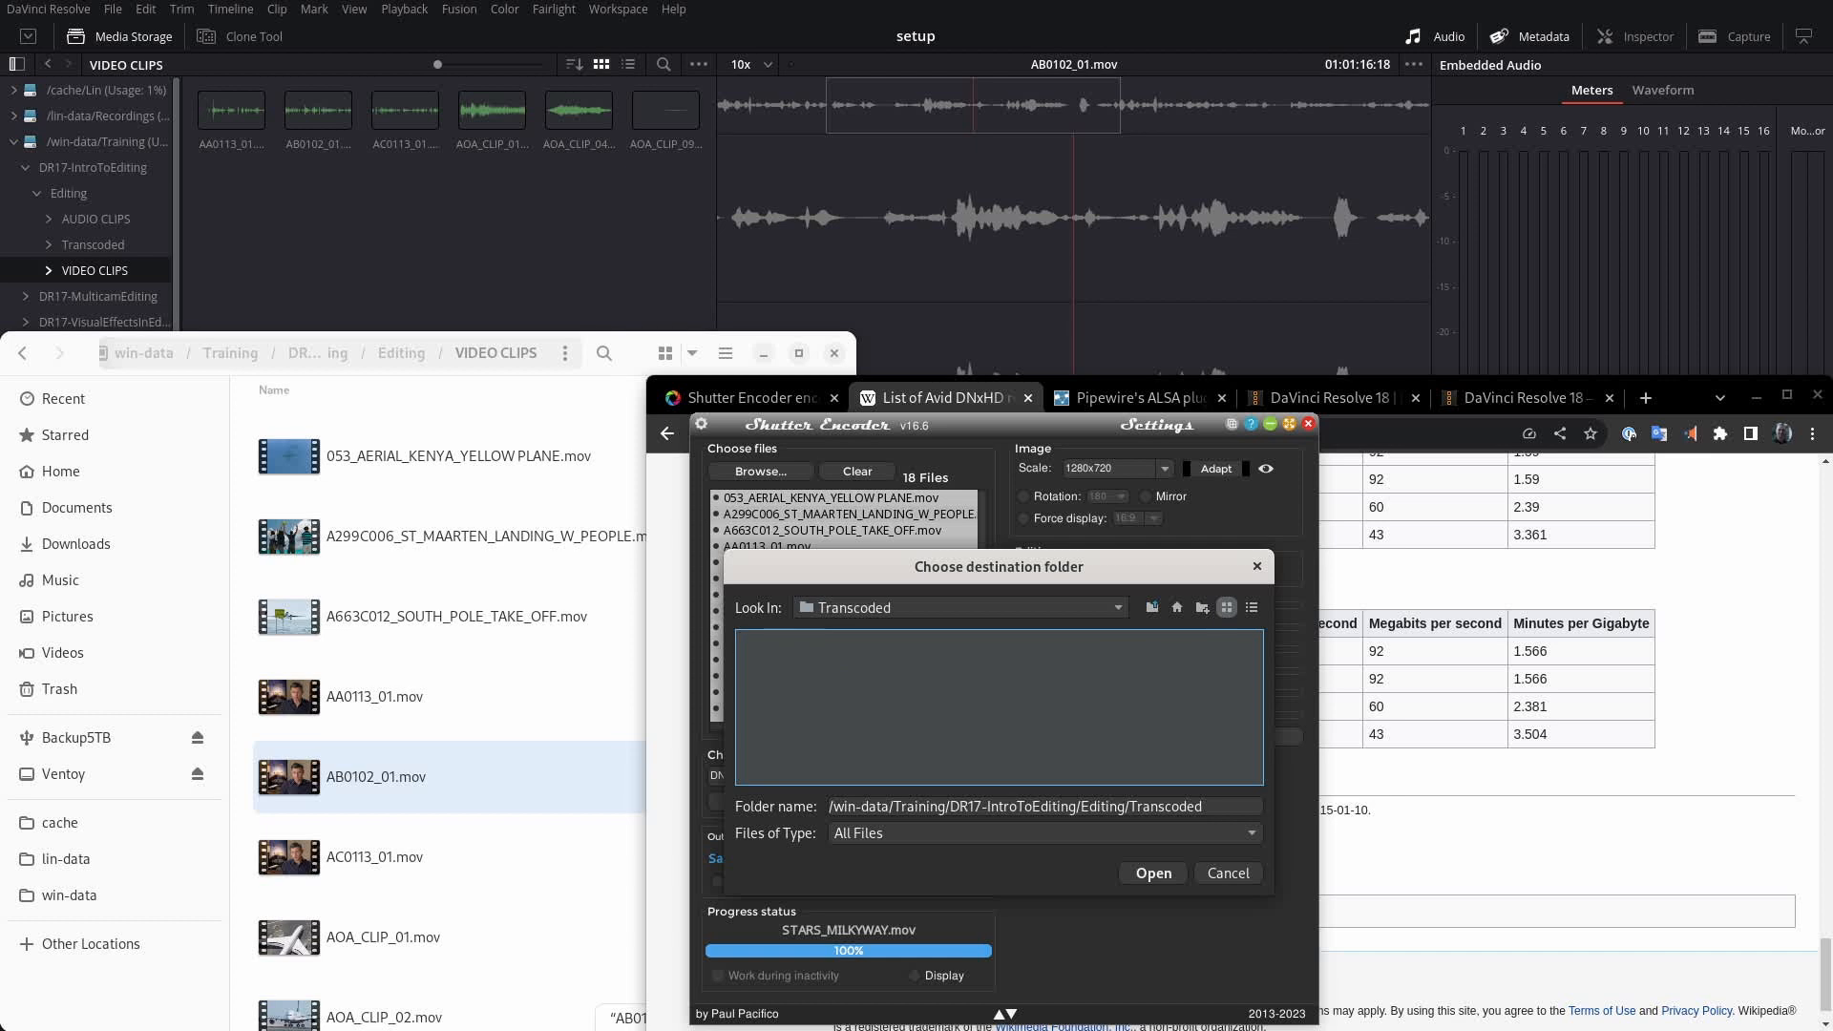
{"action": "left_click", "coordinate": [1150, 873]}
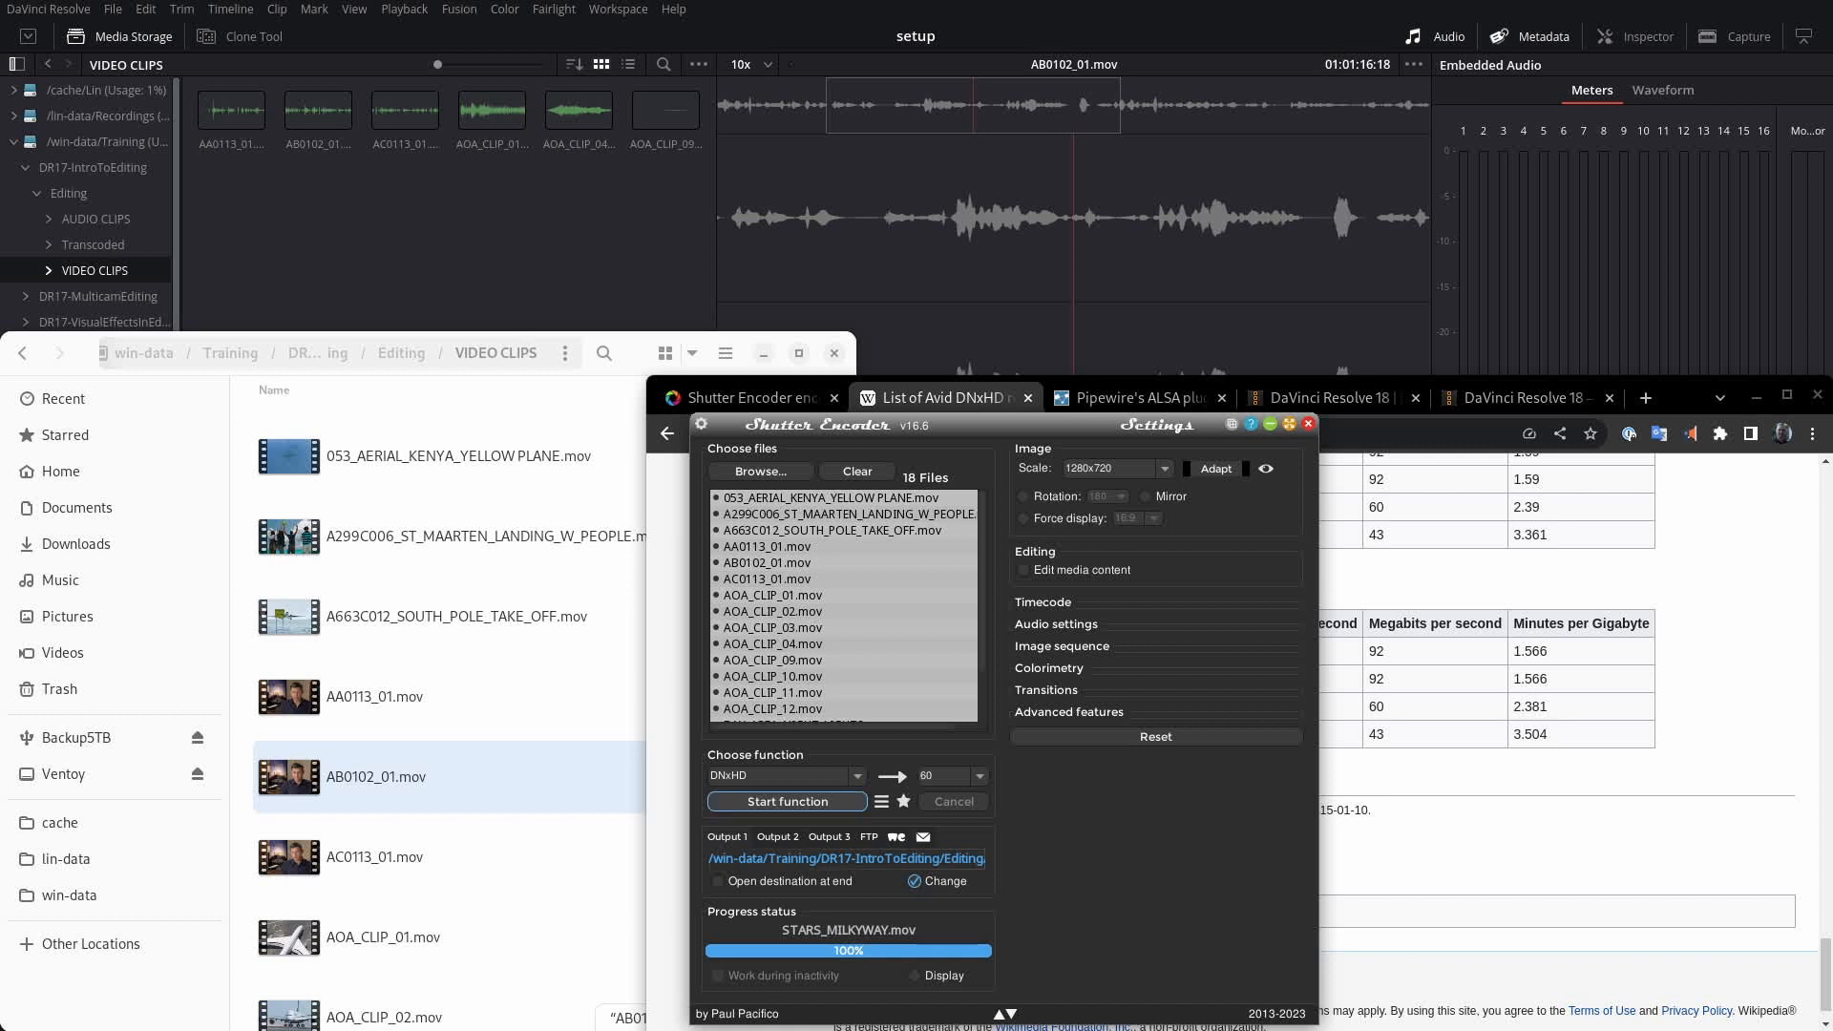
Start the DNxHD transcode of the 18 clips
{"action": "left_click", "coordinate": [785, 800]}
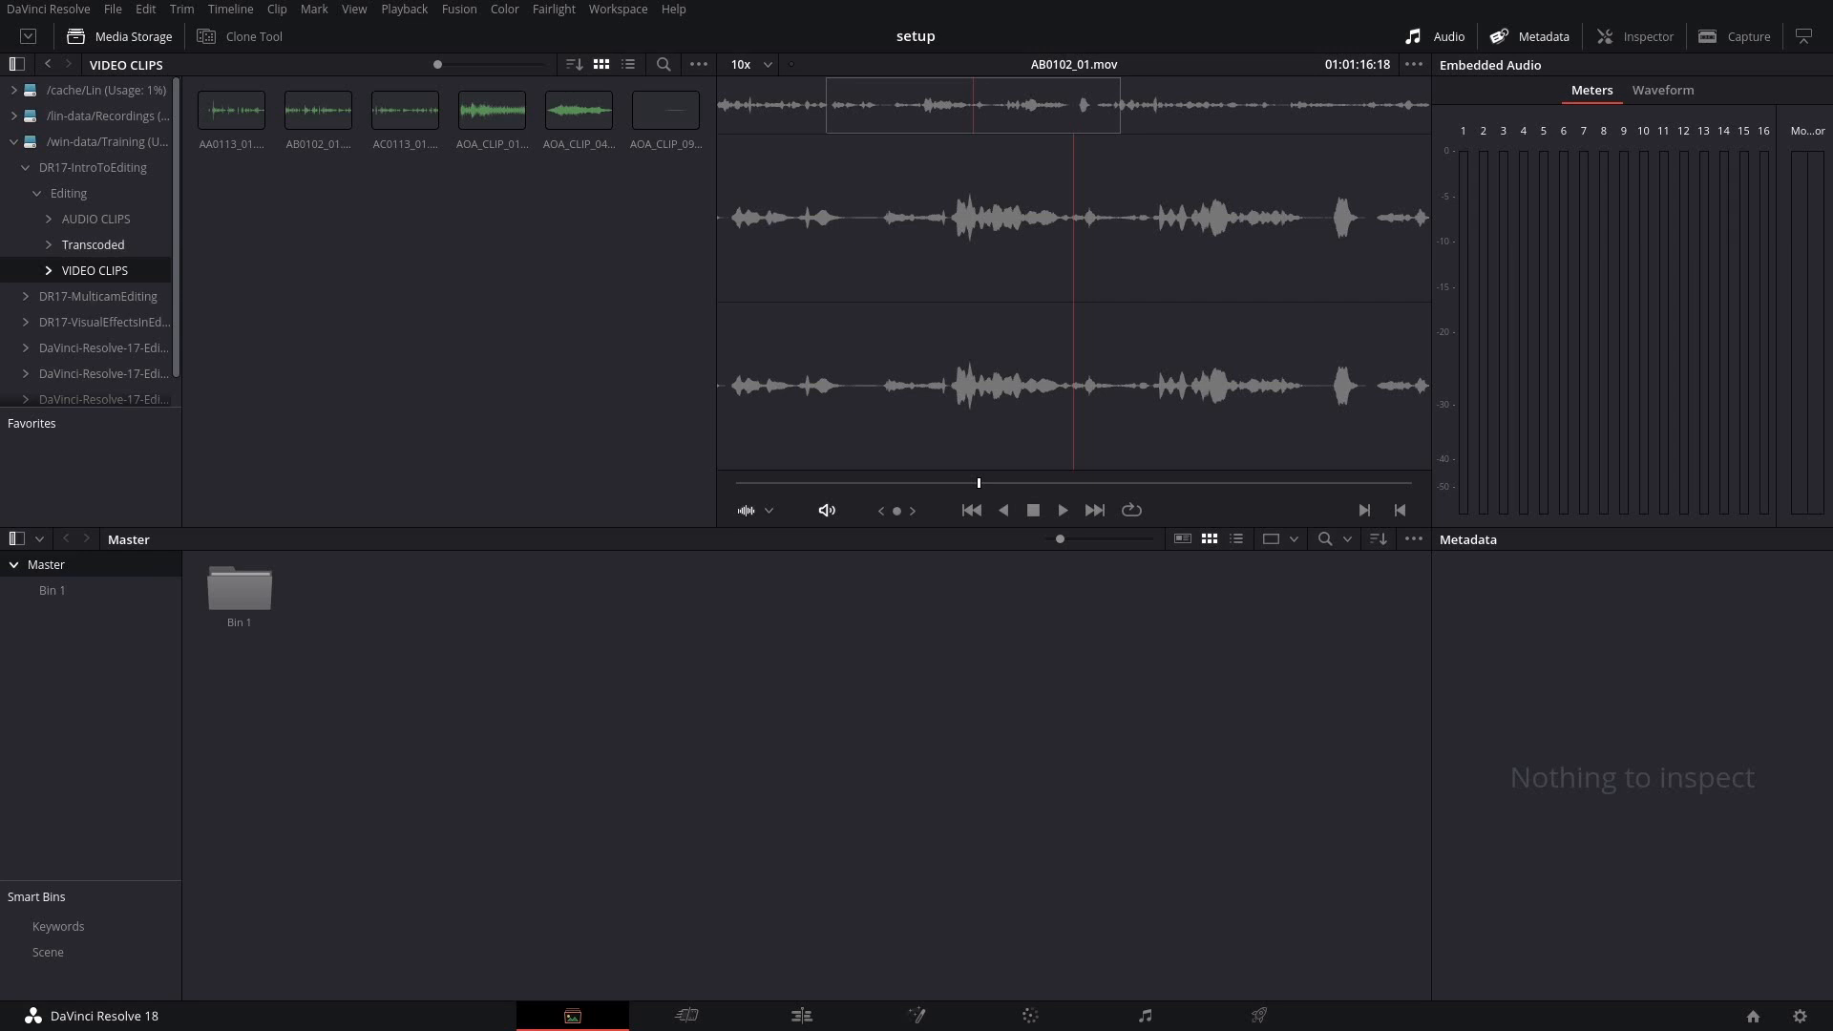
Browse the Transcoded folder in Media Storage to see the 18 converted clips
{"action": "left_click", "coordinate": [92, 244]}
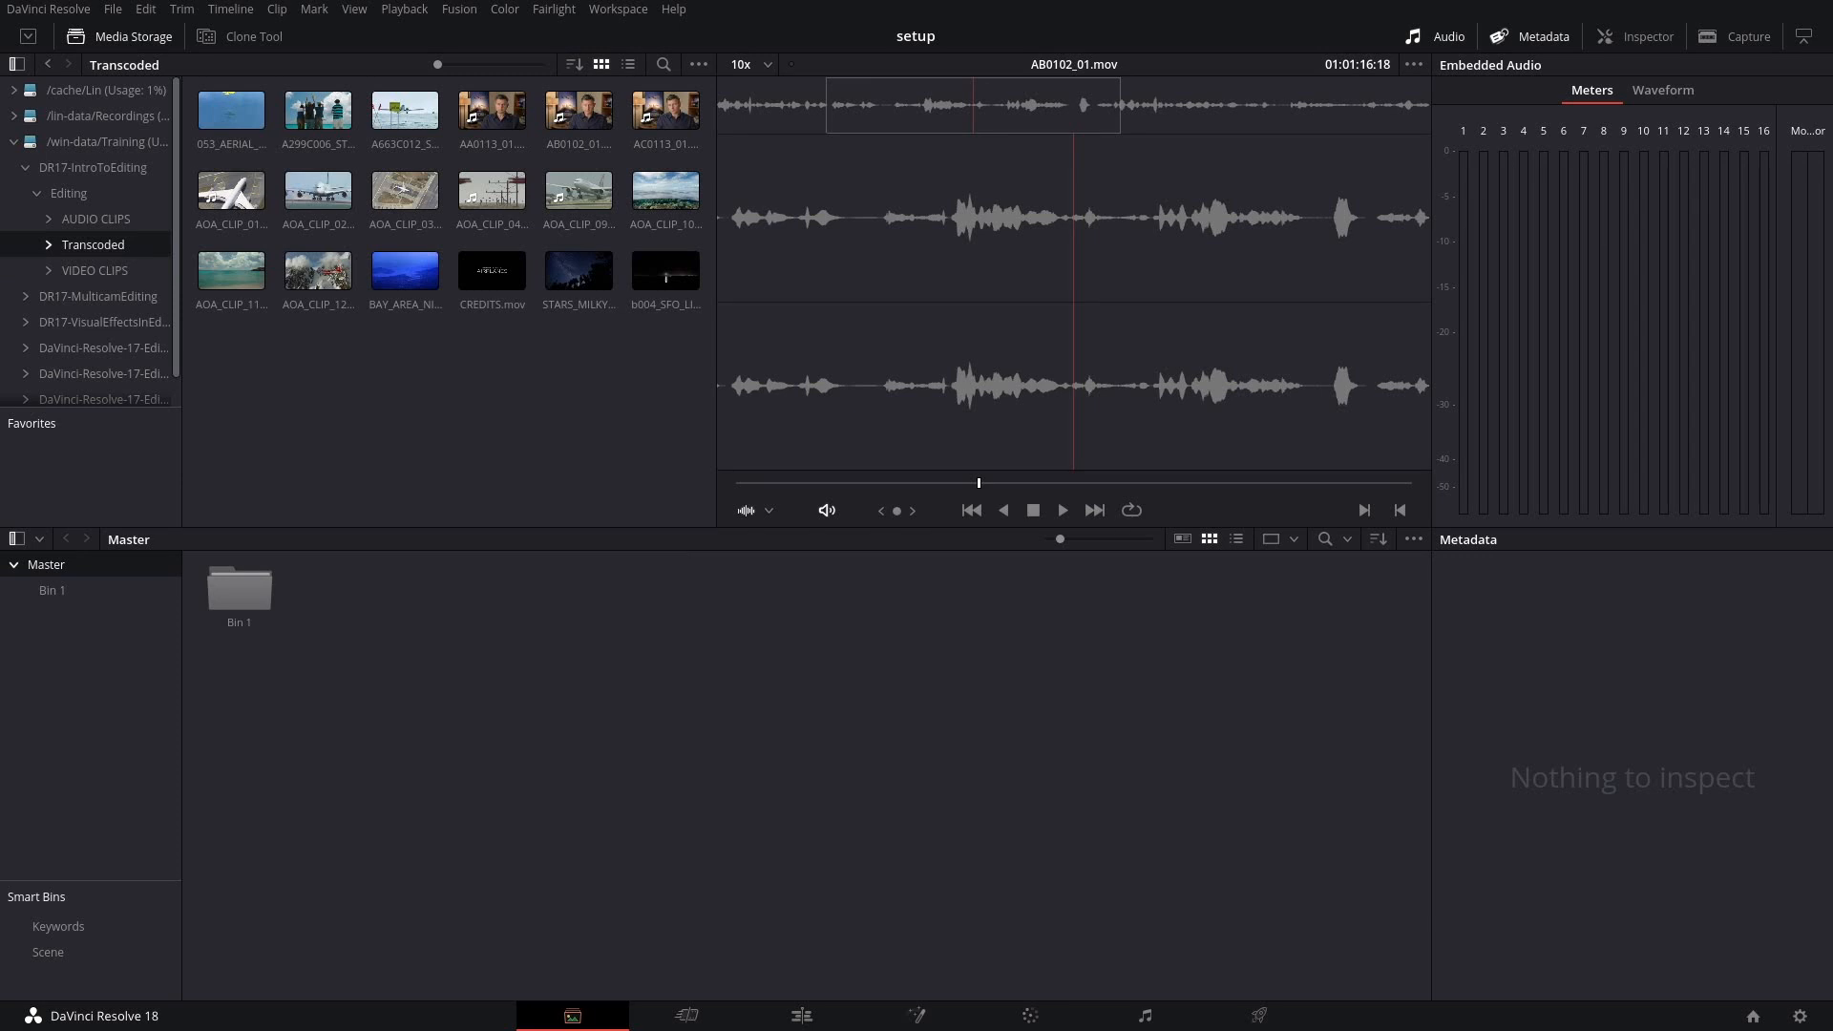
{"action": "left_click", "coordinate": [403, 191]}
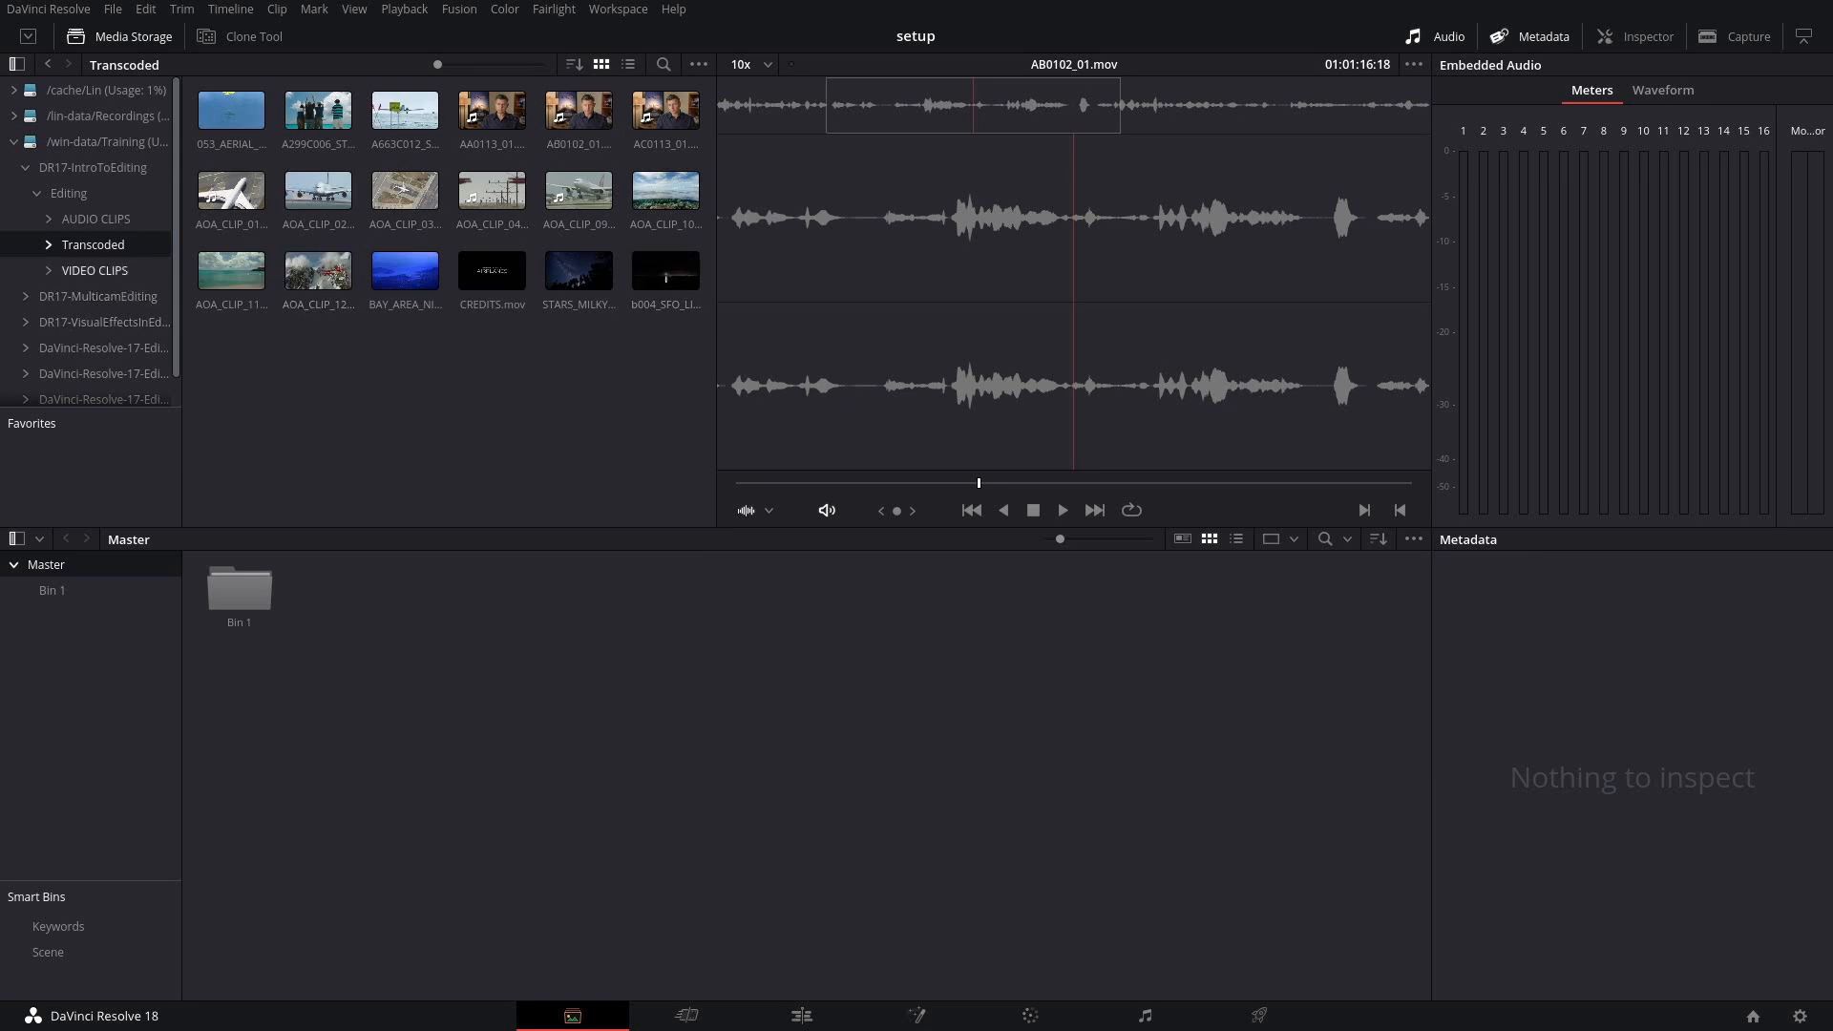
Permanently delete the original VIDEO CLIPS folder from disk and acknowledge the notice
{"action": "right_click", "coordinate": [105, 245]}
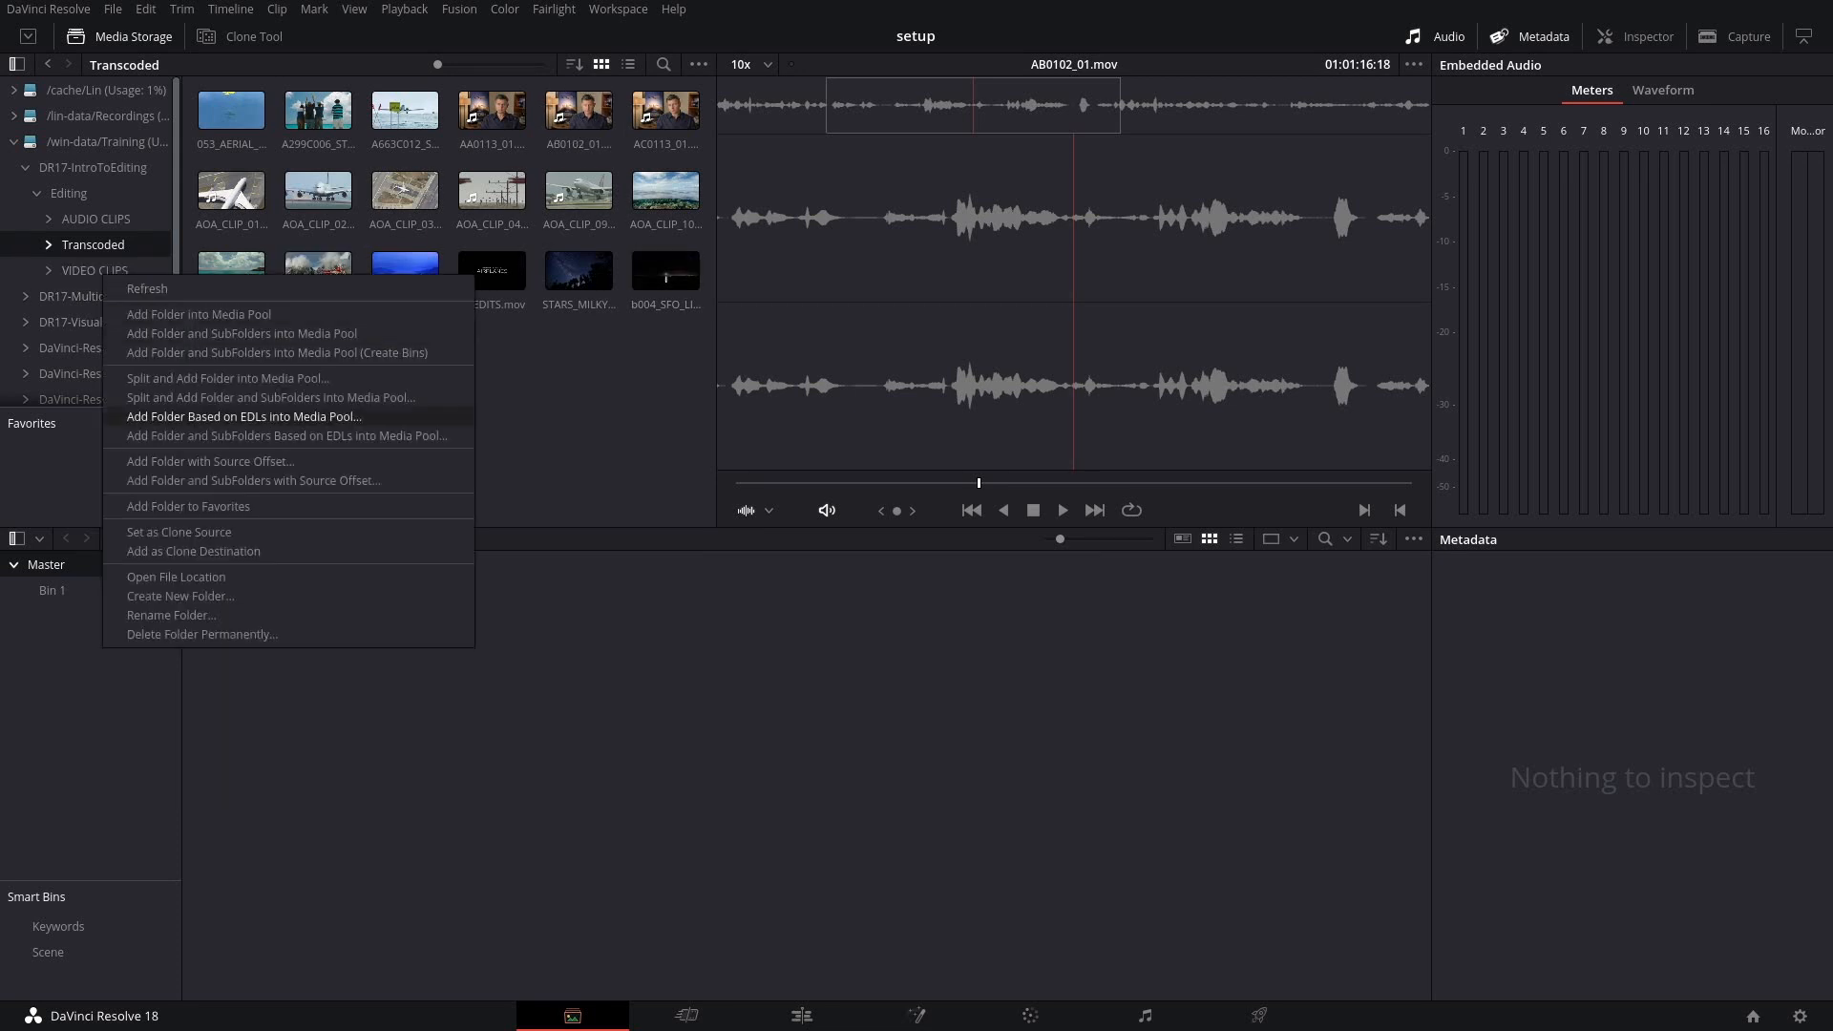
{"action": "left_click", "coordinate": [201, 634]}
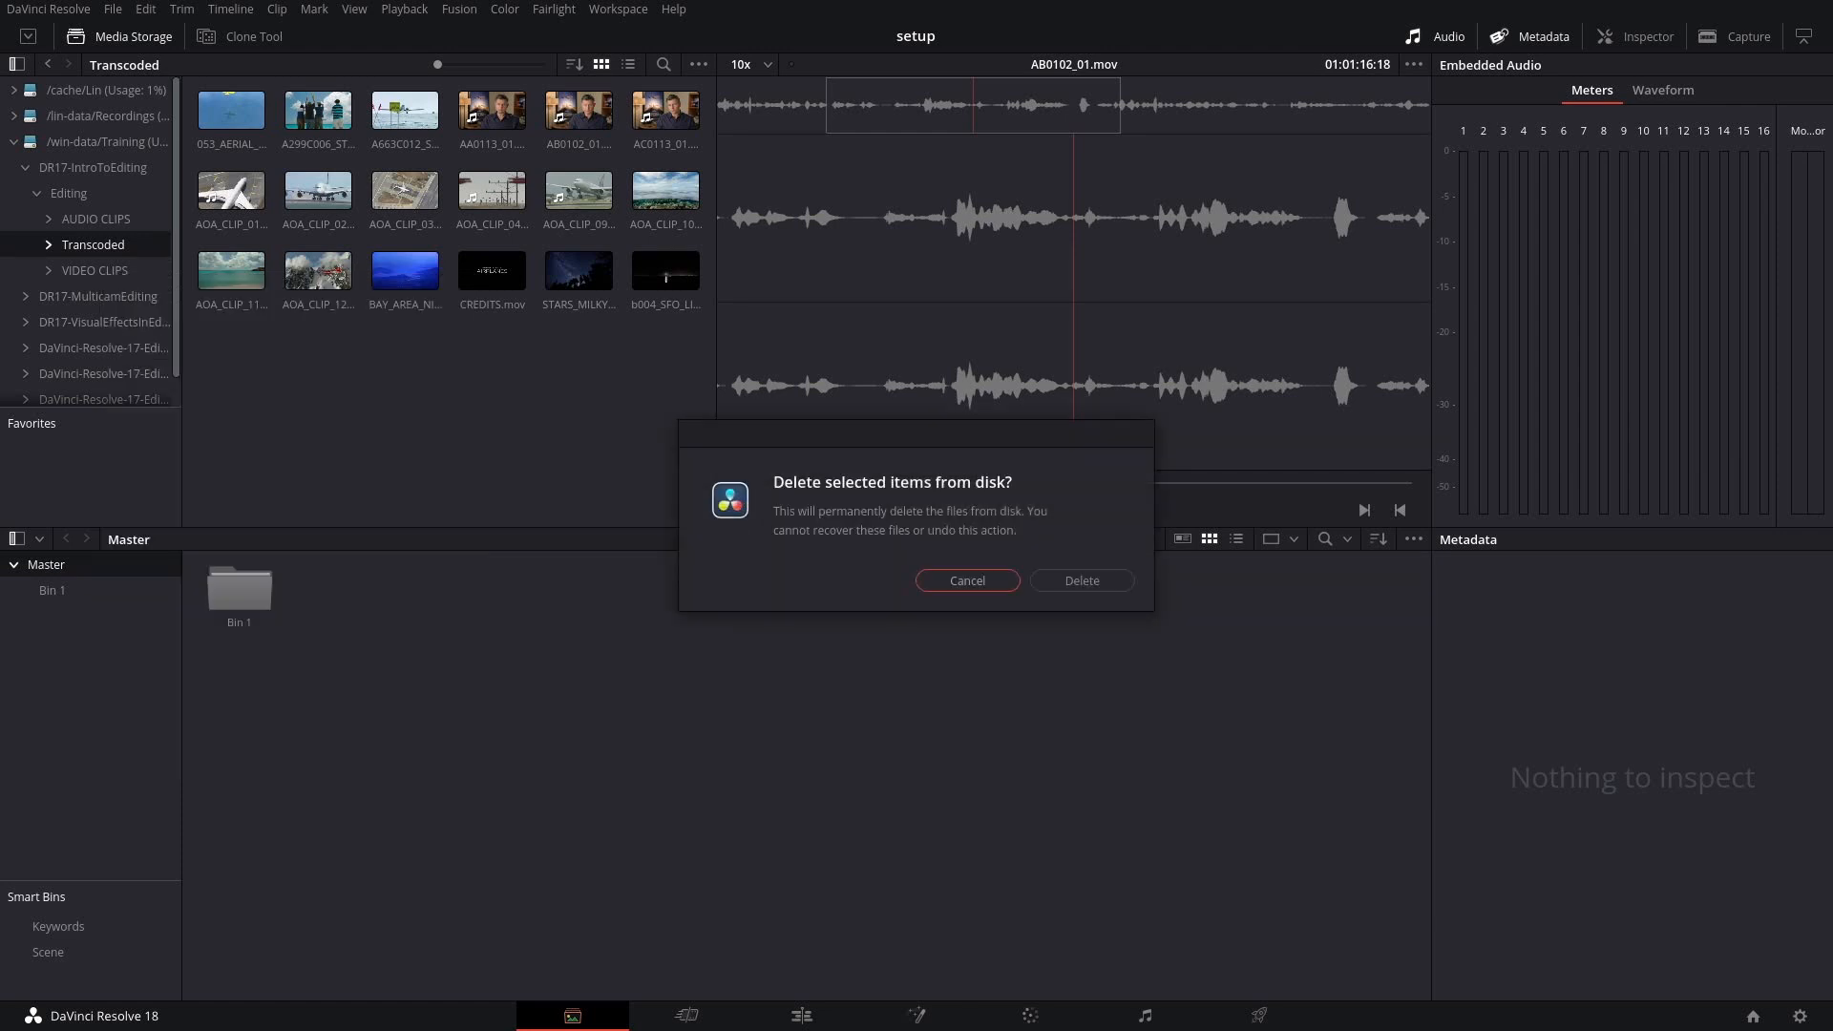
{"action": "left_click", "coordinate": [1079, 581]}
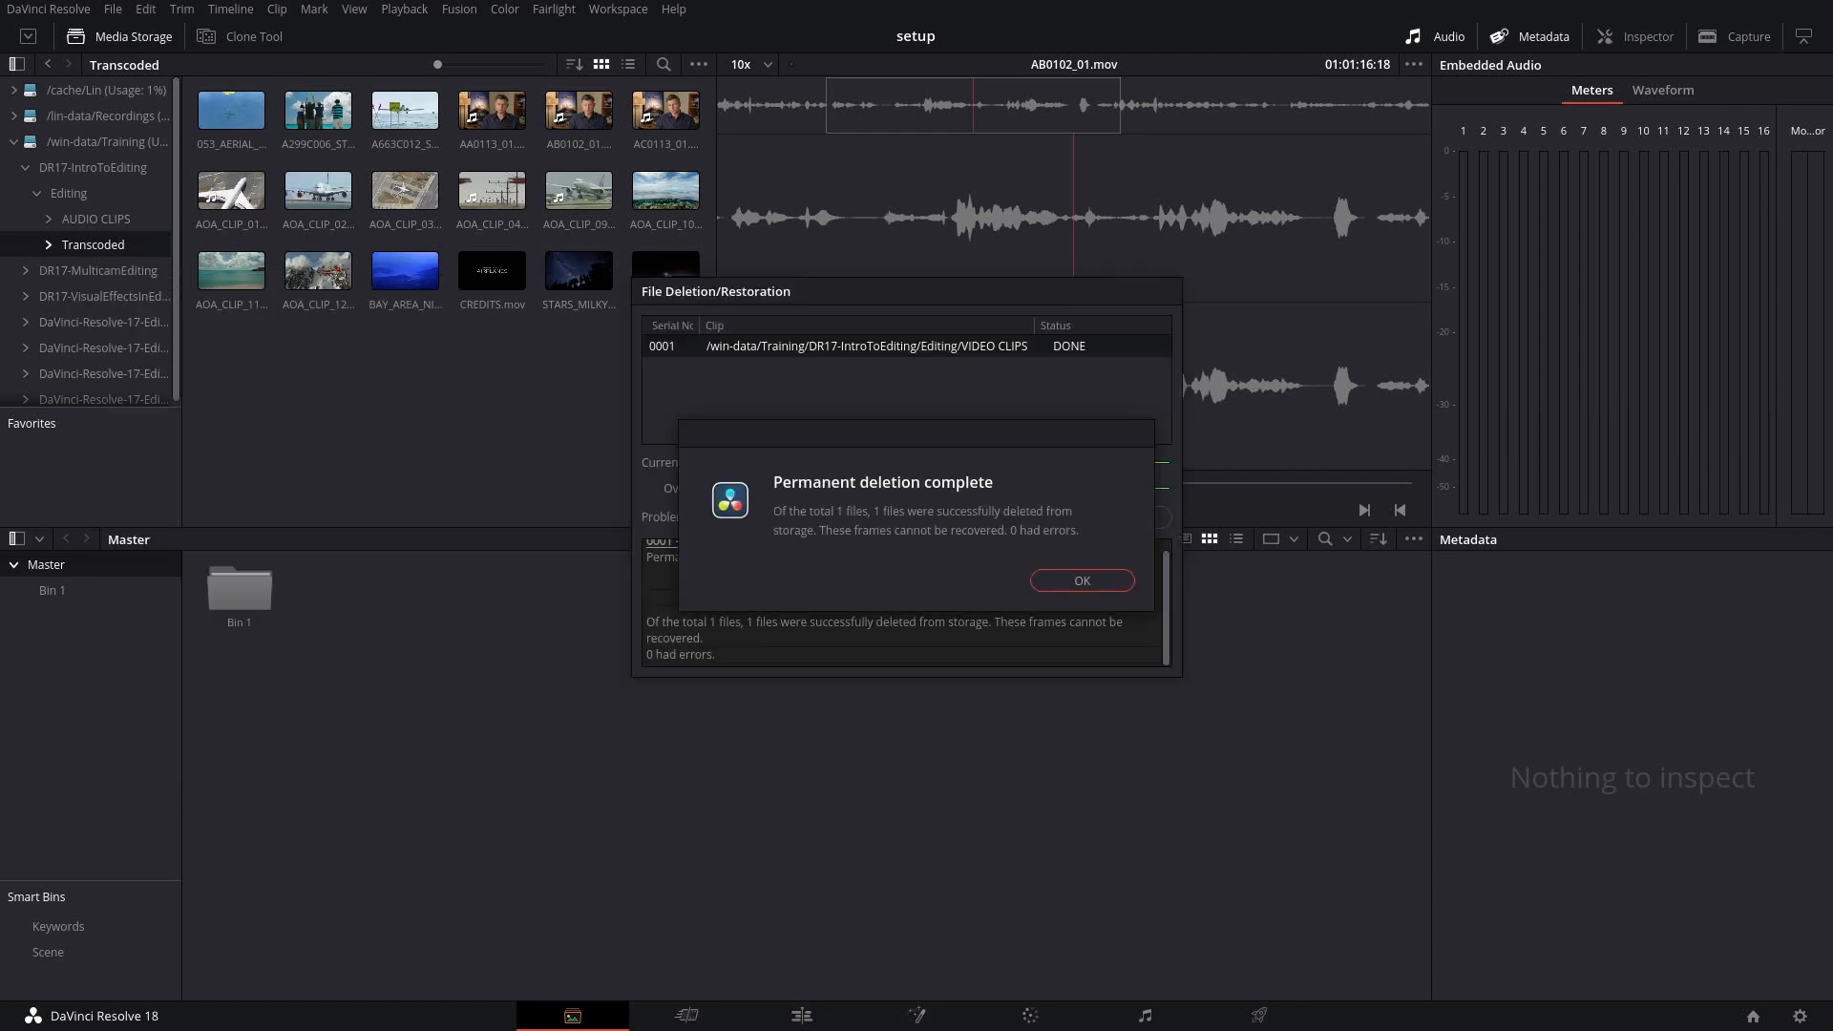
{"action": "left_click", "coordinate": [1079, 580]}
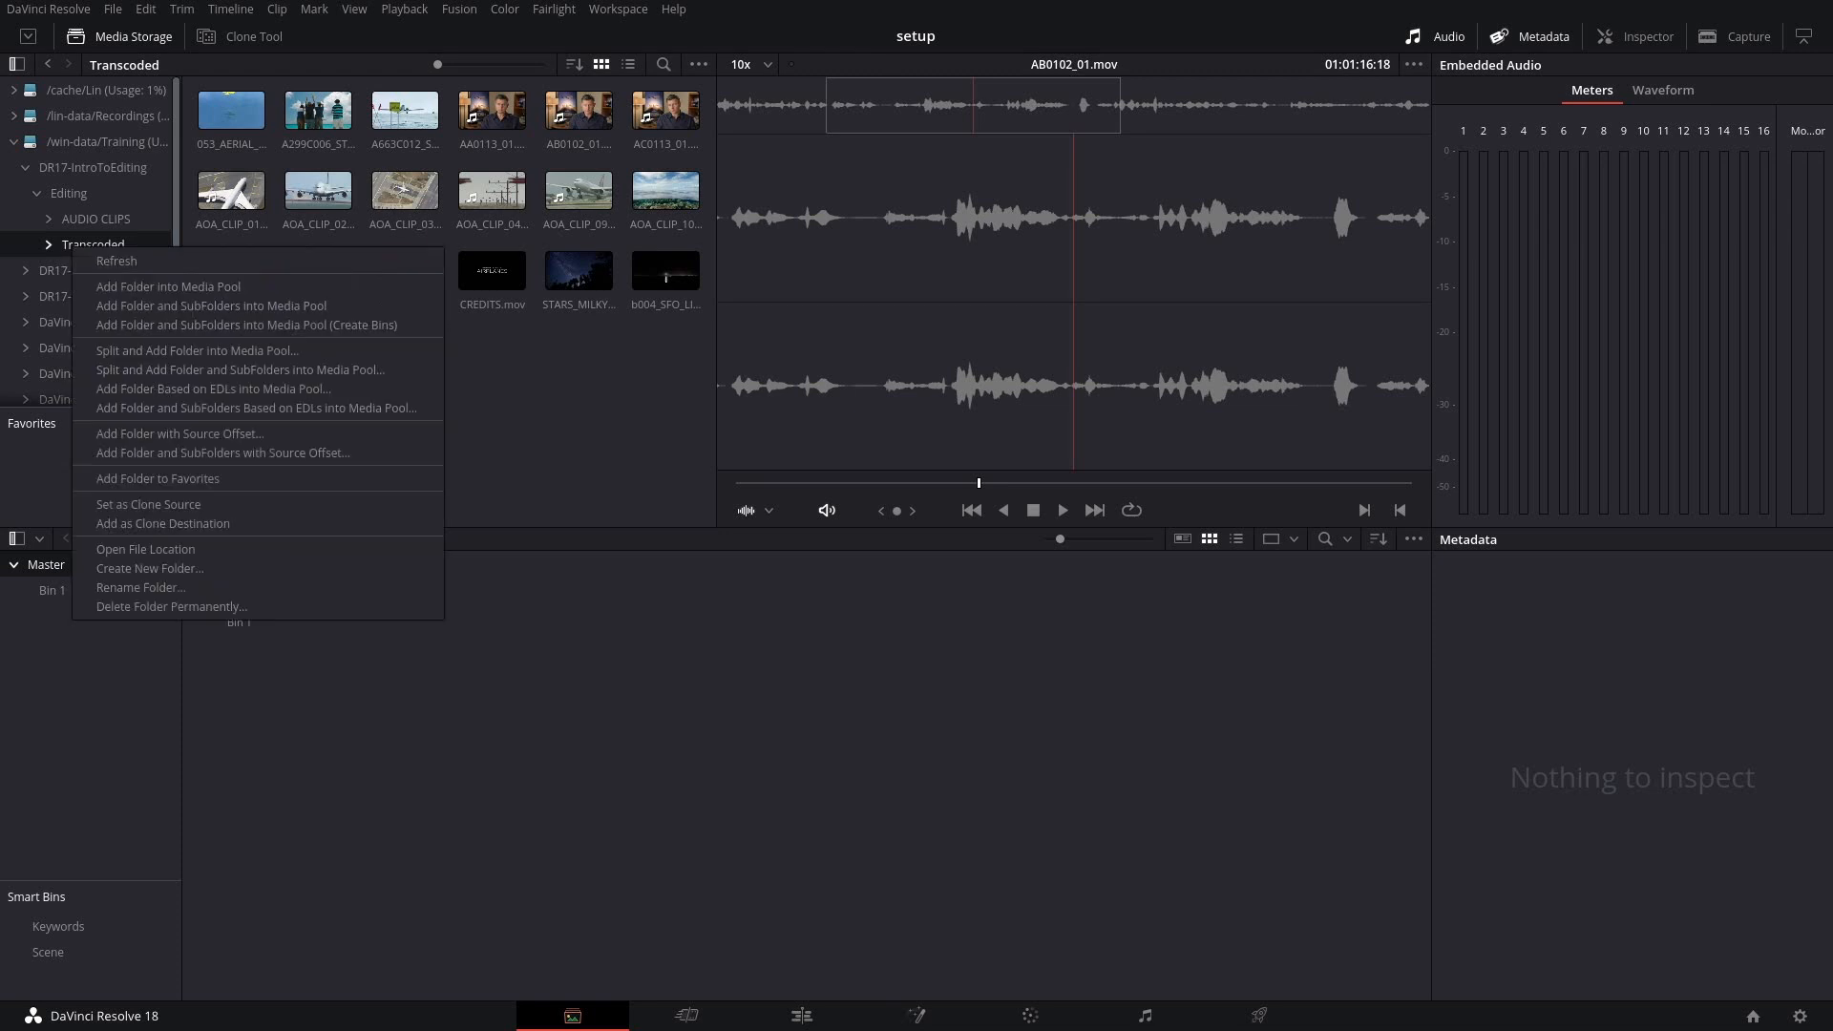
{"action": "mouse_move", "coordinate": [149, 569]}
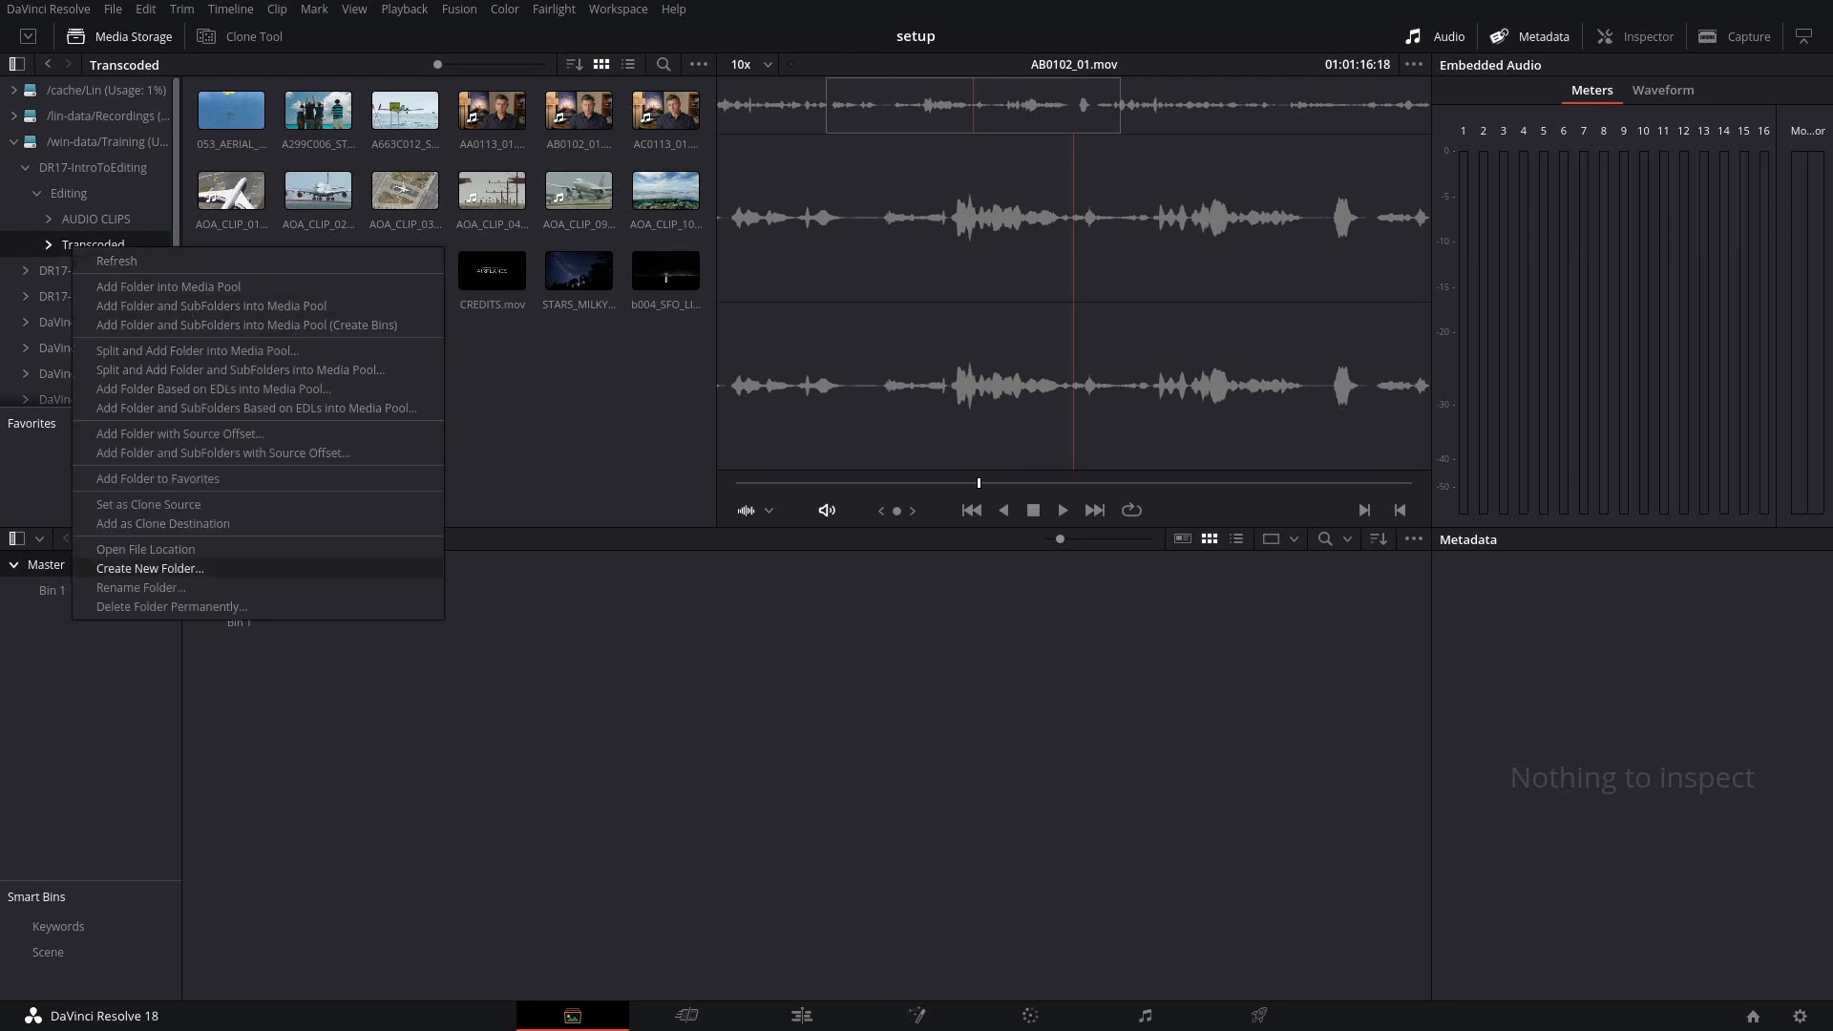
Rename the Transcoded folder to VIDEO CLIPS
{"action": "left_click", "coordinate": [149, 569]}
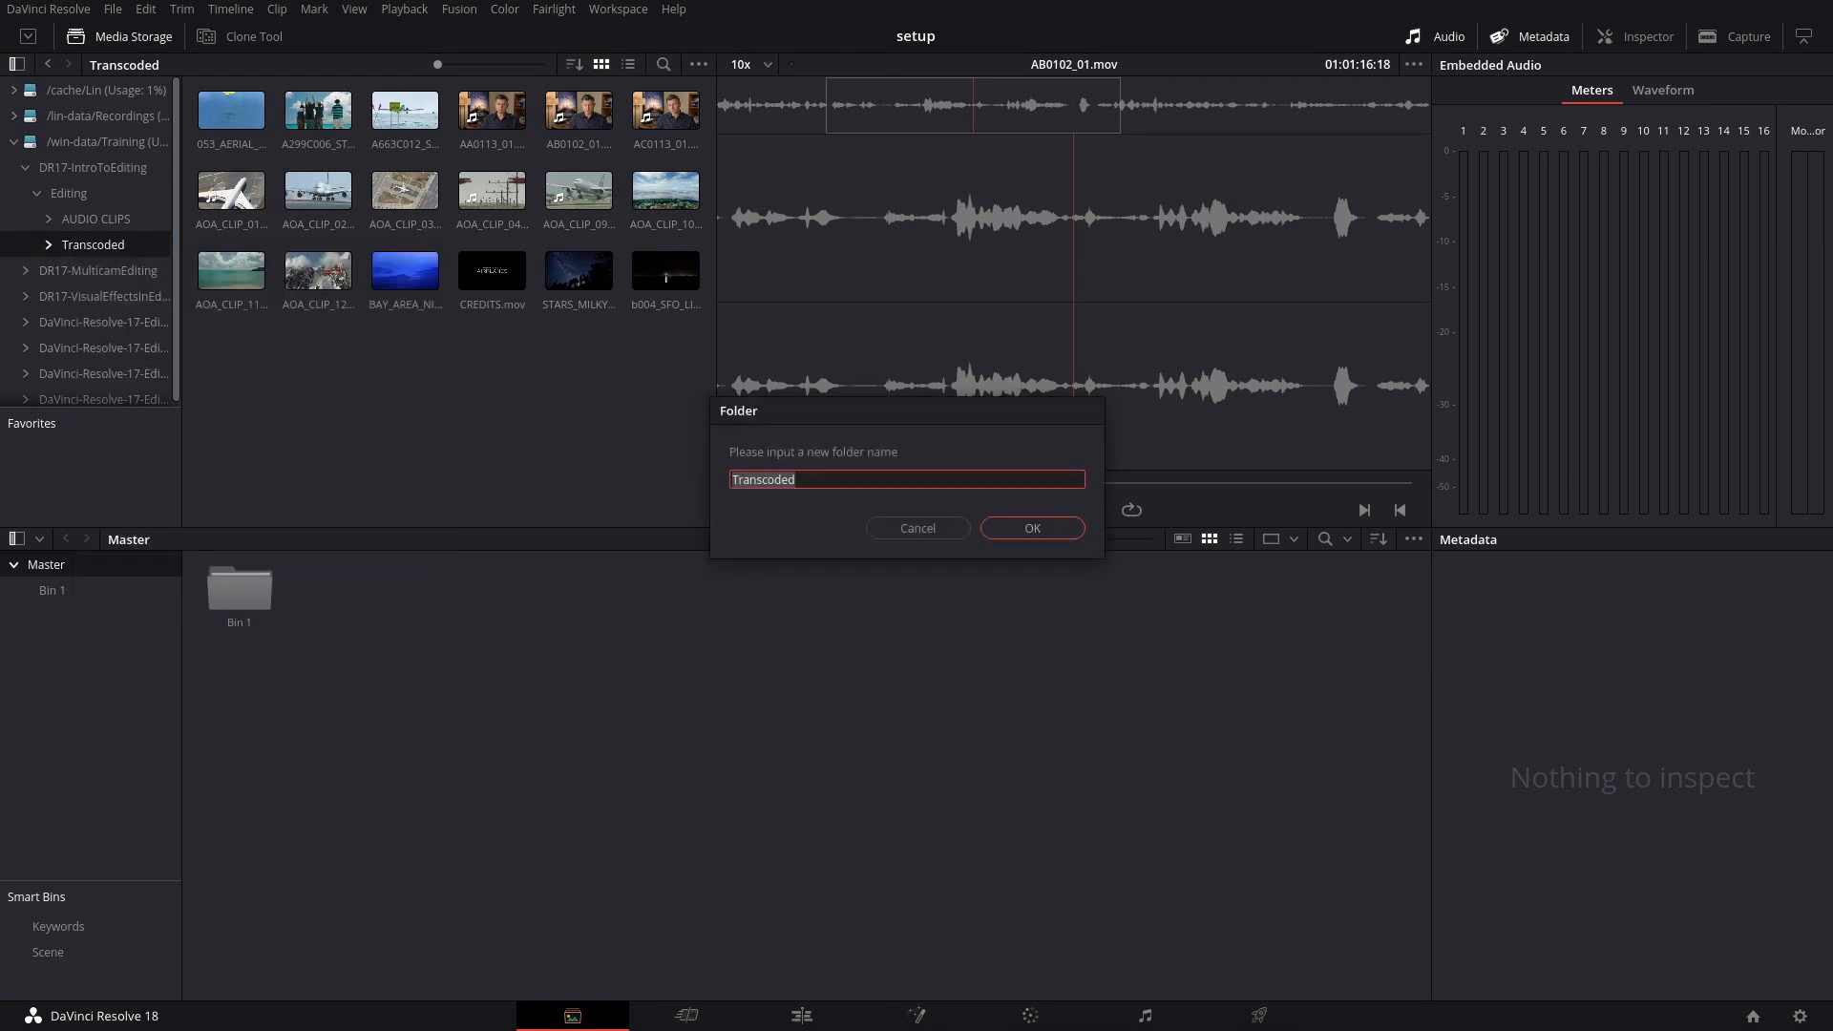
{"action": "type", "text": "VIDEO CLIP"}
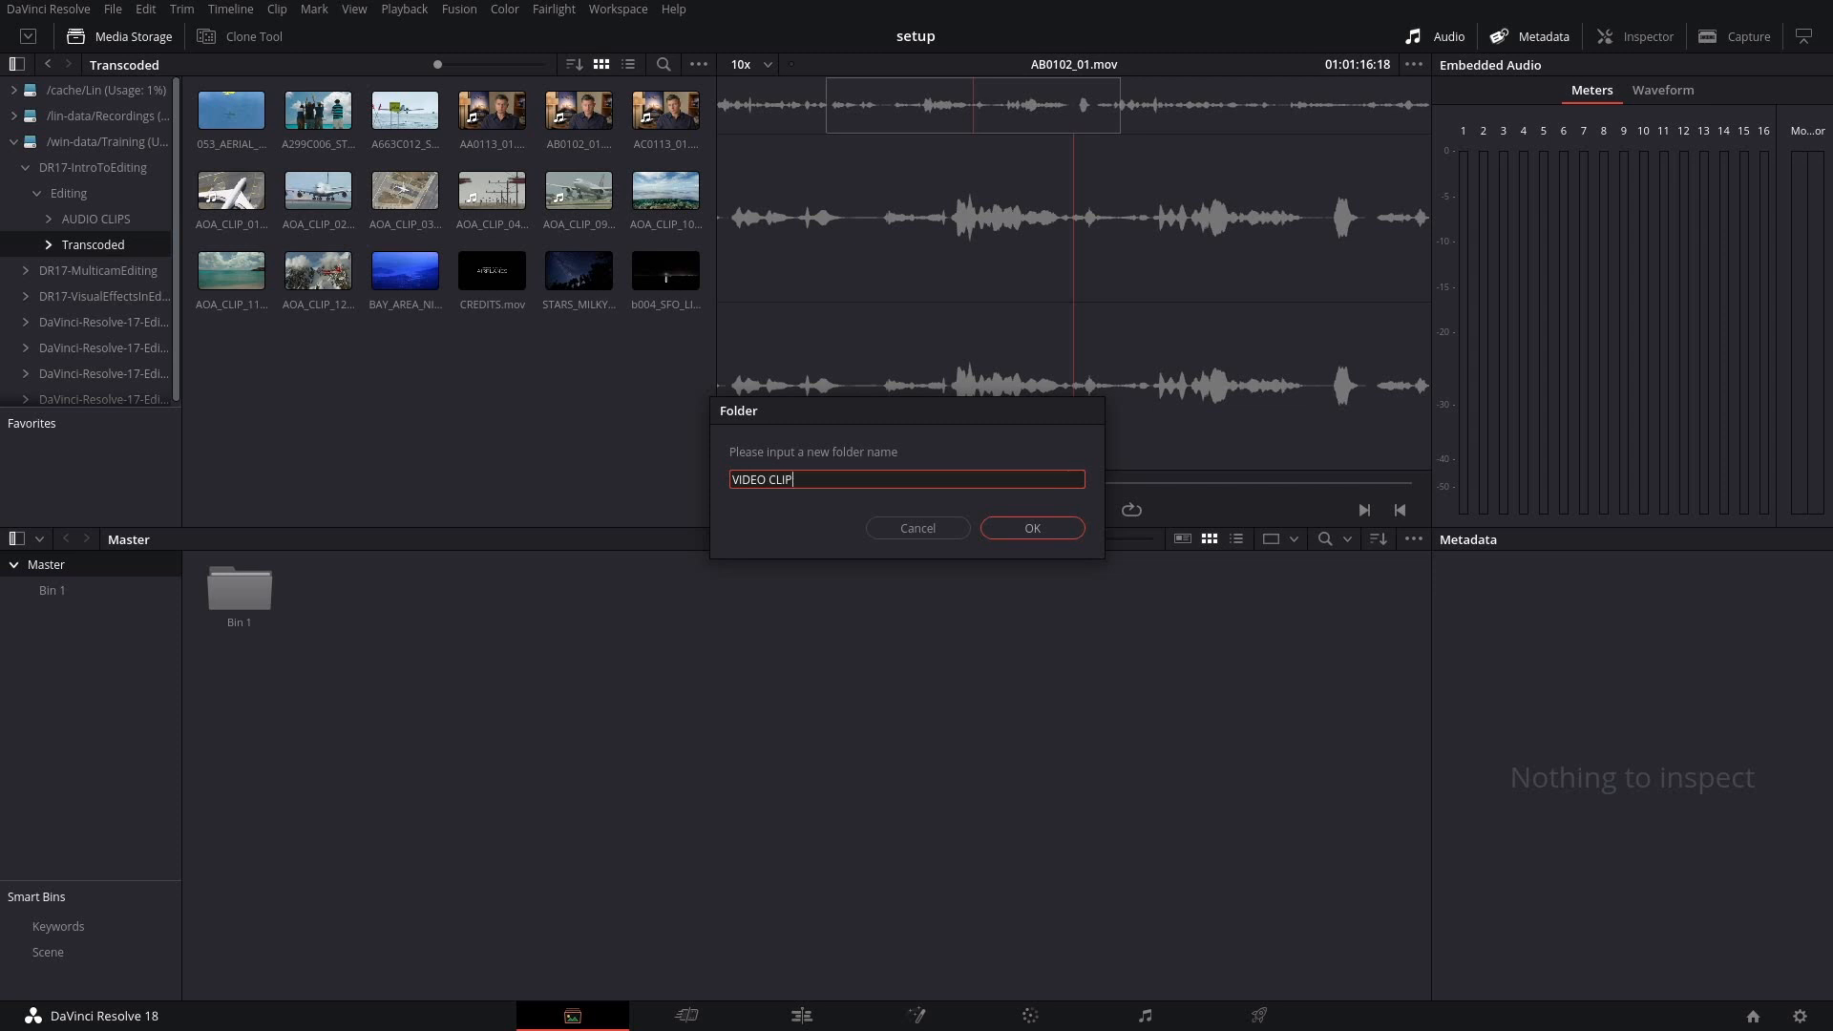
{"action": "left_click", "coordinate": [1029, 527]}
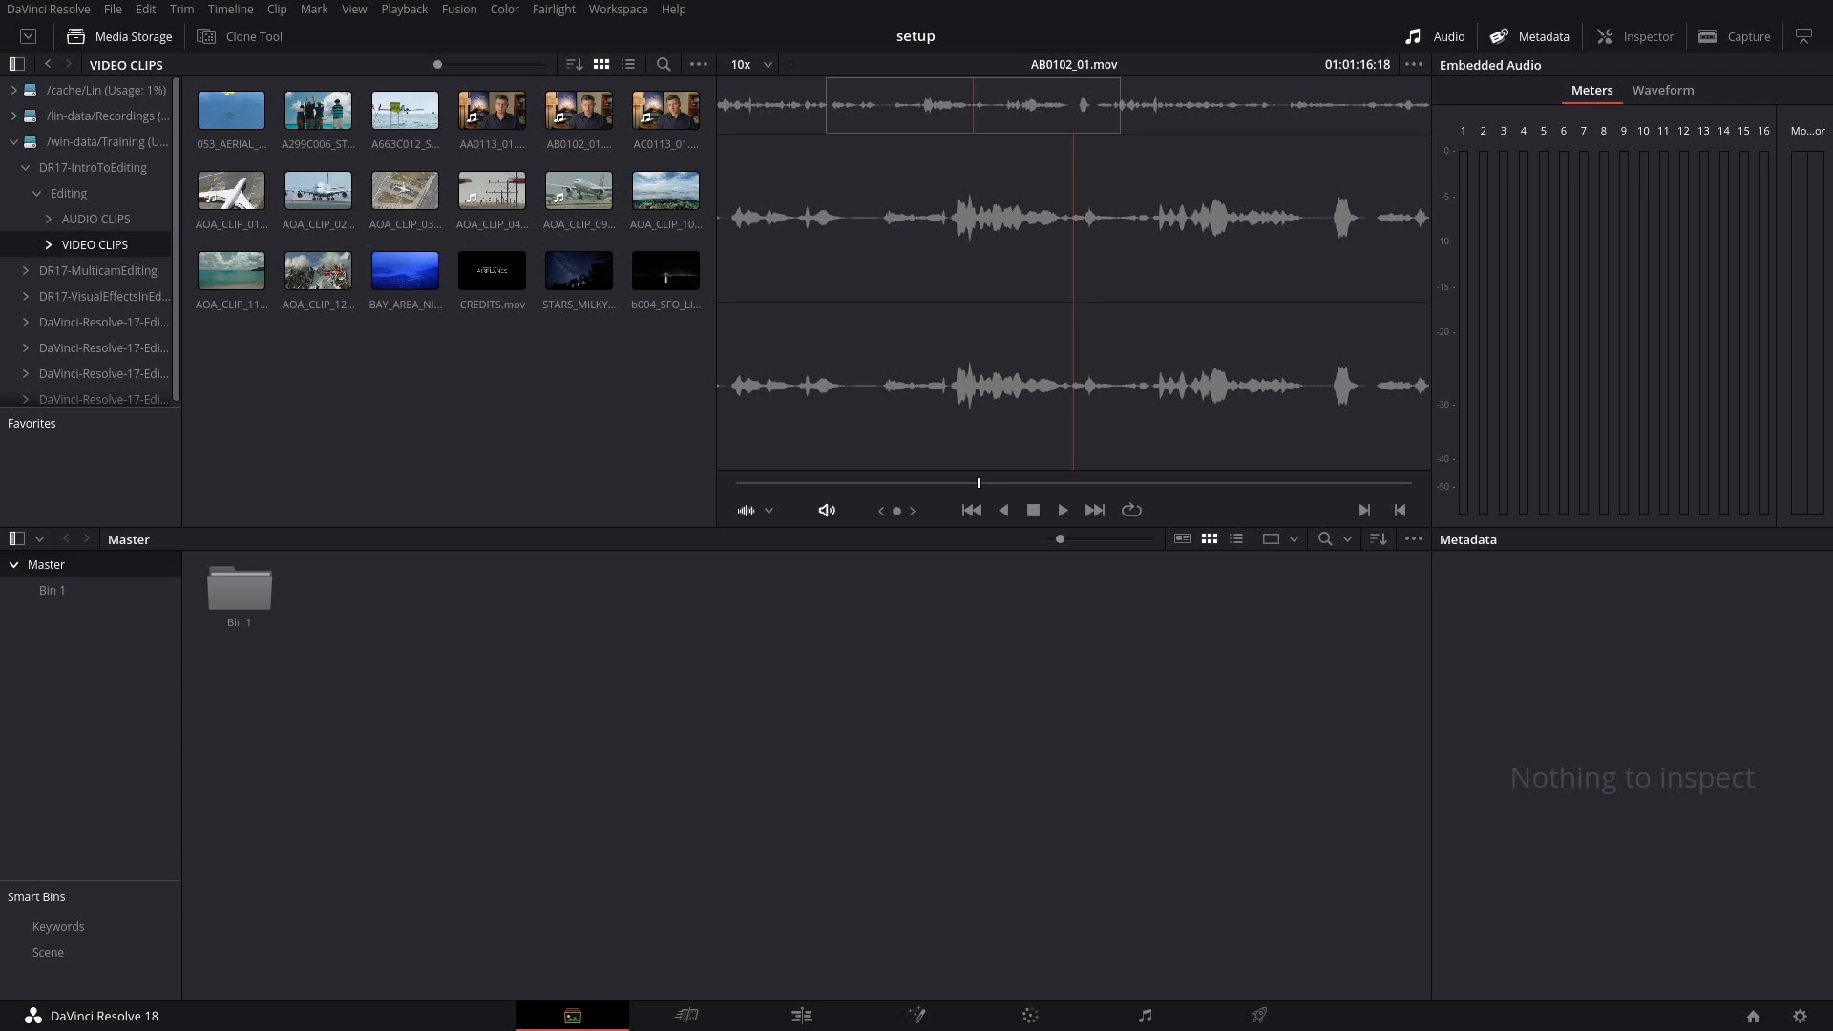
{"action": "left_click", "coordinate": [491, 191]}
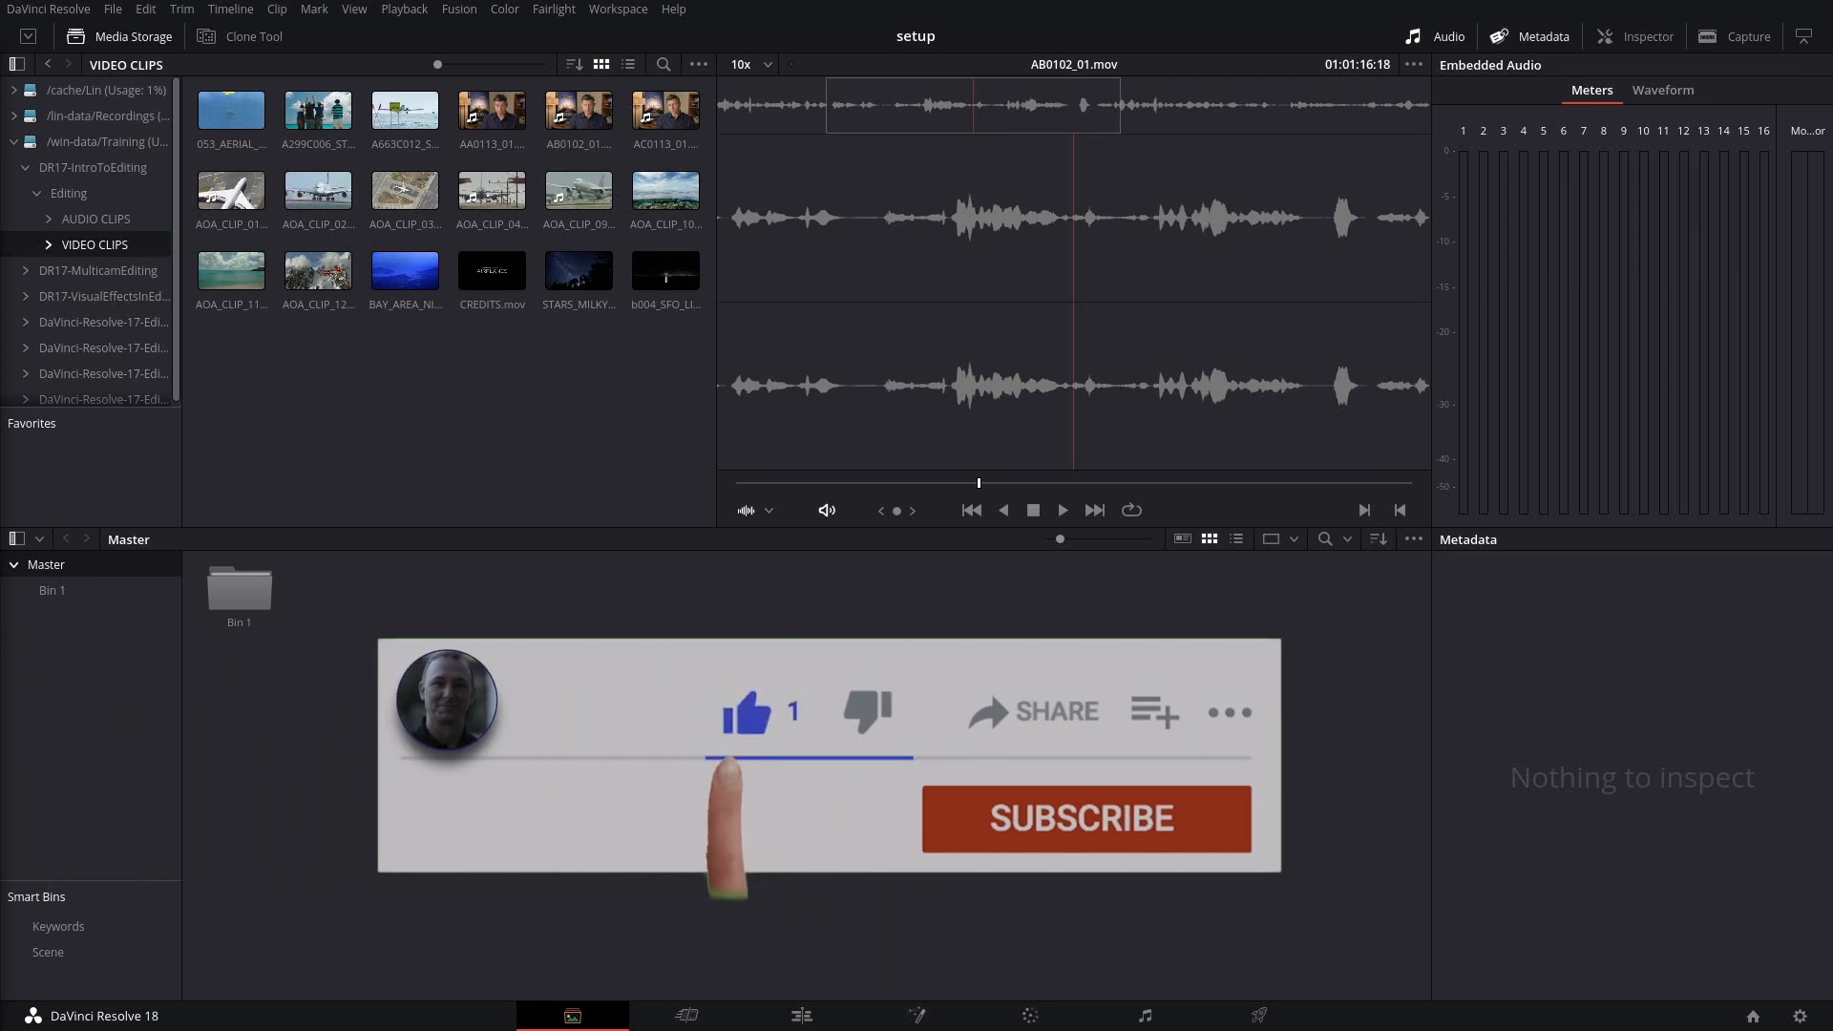
{"action": "left_click", "coordinate": [1083, 820]}
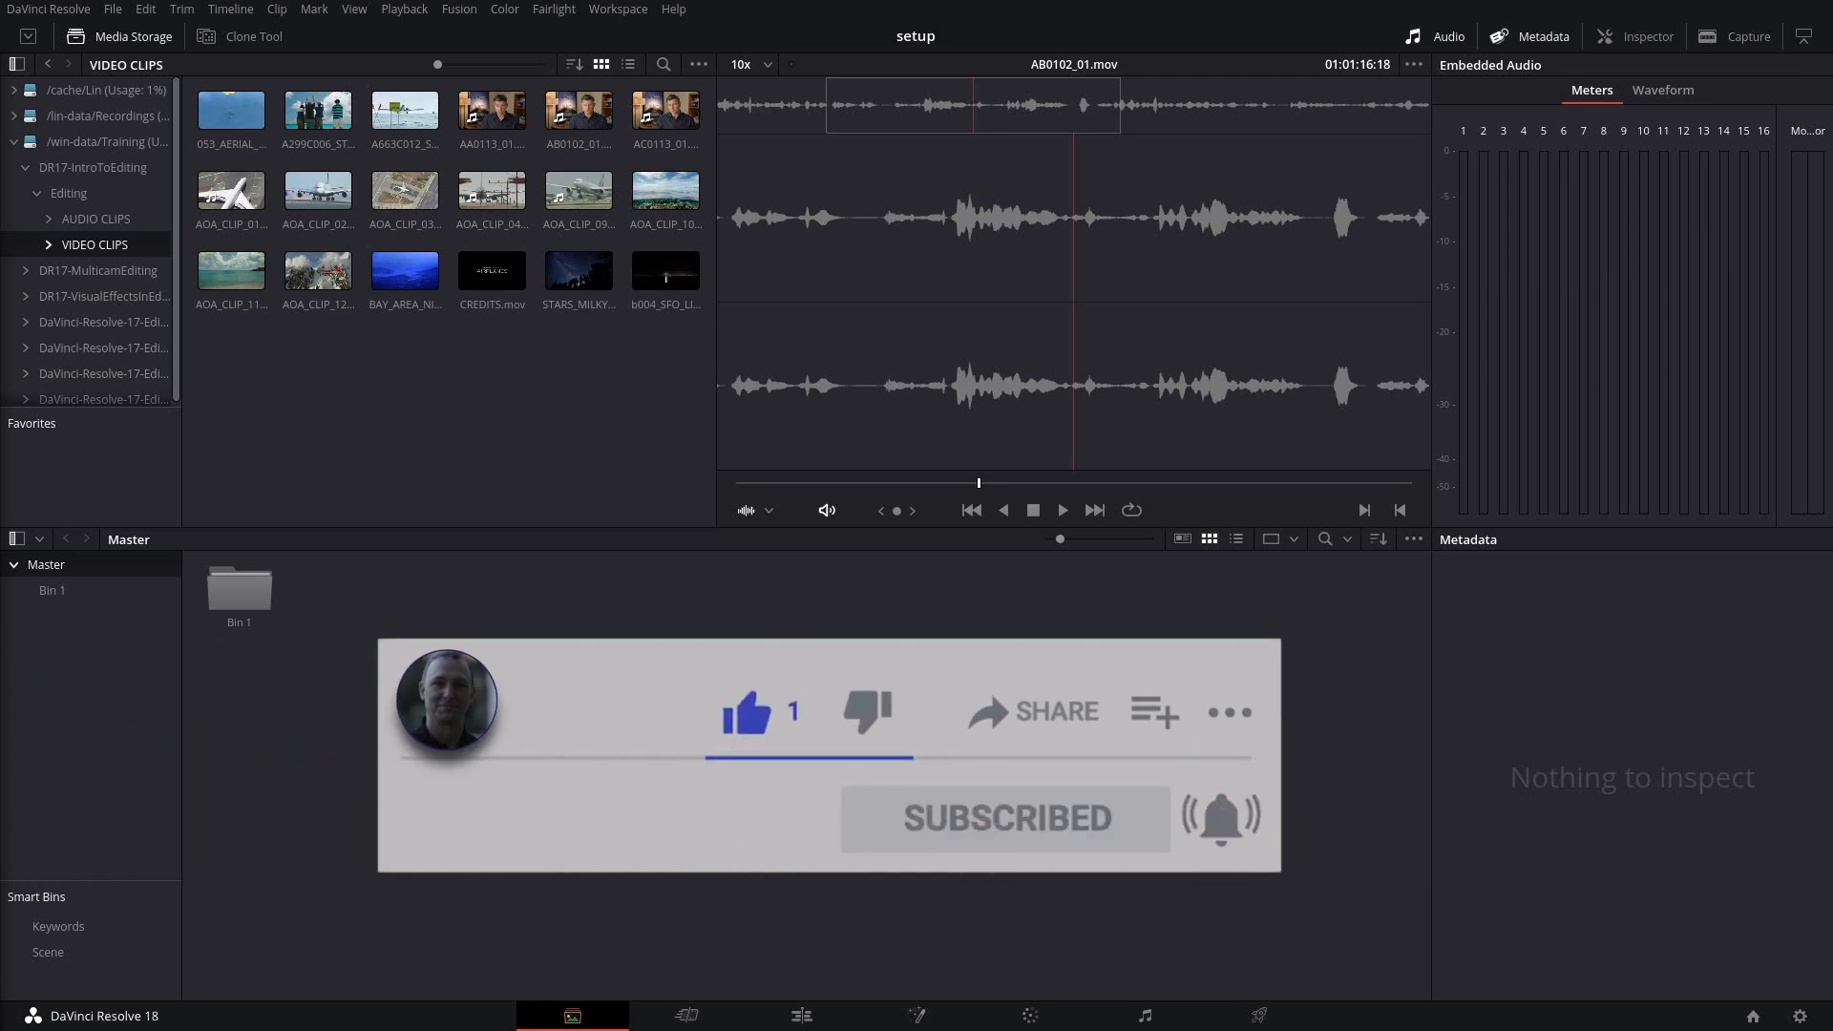